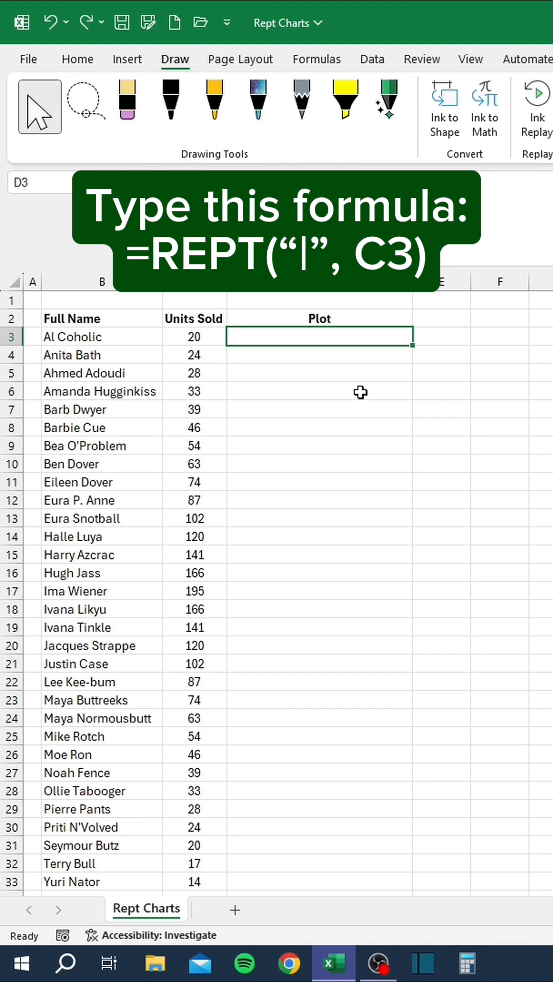
Enter =REPT("|",C3) in D3 as an in-cell bar and fill it down the Plot column
type("=rept")
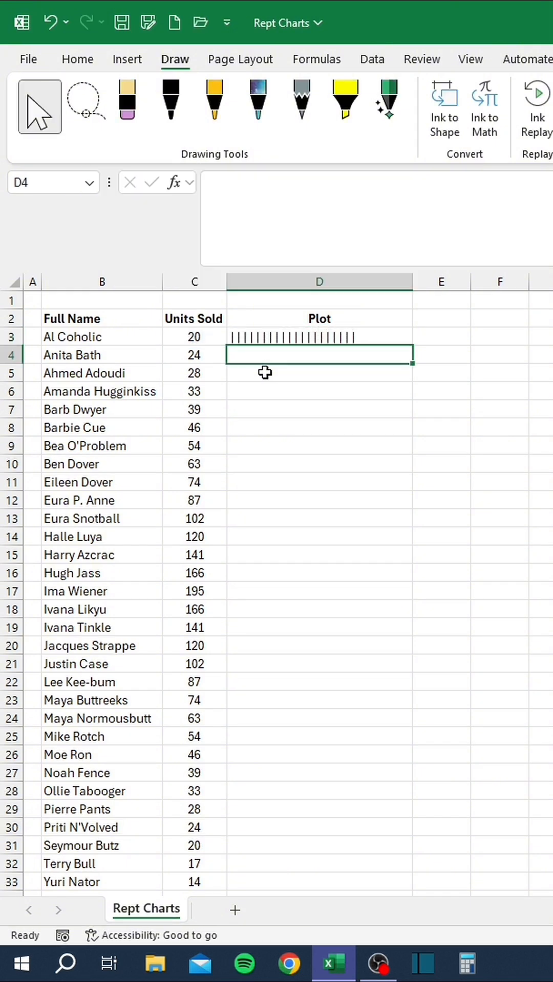
left_click(77, 59)
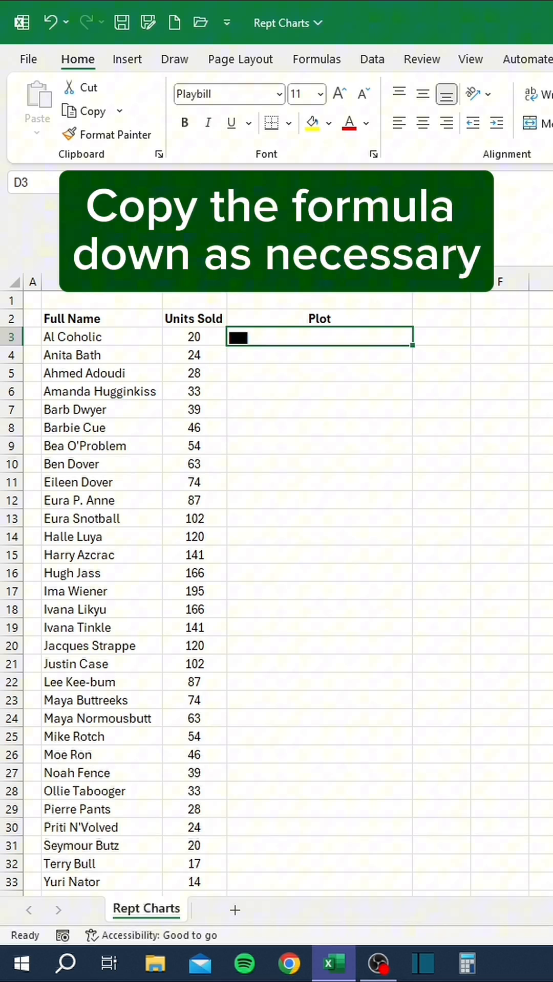
left_click_drag(411, 339, 412, 883)
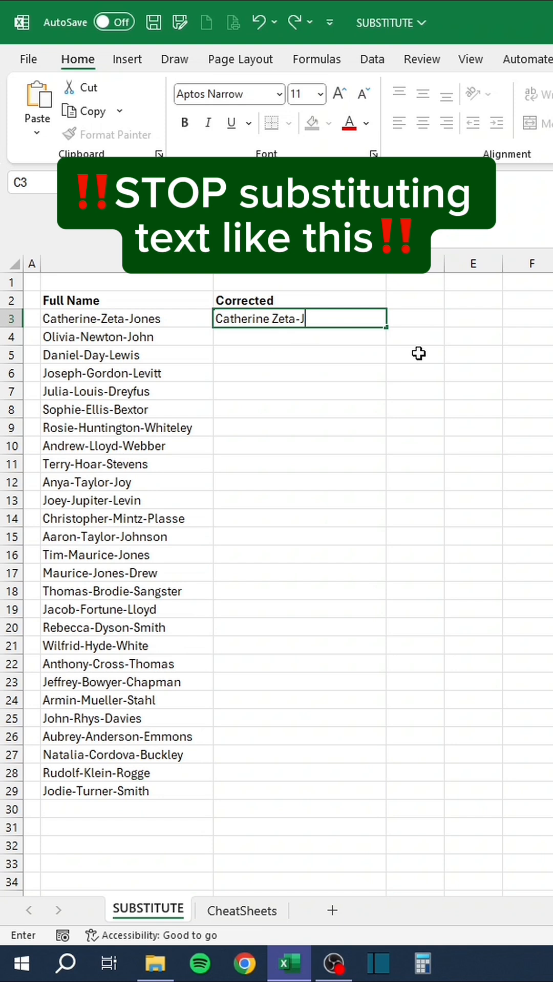
Enter =SUBSTITUTE(B3,"-"," ",1) in C3 and fill it down to every name
type("Oliv")
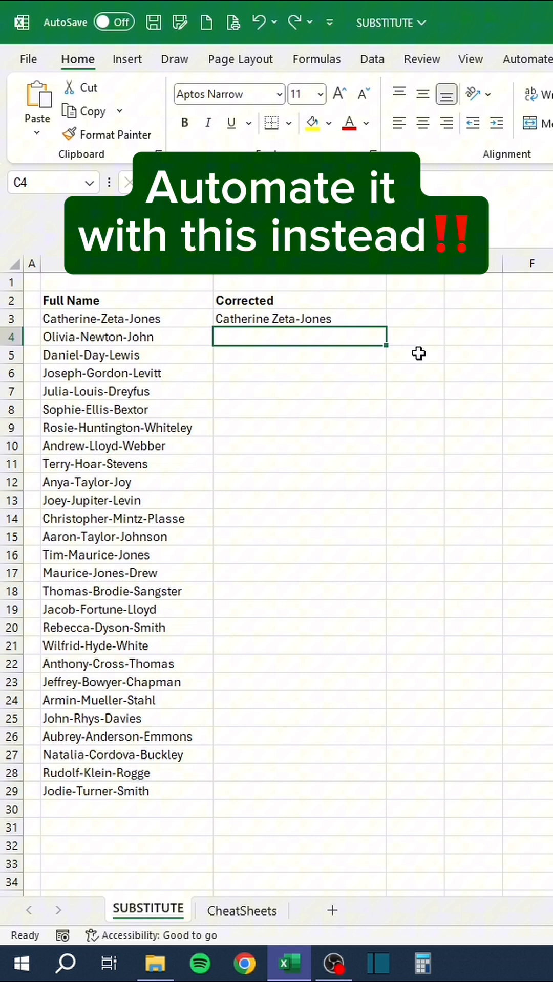
type("=SU")
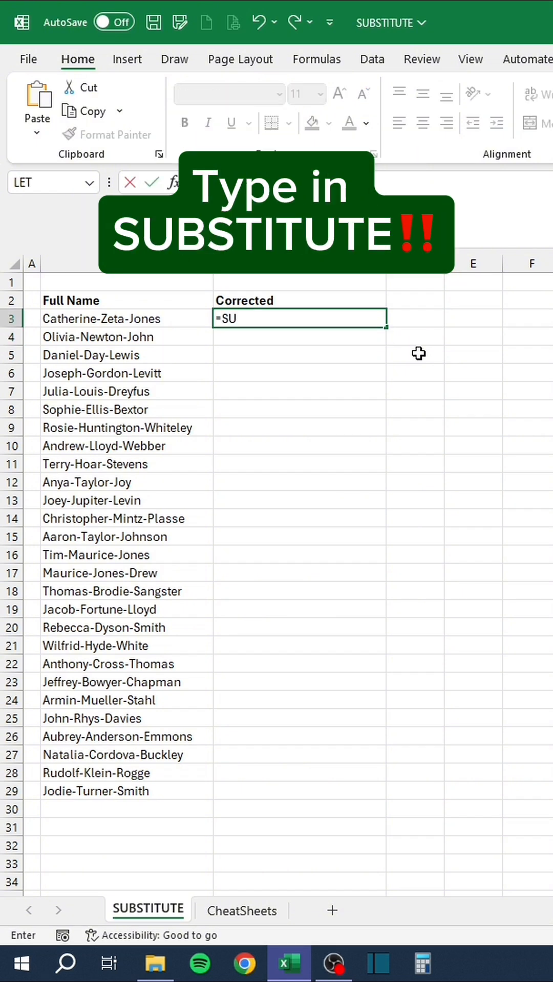
type("BSTITUTE(B3")
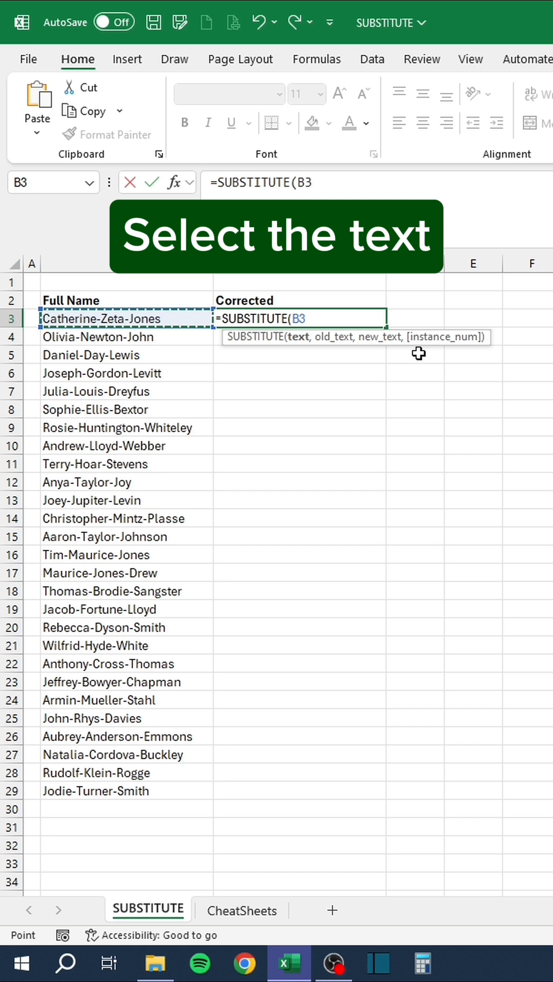
type(",\"-\",\" \",")
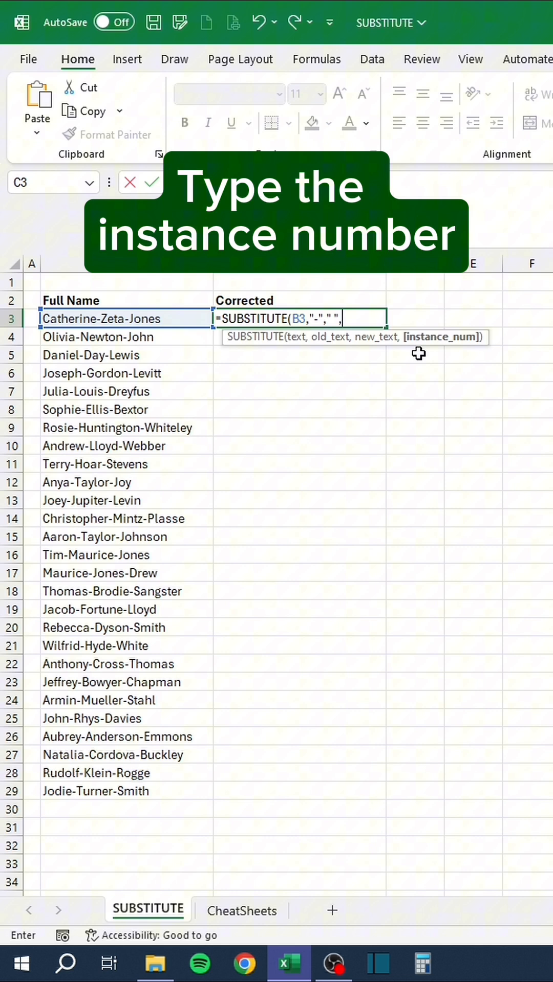
type("1)")
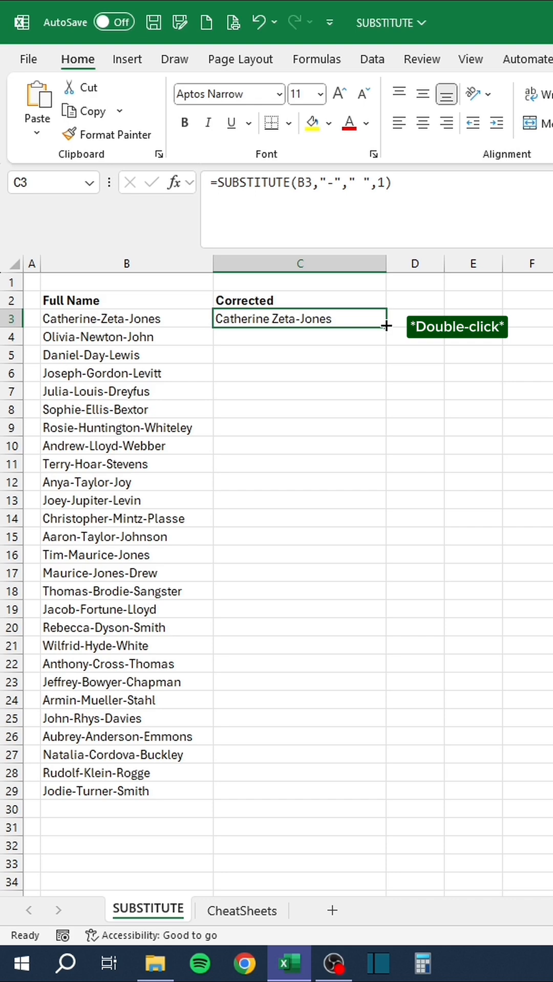
double_click(387, 327)
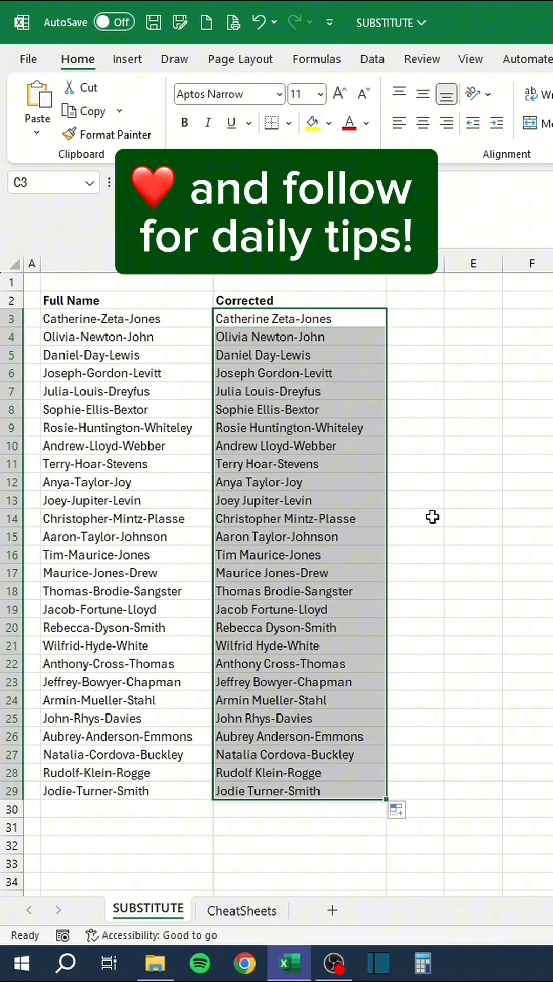
left_click(414, 517)
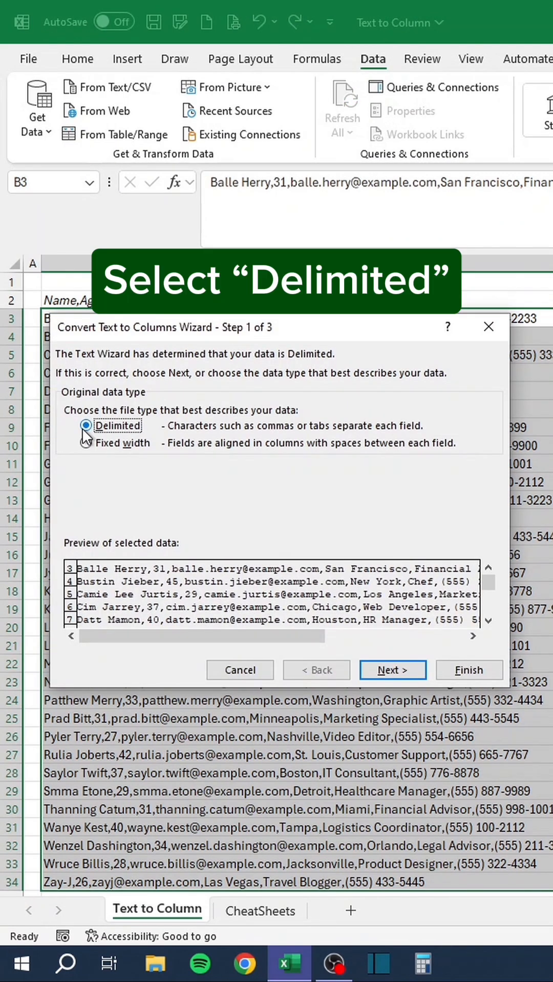
Split column B as comma-delimited text into columns with destination $C$3
left_click(85, 425)
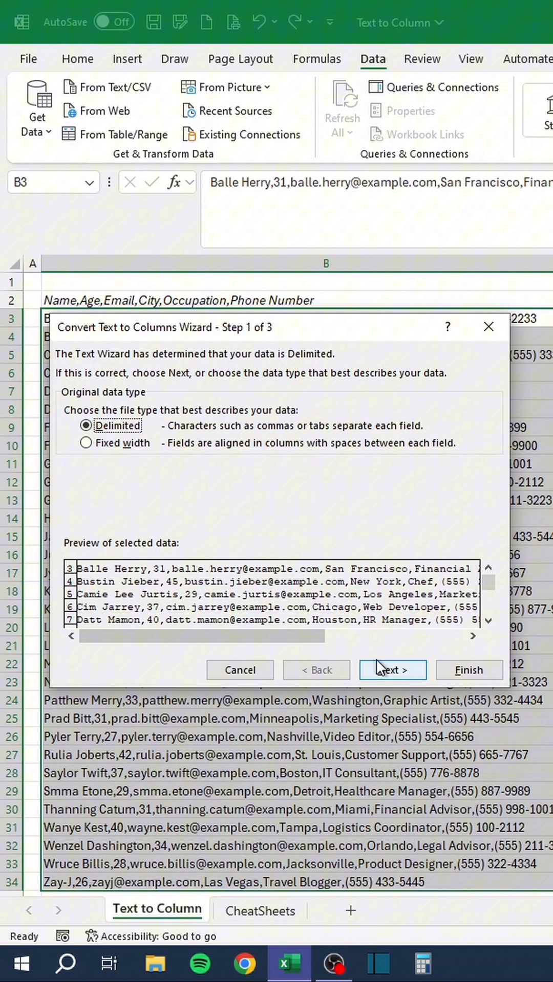
left_click(391, 669)
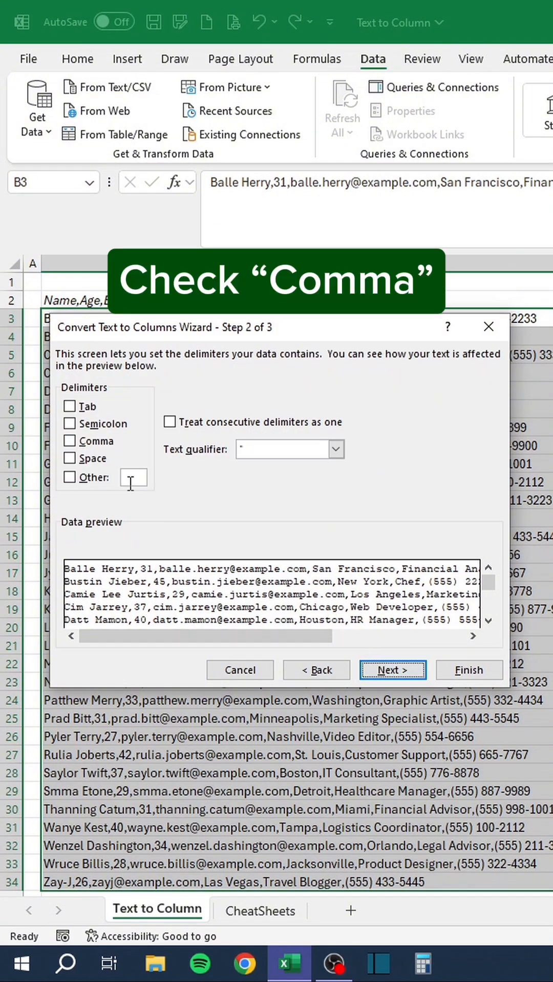
left_click(71, 440)
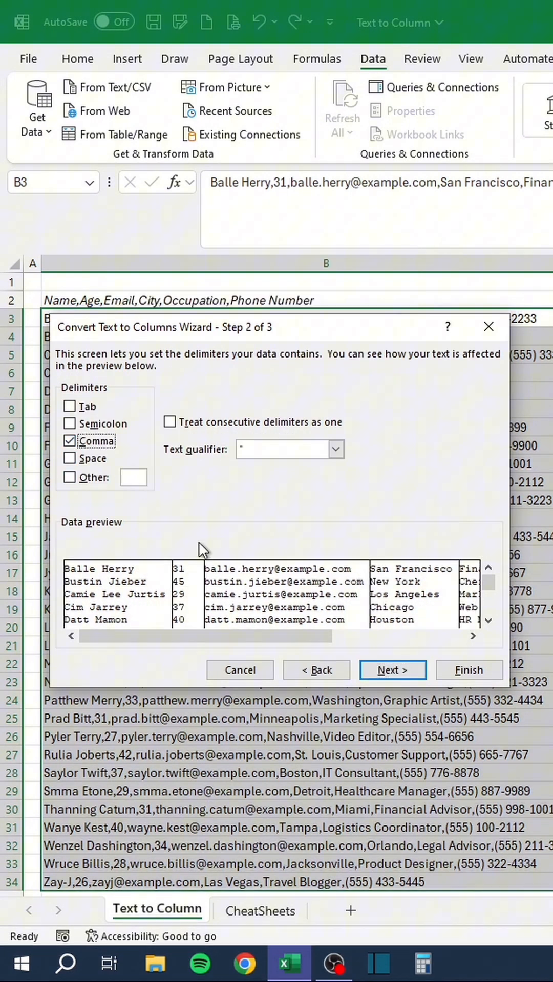
left_click(391, 669)
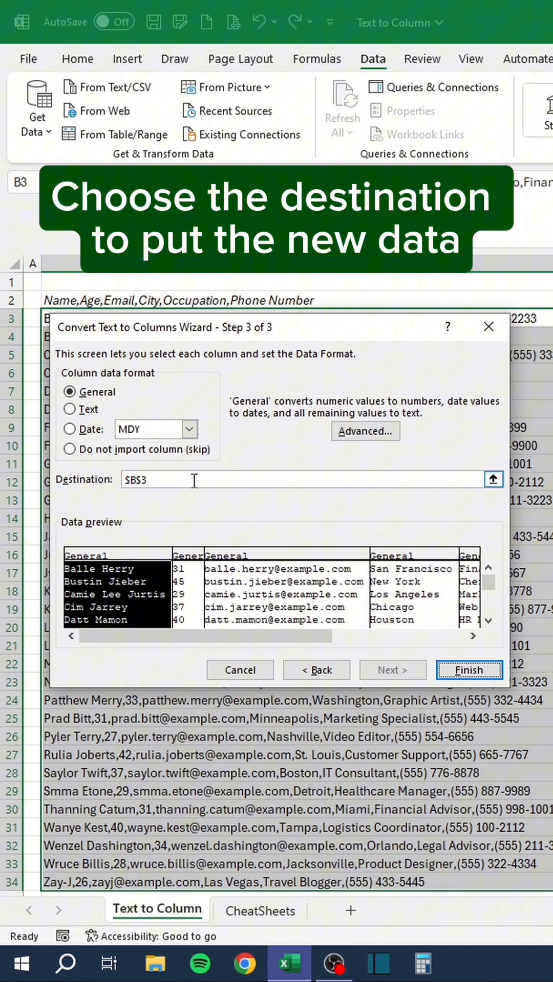
left_click(469, 669)
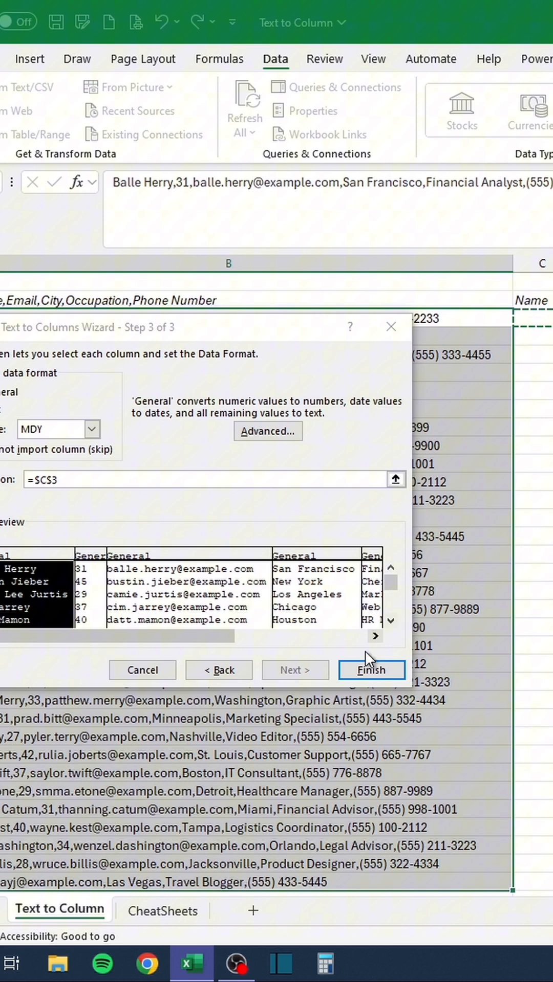
left_click(372, 669)
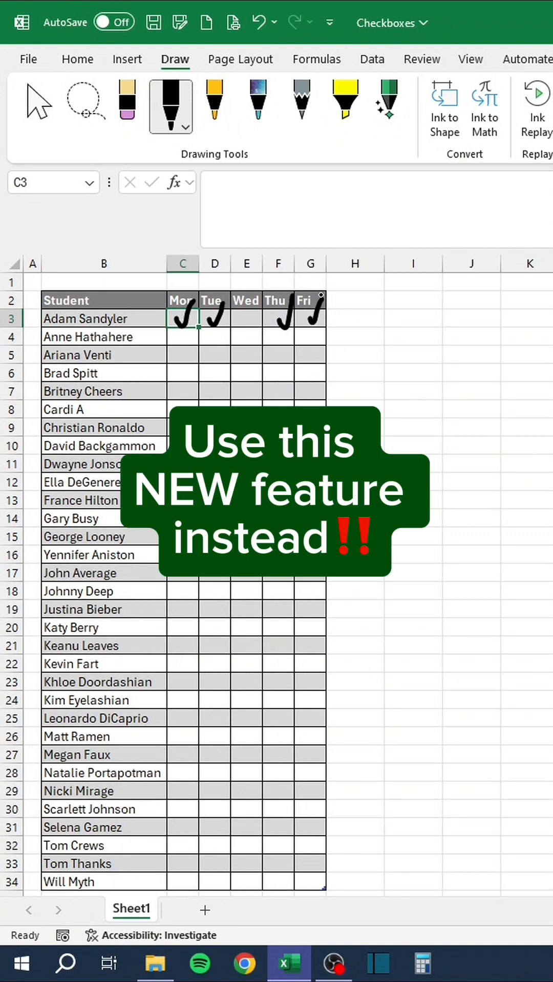
Clear the ink ticks, insert checkboxes in C3:G34 and tick students' attendance
left_click(39, 106)
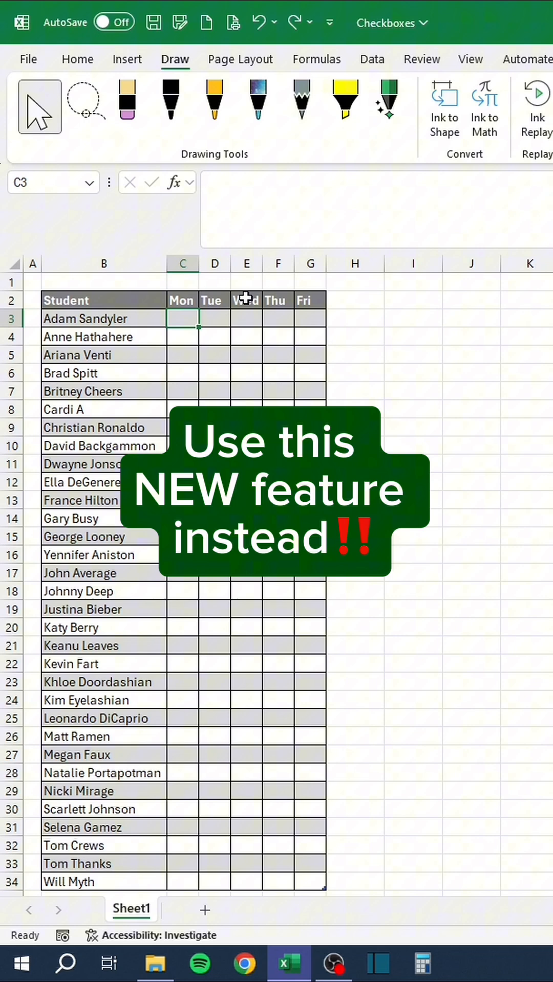
left_click_drag(182, 318, 311, 882)
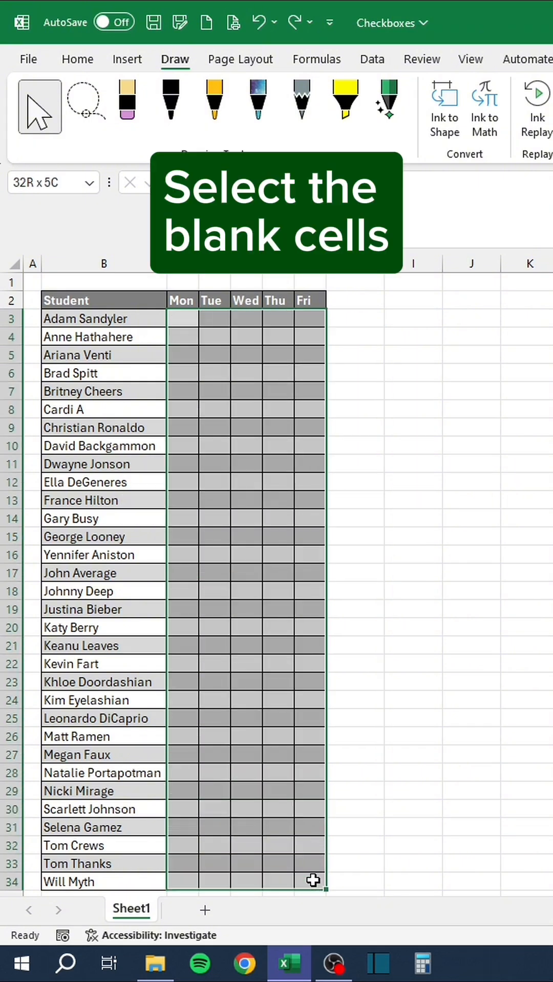
key("alt")
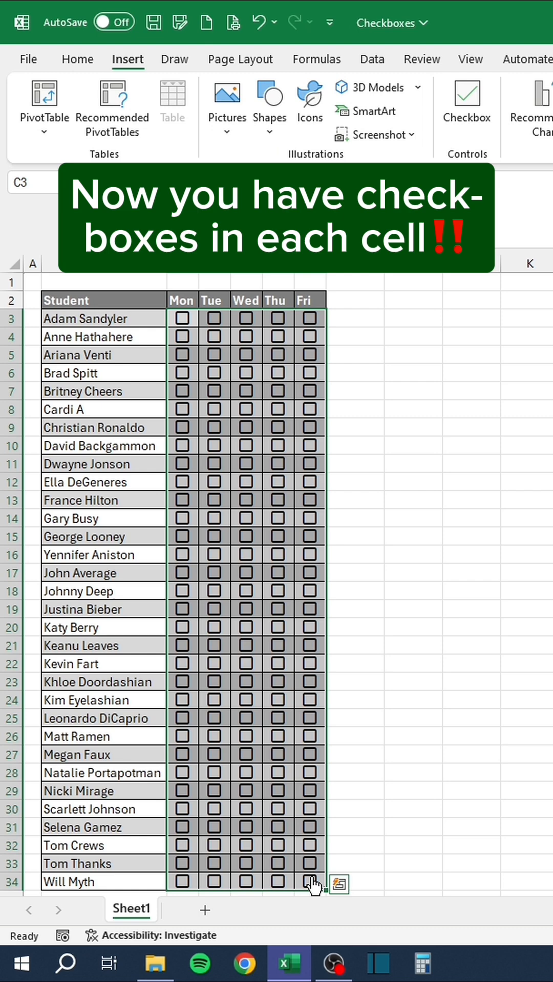
left_click(213, 318)
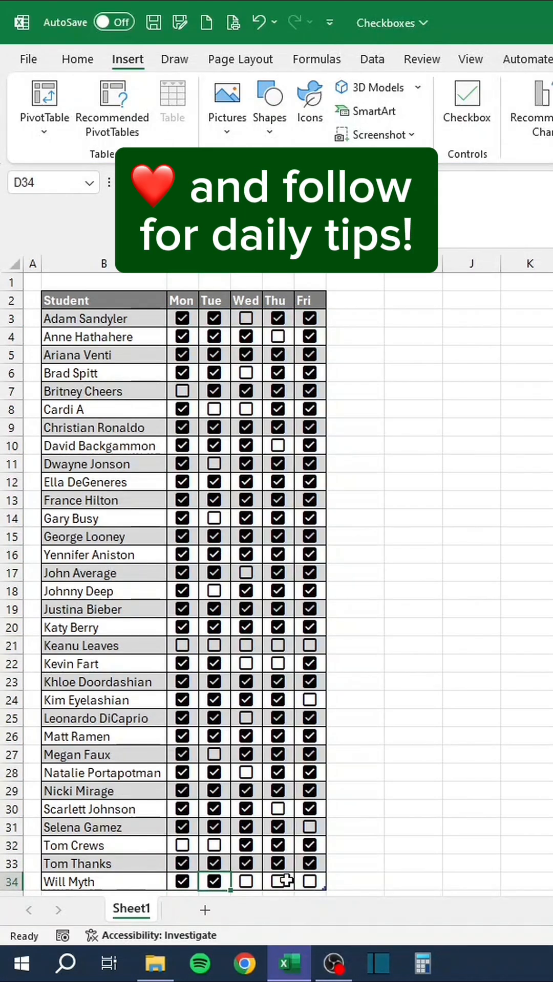
left_click(141, 910)
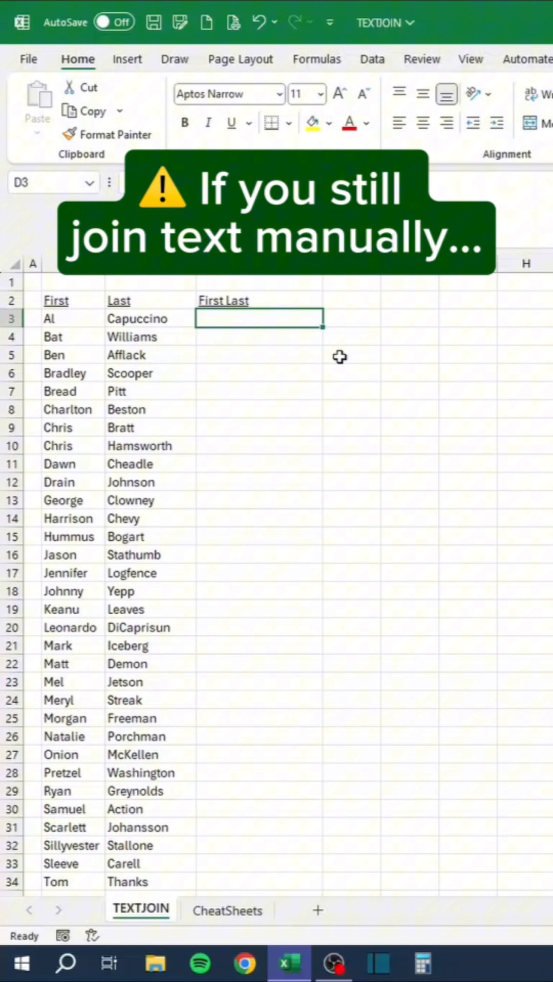
Abandon the manual entry and enter =TEXTJOIN(" ",,B3,C3) in D3
type("B")
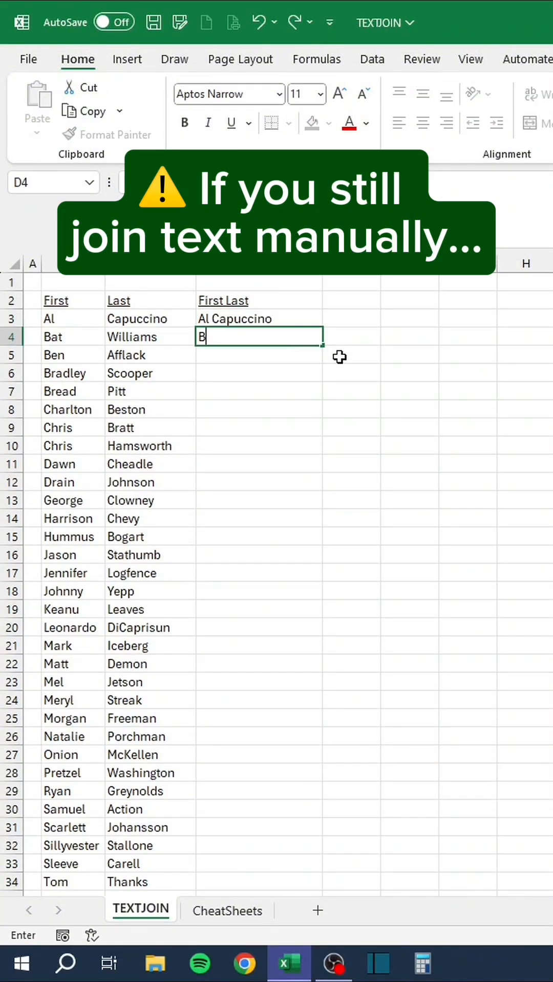
key("enter")
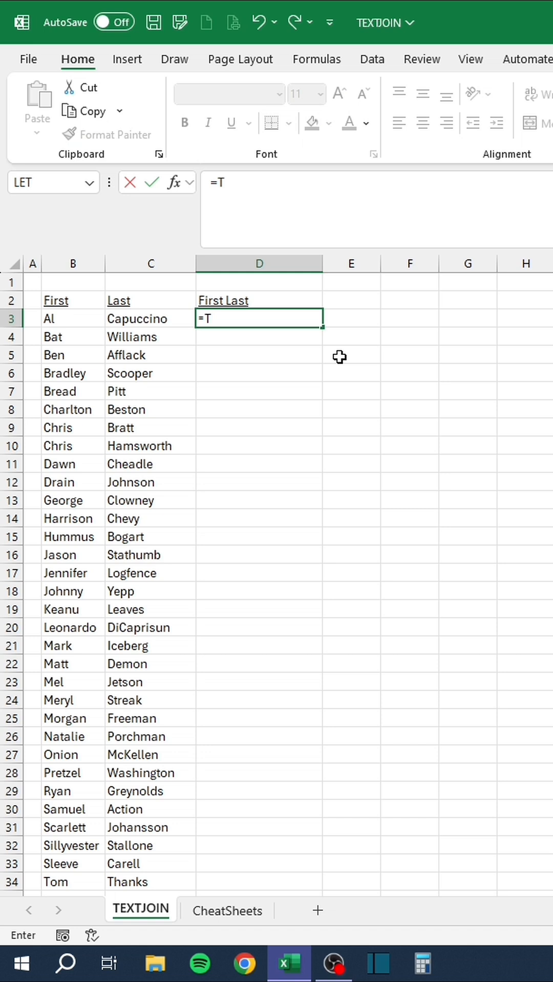
type("EXTJOIN(")
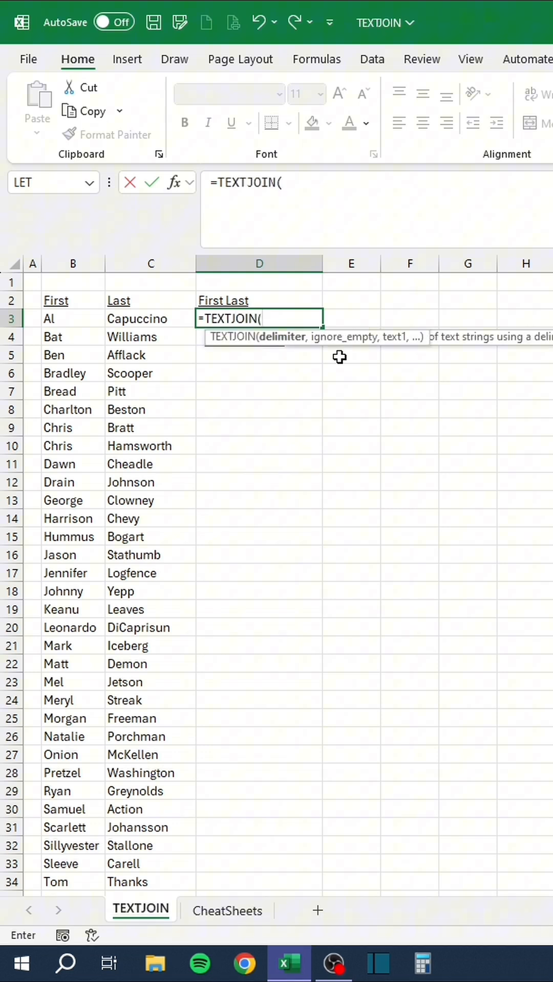
type("\" \",,B3,")
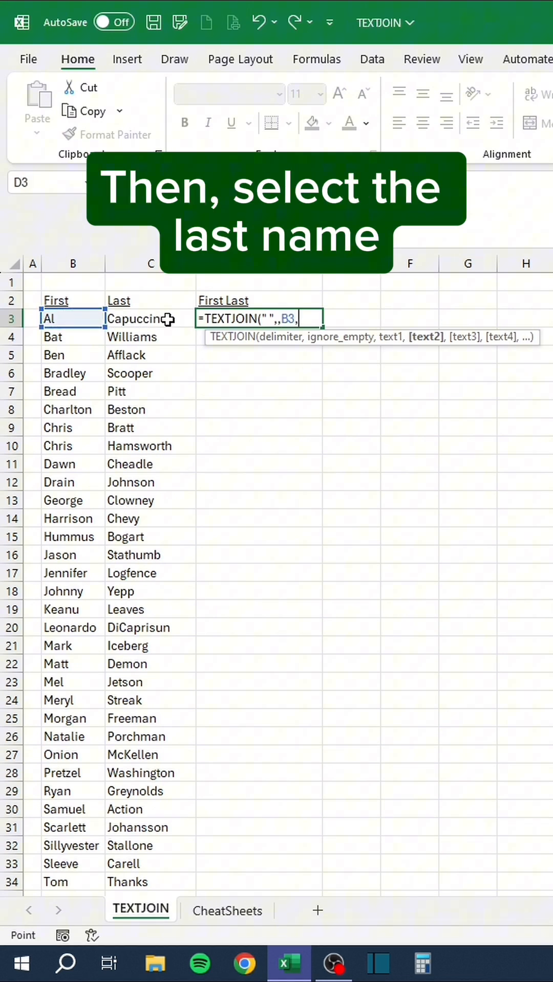
key("enter")
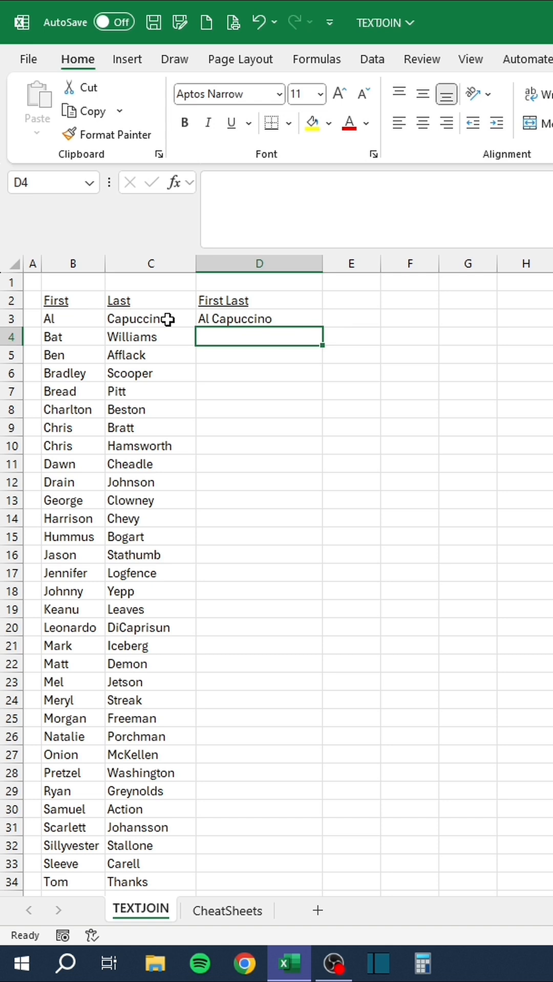
Fill the TEXTJOIN formula down the First Last column to row 34
left_click(258, 318)
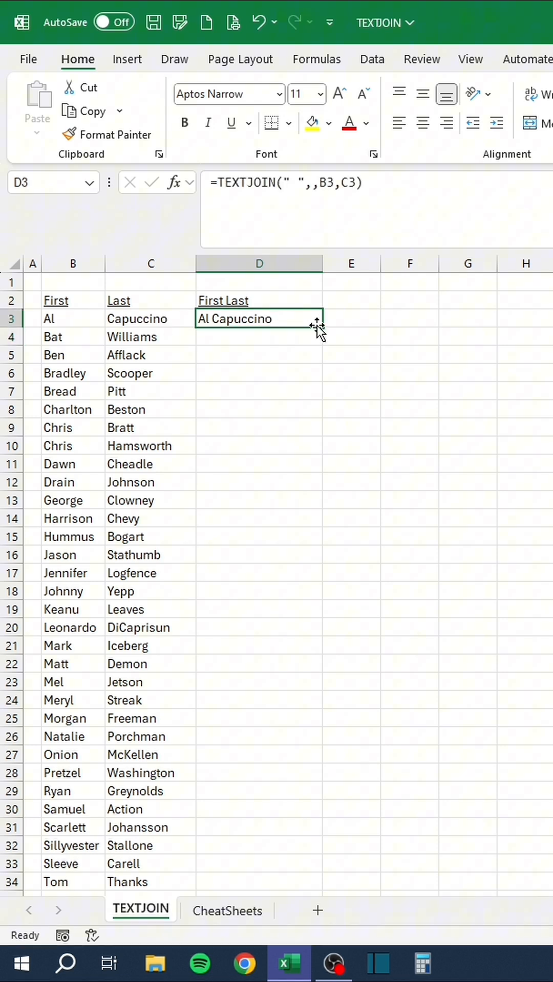
left_click_drag(316, 322, 316, 881)
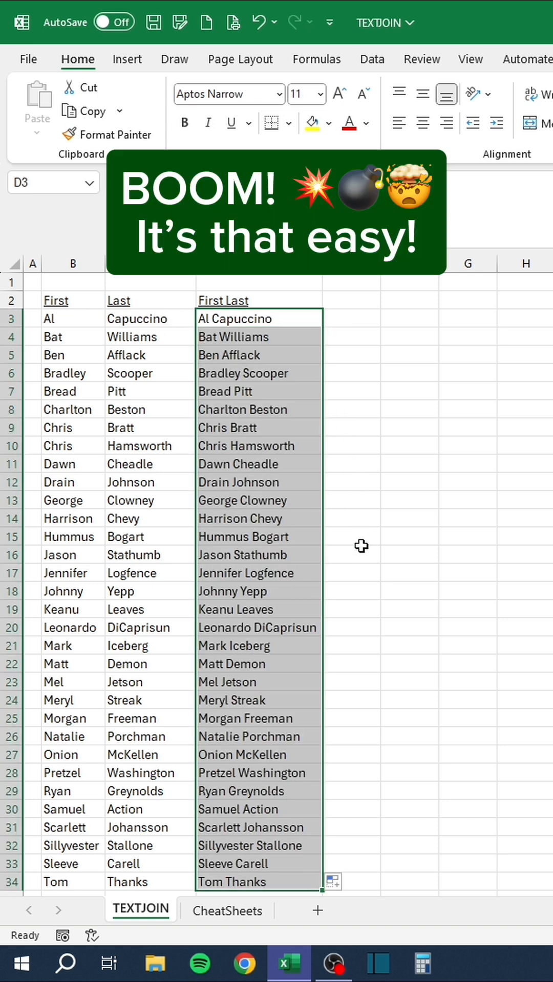
left_click(351, 573)
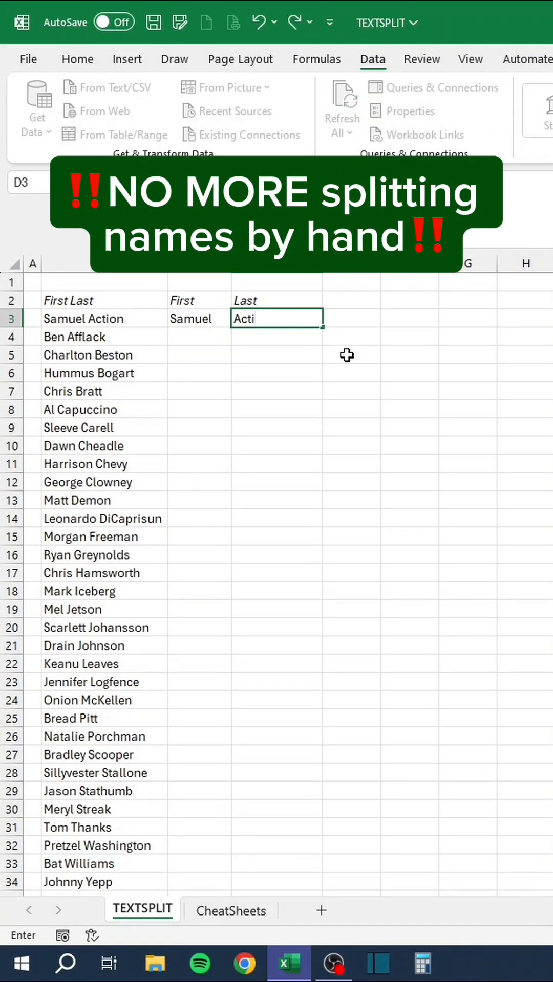
Replace the manual names with =TEXTSPLIT(B3," ") in C3 to spill Samuel and Action
key("Enter")
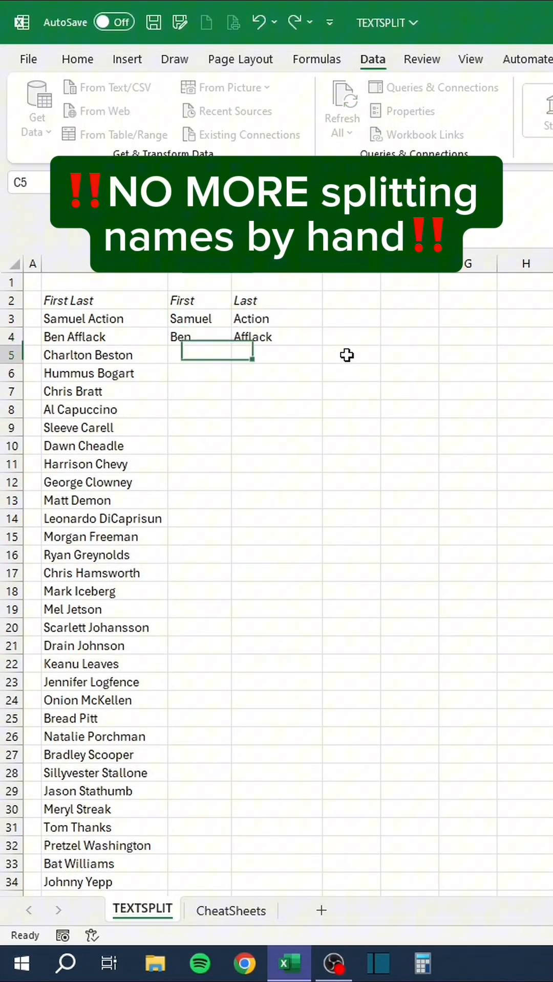
type("Charlton")
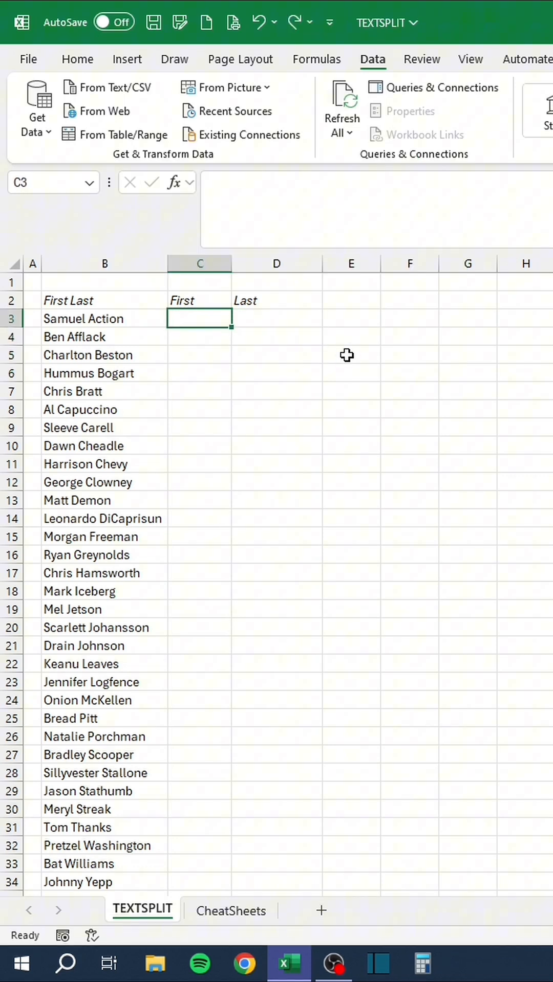
type("=TEXTSPLIT(B3")
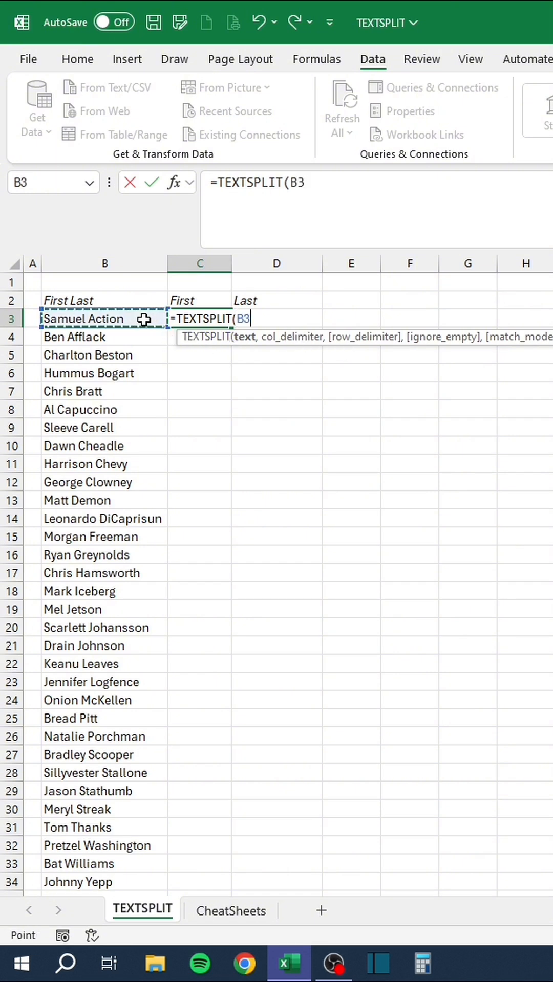
type(",\" \")")
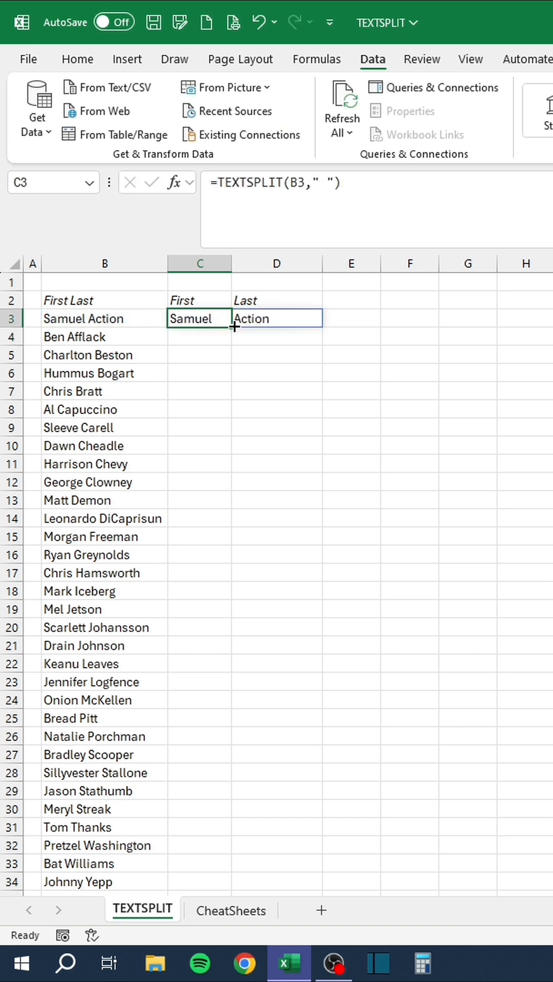
left_click_drag(235, 326, 213, 883)
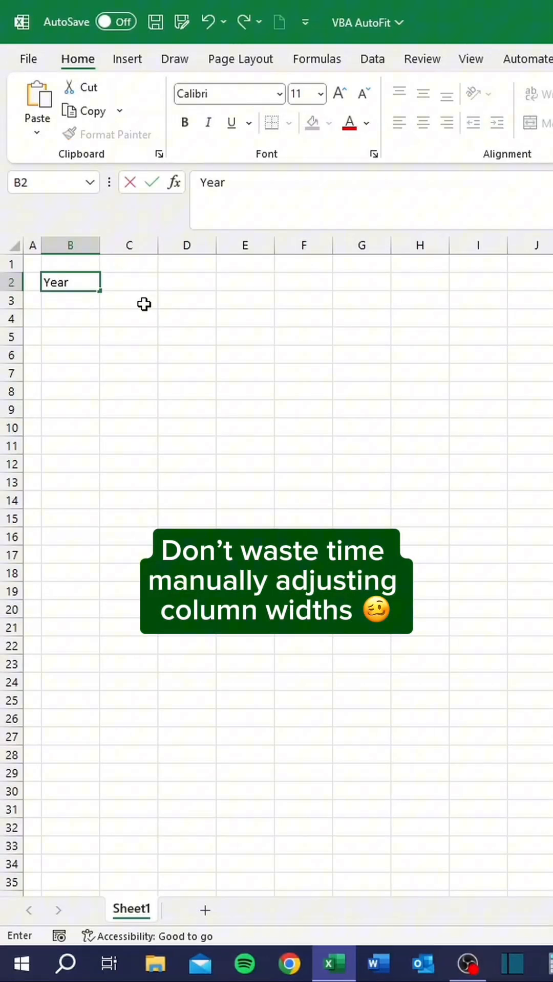
Add Product N and Sale column headers beside Year in row 2
type("Product N")
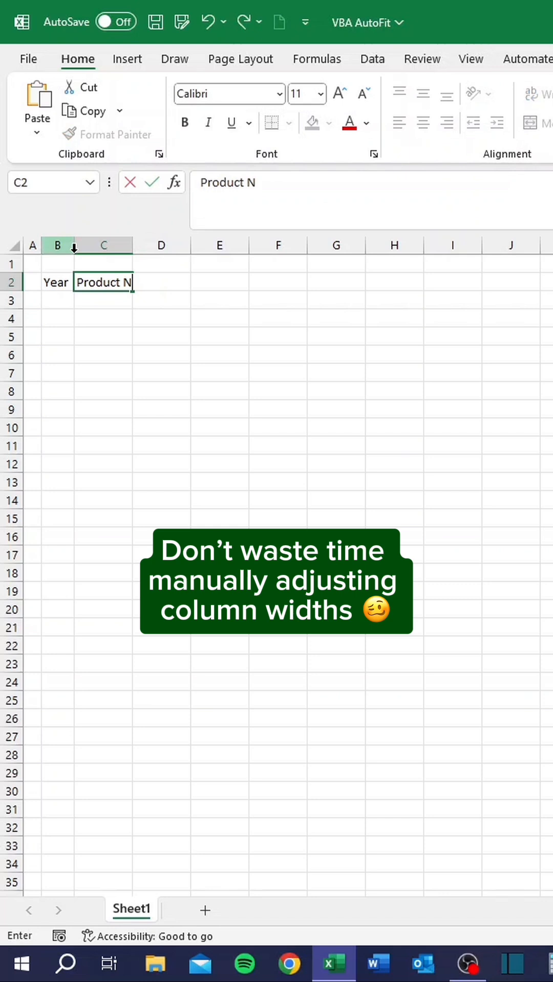
type("Sale")
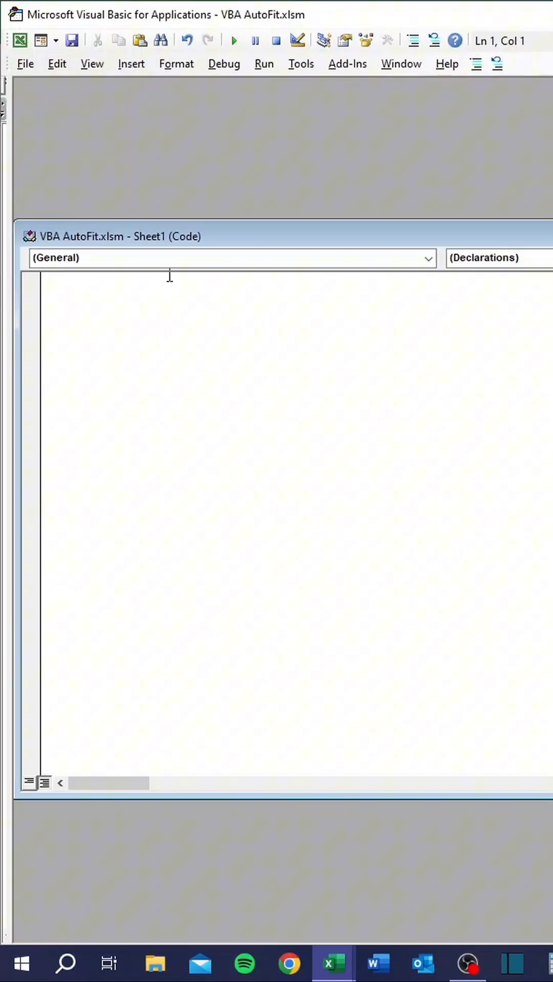
Create Worksheet_SelectionChange containing cells.EntireColumn.AutoFit
left_click(232, 258)
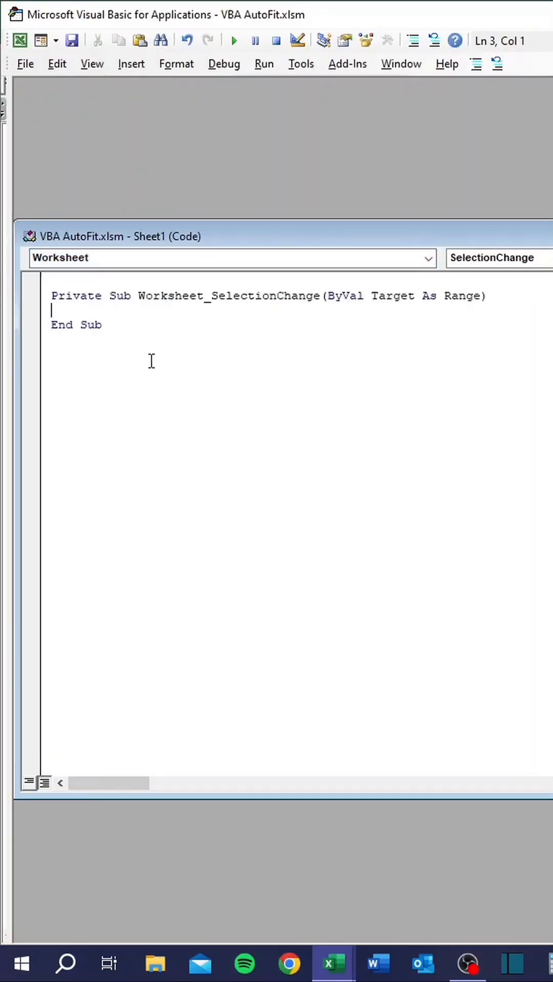
type("cells.")
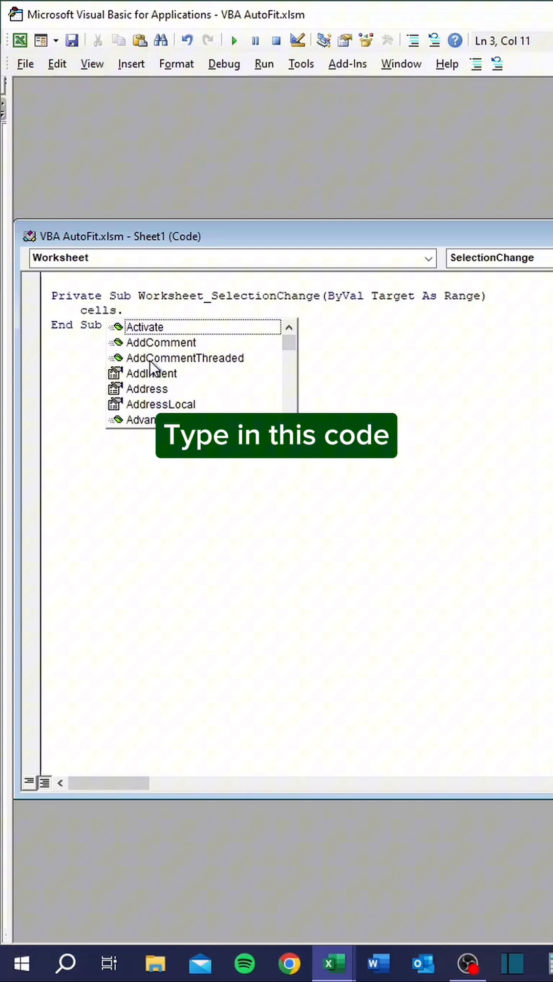
type("EntireColumn.")
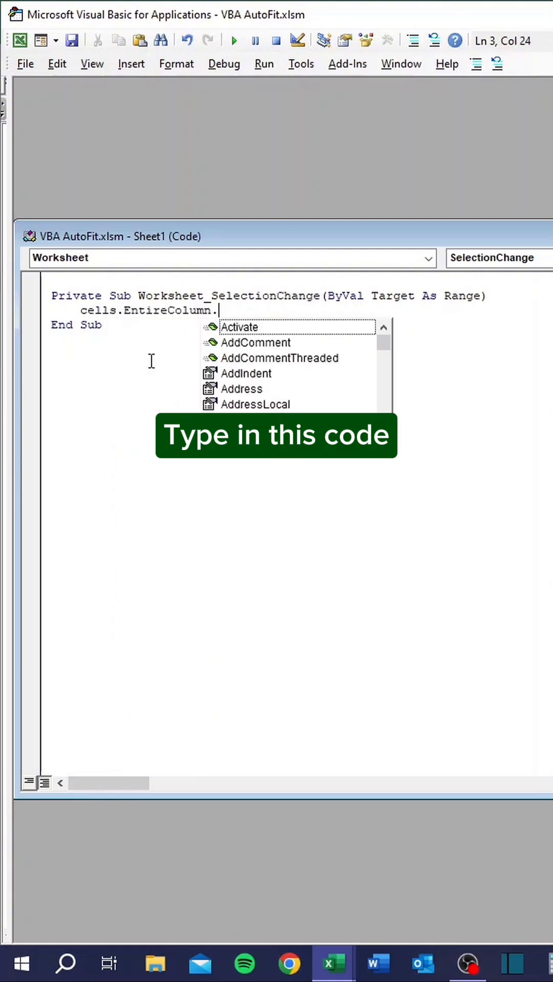
type("AutoFit")
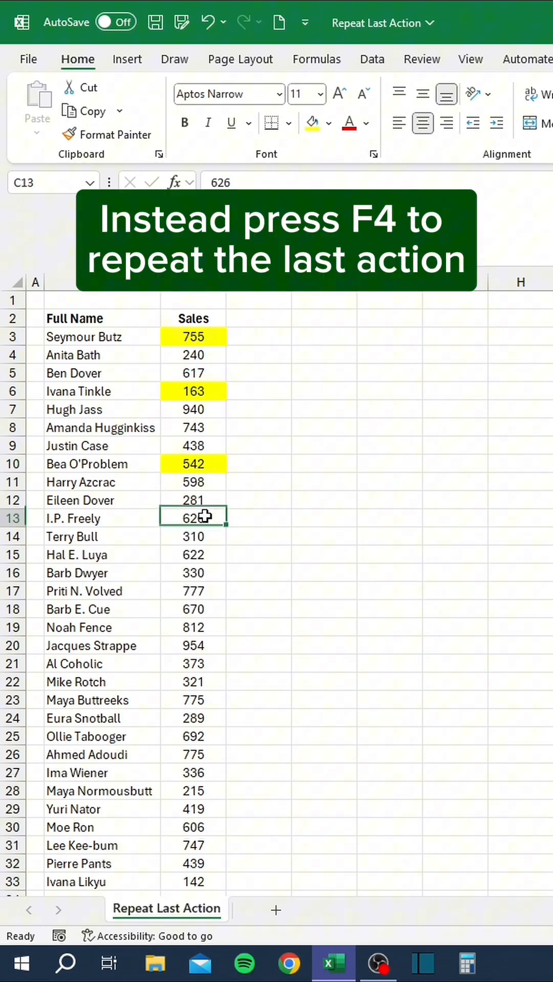
Repeat the yellow fill on the next sales cell with F4
key("f4")
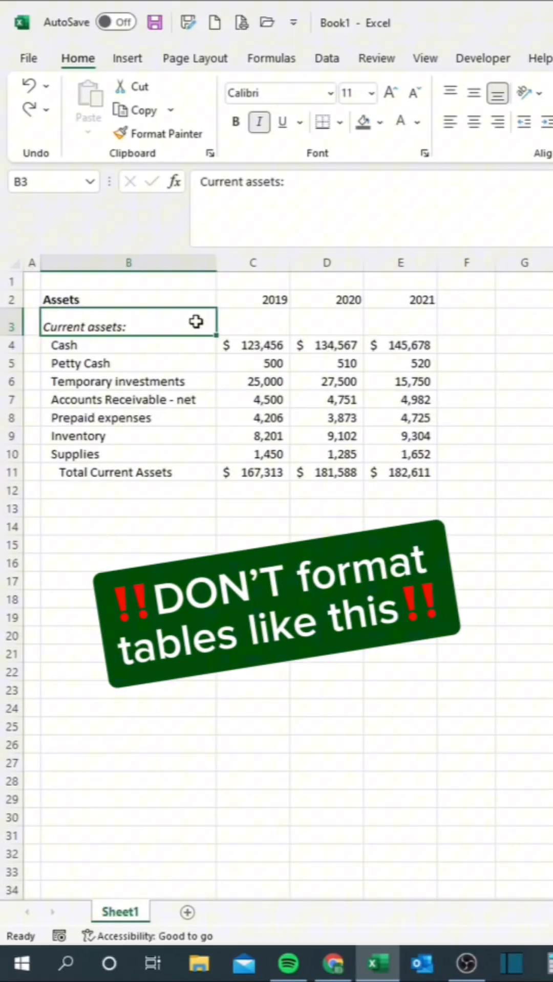
Apply the Classic 2 AutoFormat style to the assets table via Alt+O+A
left_click_drag(129, 324, 129, 473)
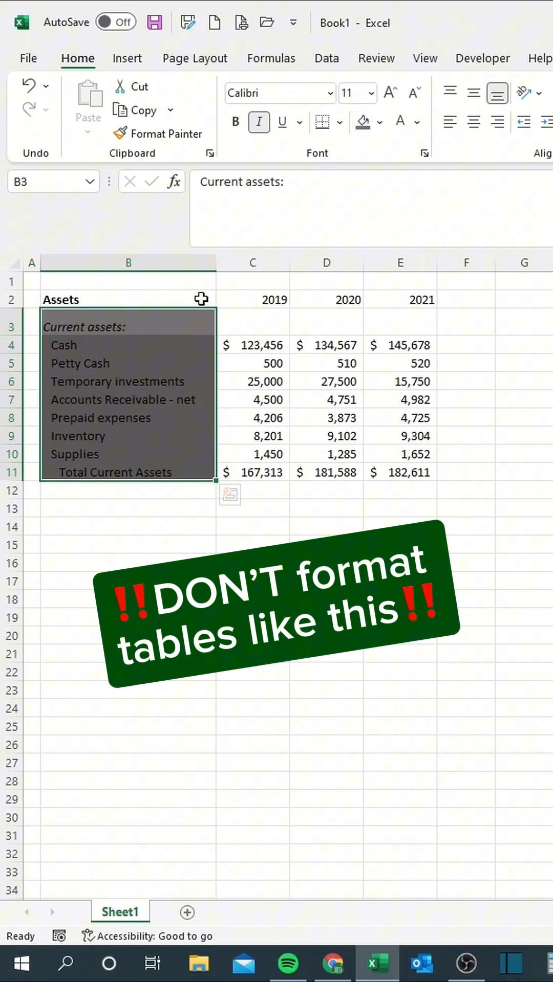
left_click(378, 122)
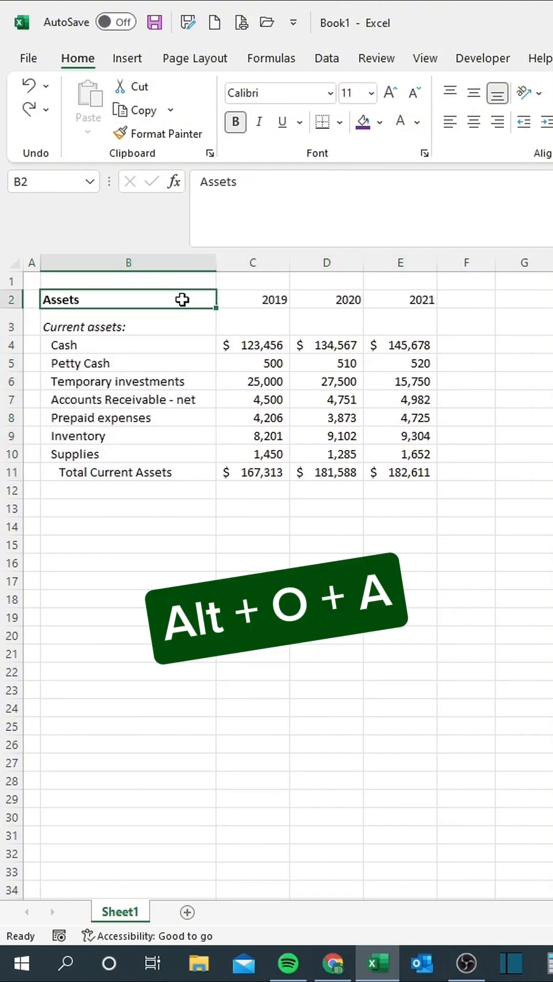
key("alt+o+a")
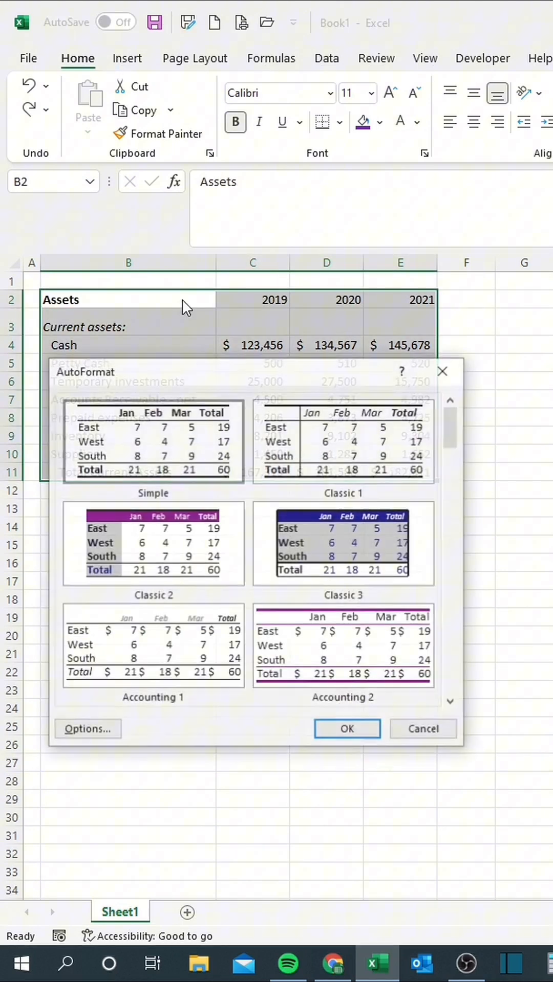
left_click(151, 544)
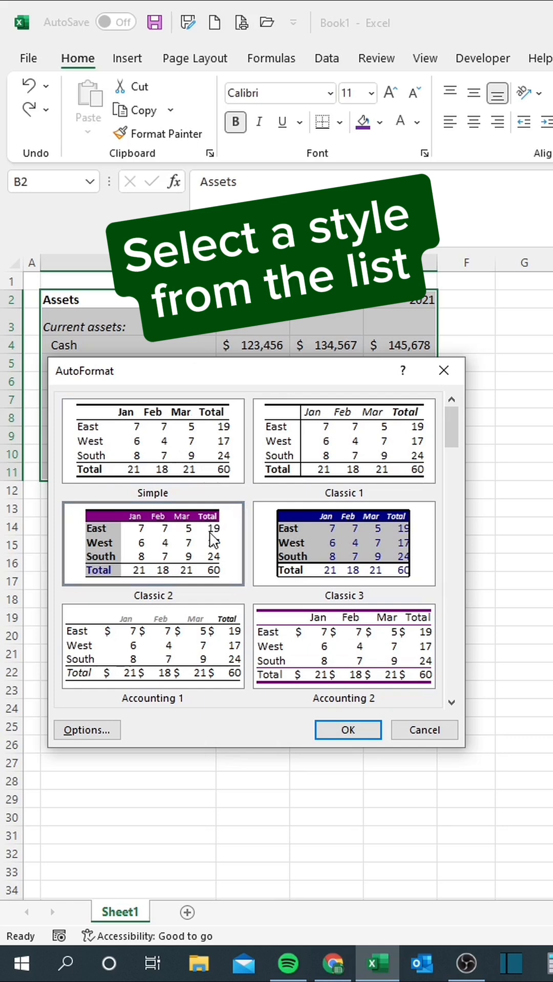
left_click(347, 729)
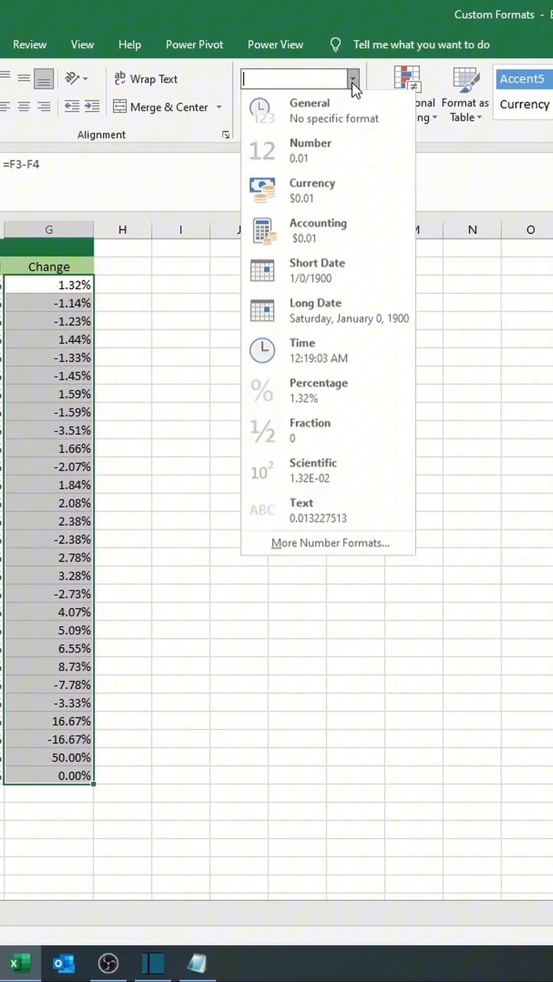
Apply the custom number format [Green]0.00% ▲;[Red]-0.00% ▼ to the Change percentages
left_click(328, 544)
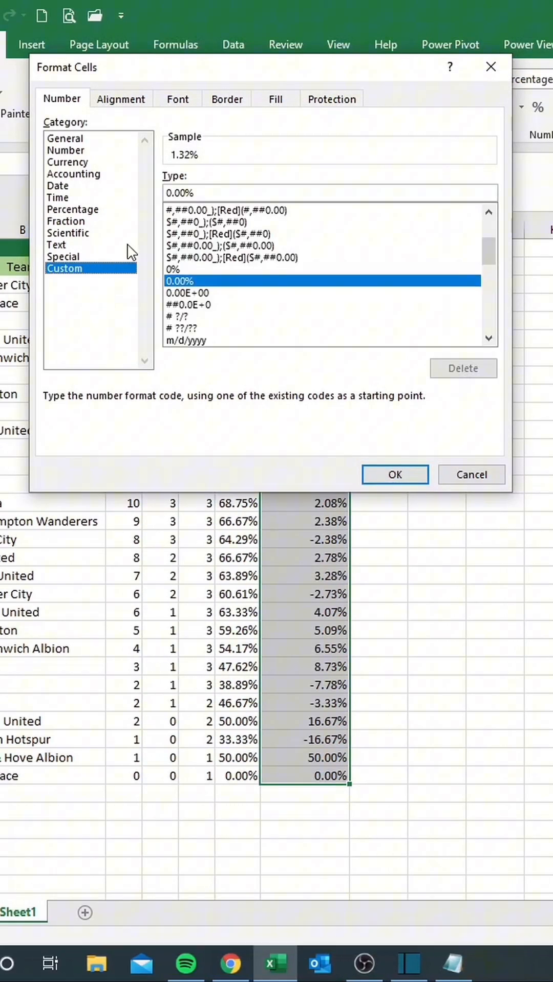
type("[Green")
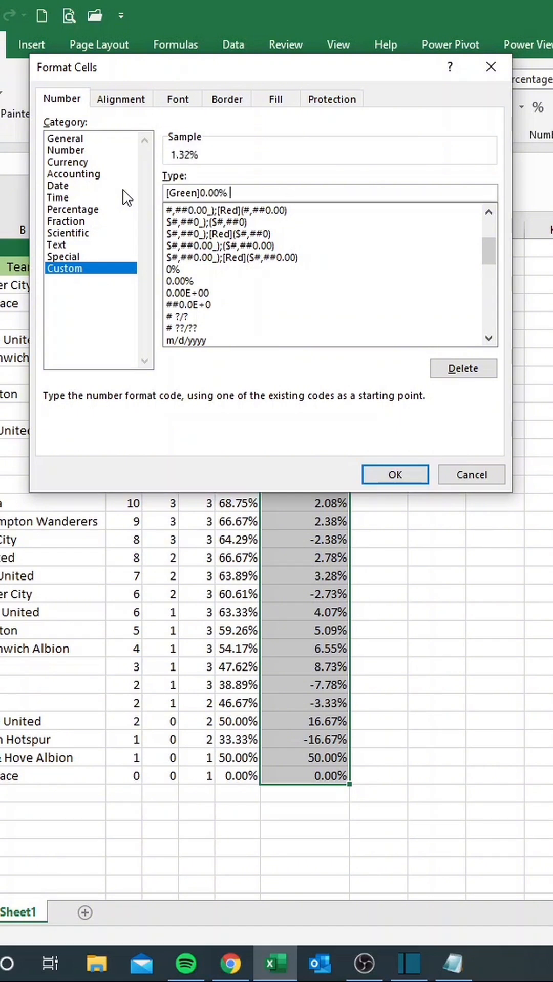
type("▲")
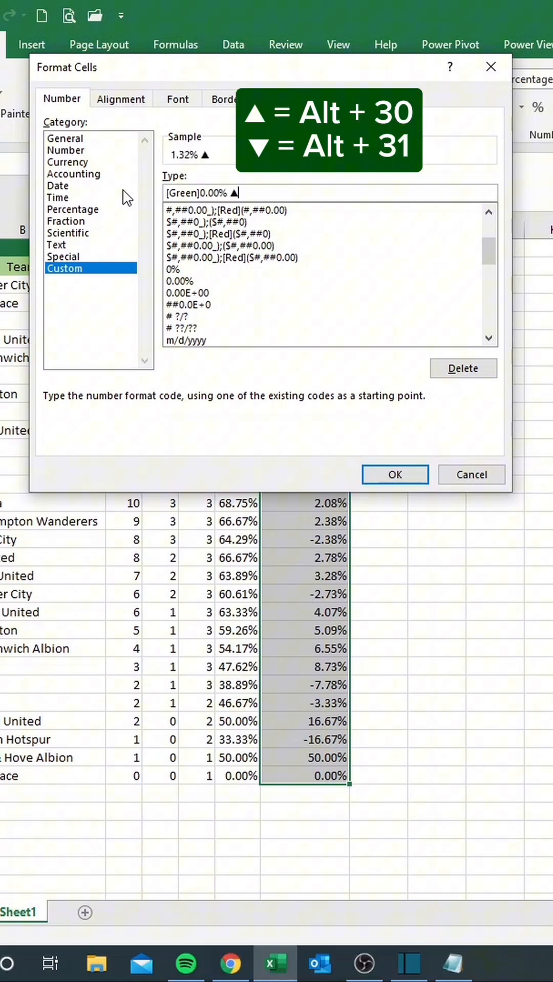
type(";[")
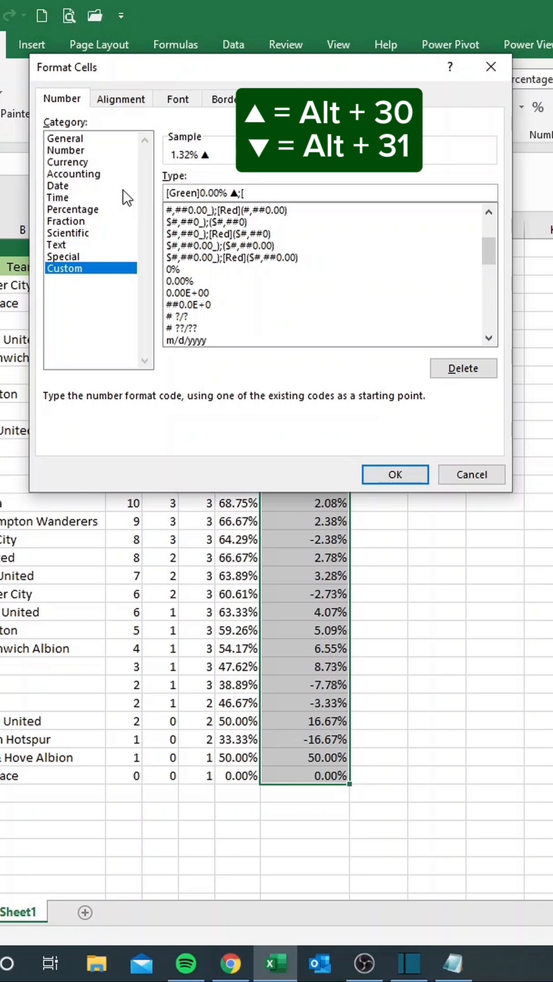
type("Red]")
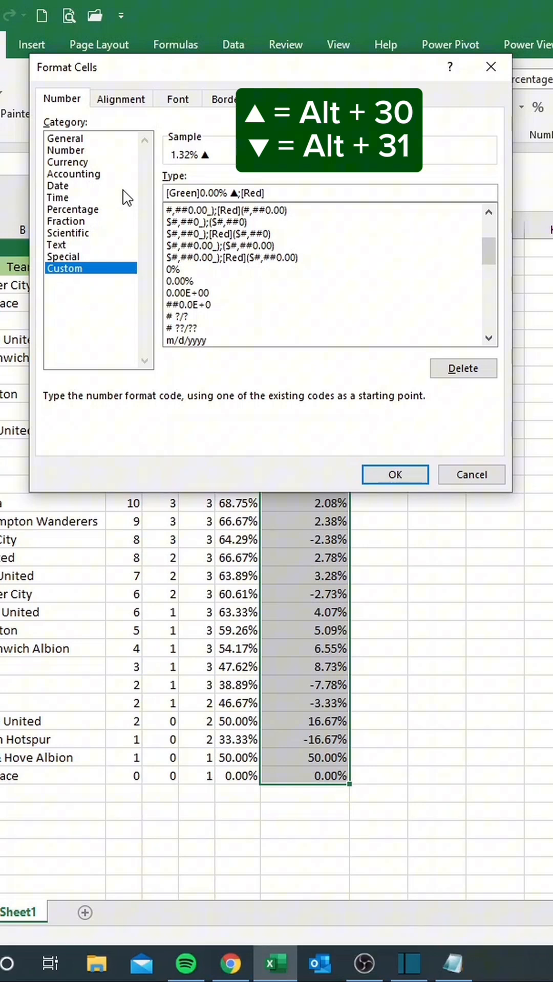
type("-0.00%")
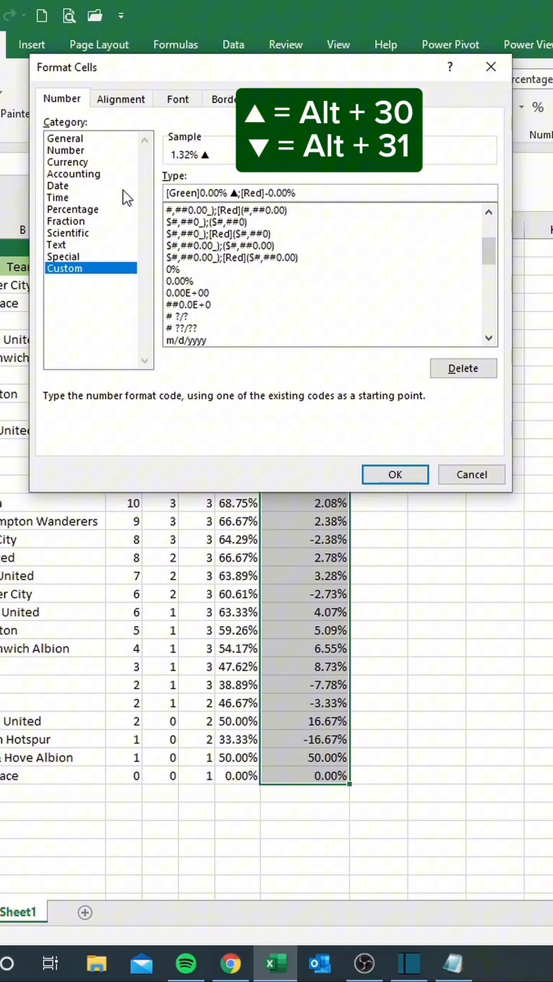
type("▼;")
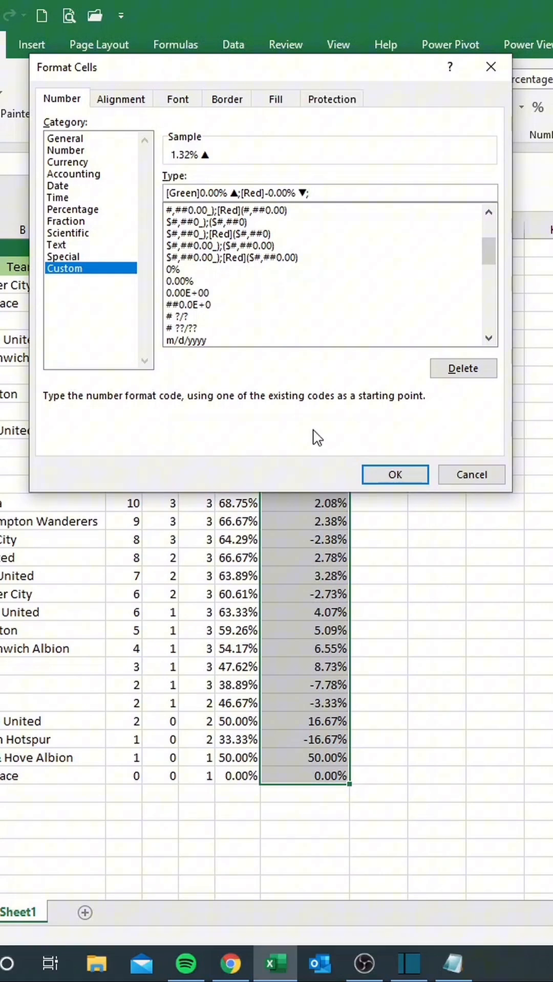
left_click(393, 474)
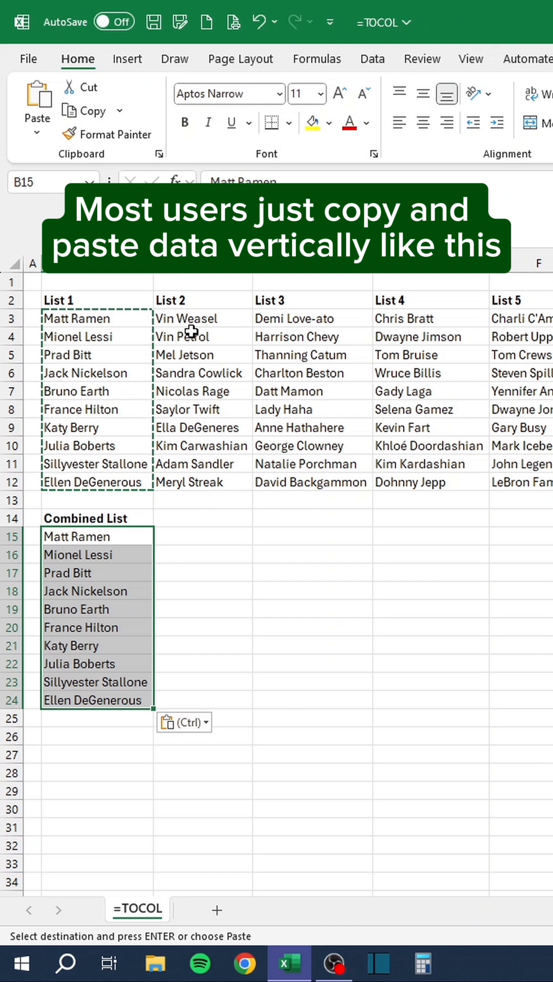
Enter =TOCOL(B3:K12) in B15 so all five lists spill into one Combined List column
left_click(180, 319)
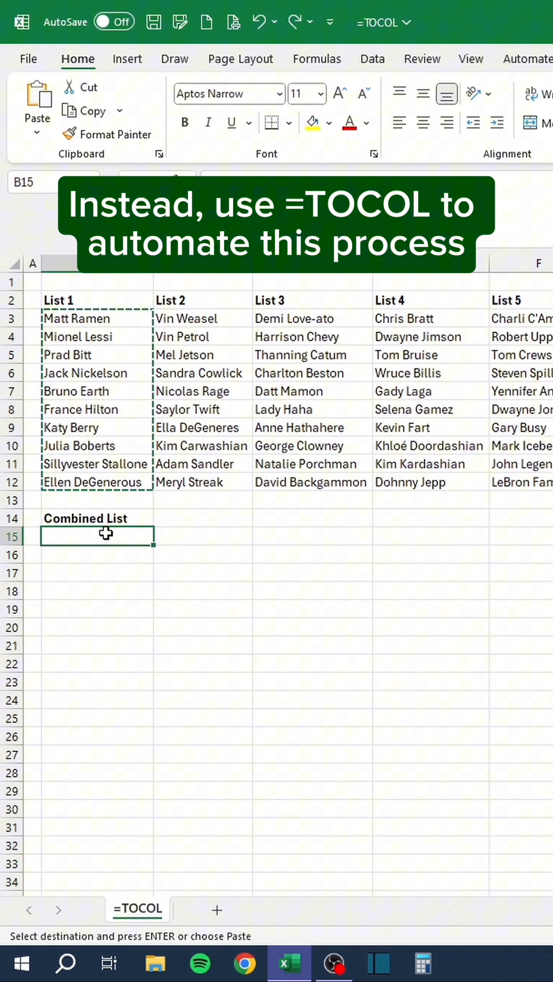
type("=TOCOL(")
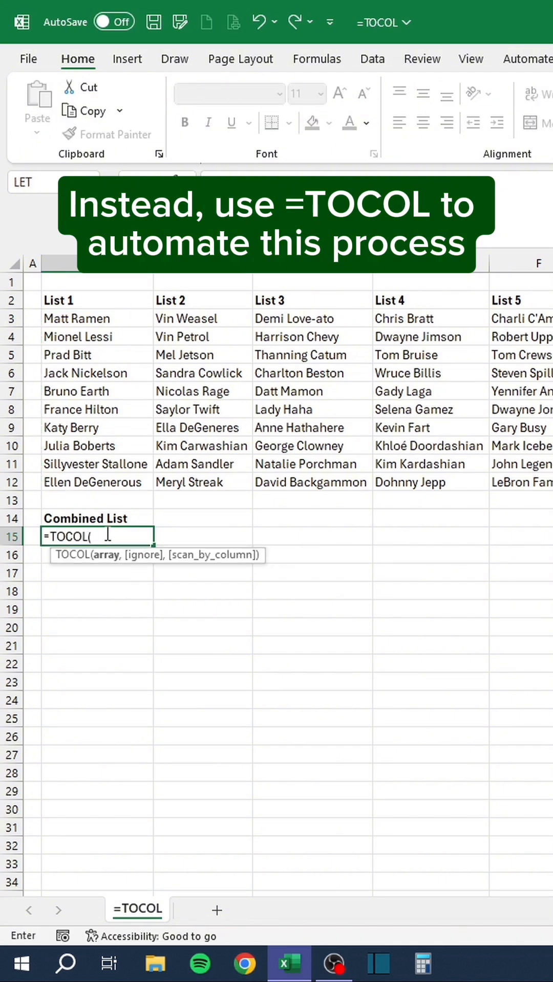
left_click(77, 318)
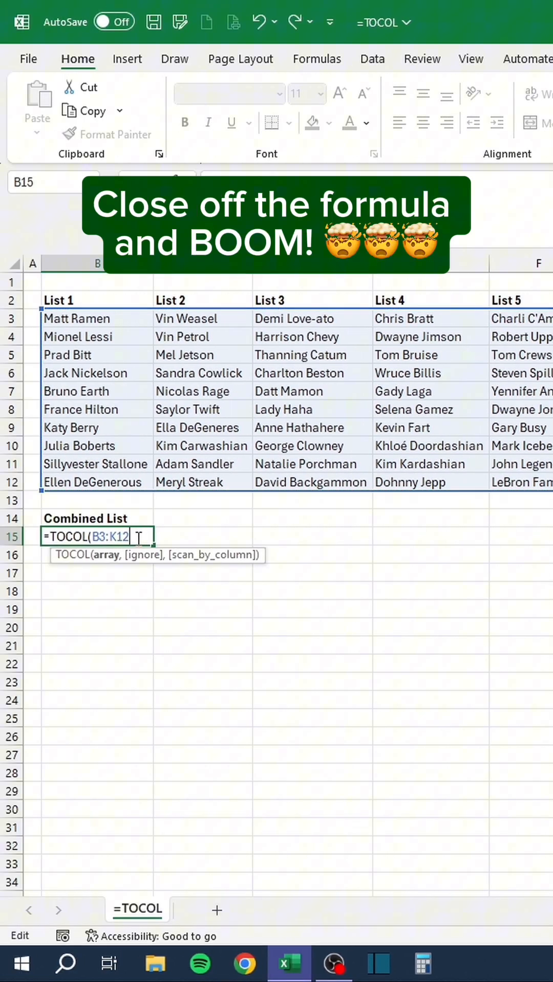
key("enter")
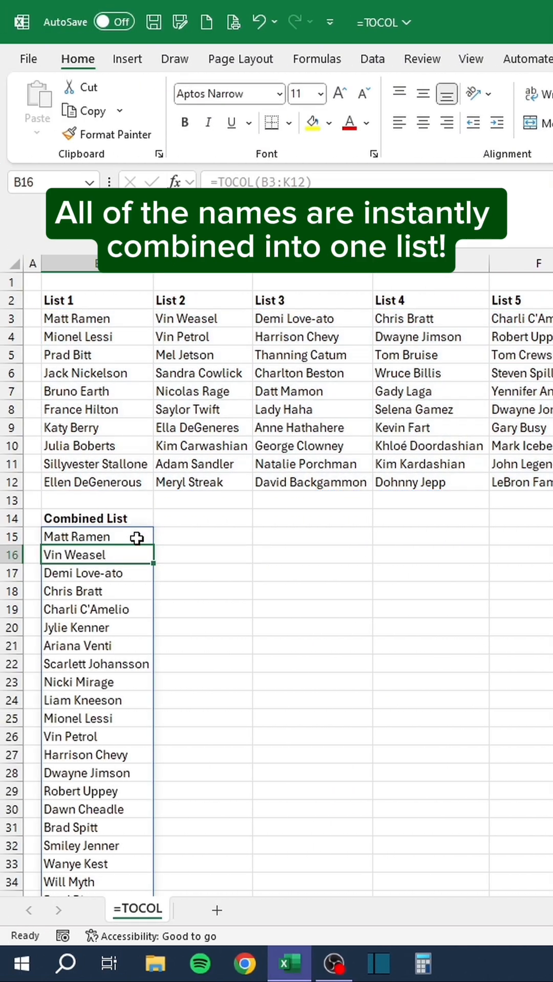
scroll("down", 3)
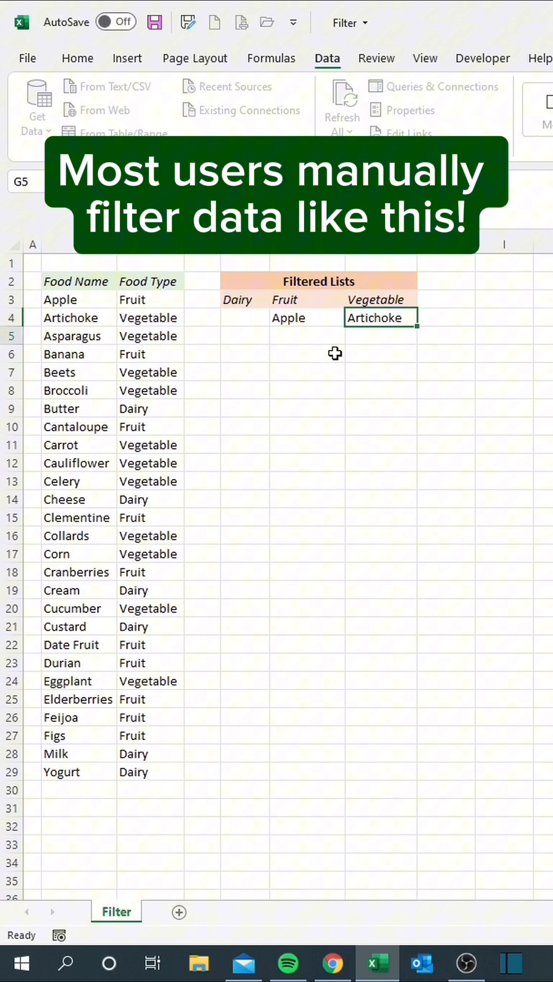
Enter a FILTER of B3:B29 by the Food Type range in E4 and fill it across Fruit and Vegetable
type("Asparagus")
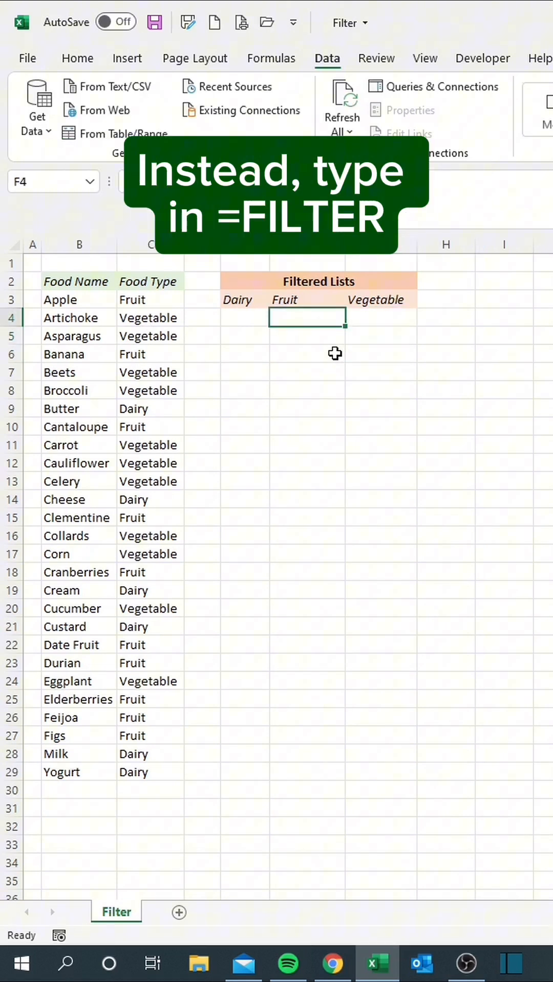
type("=filter($B$3:$B$29")
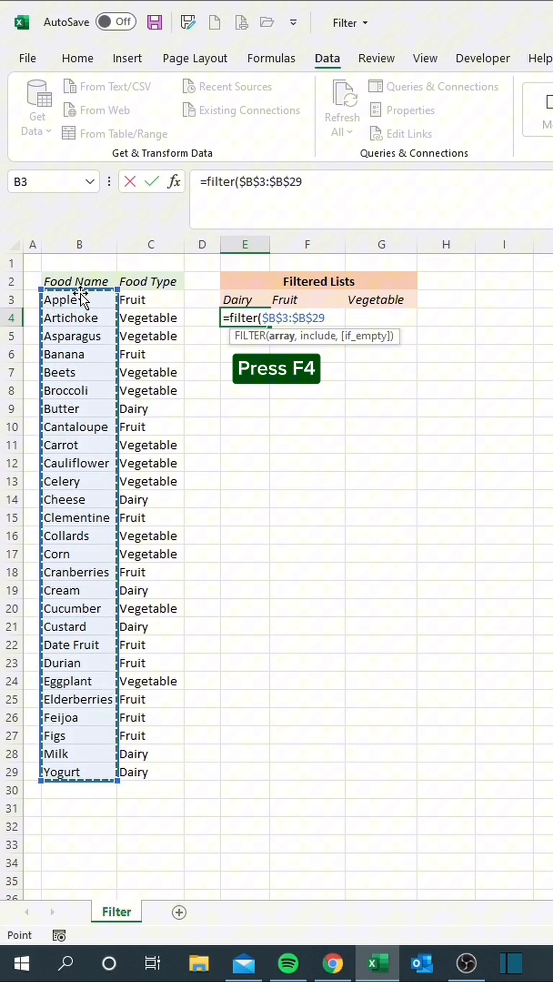
left_click(151, 300)
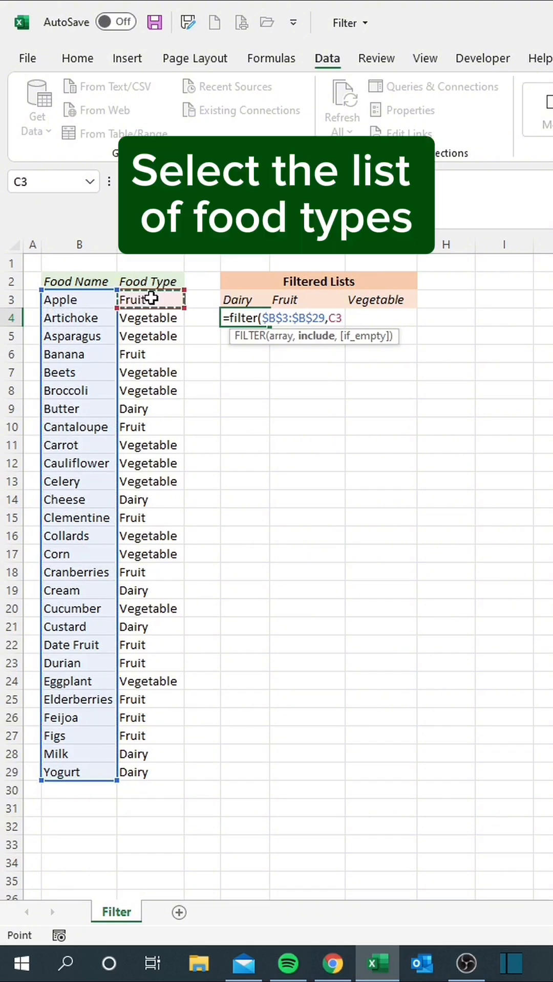
left_click_drag(151, 298, 150, 772)
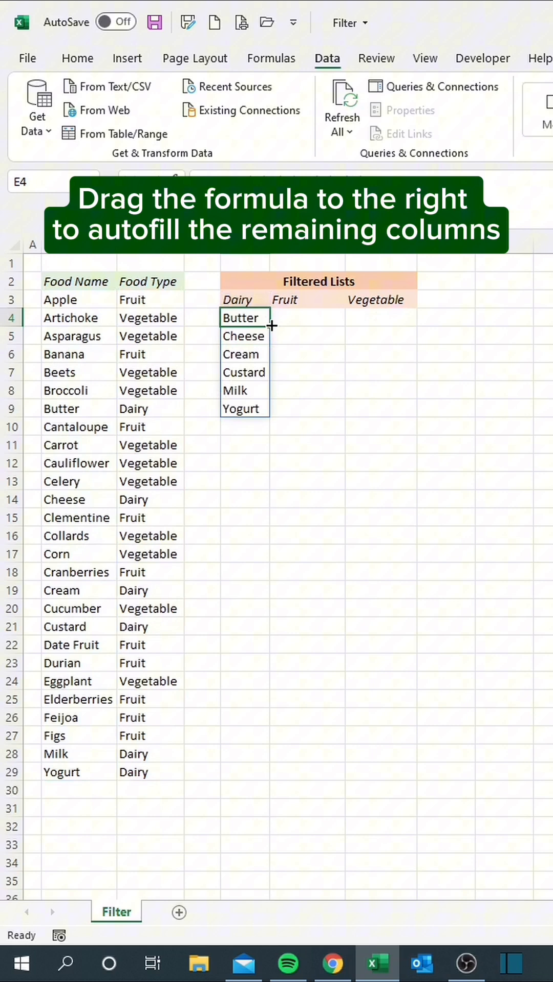
left_click_drag(269, 325, 408, 325)
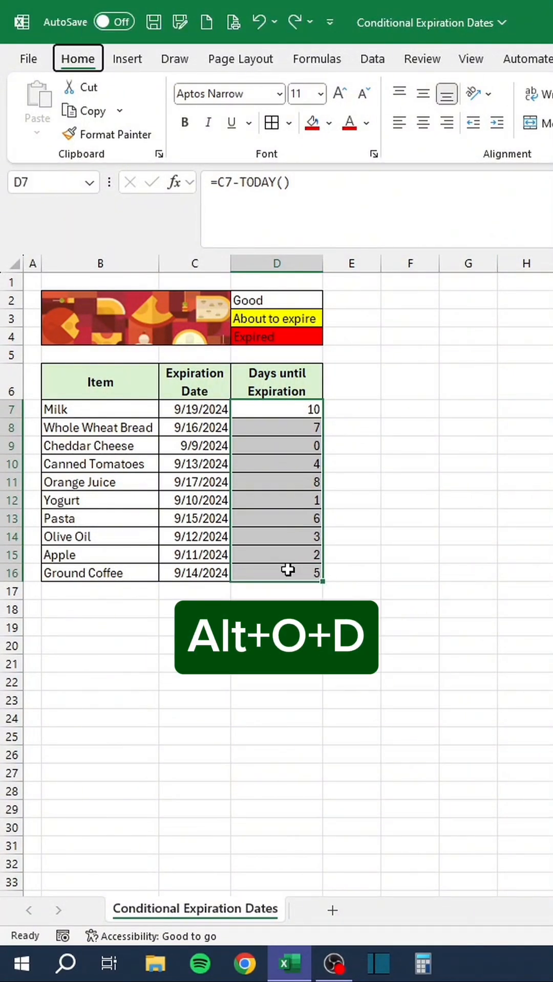
Add a conditional rule giving cell values between 0 and 7 a yellow fill
key("Alt+O+D")
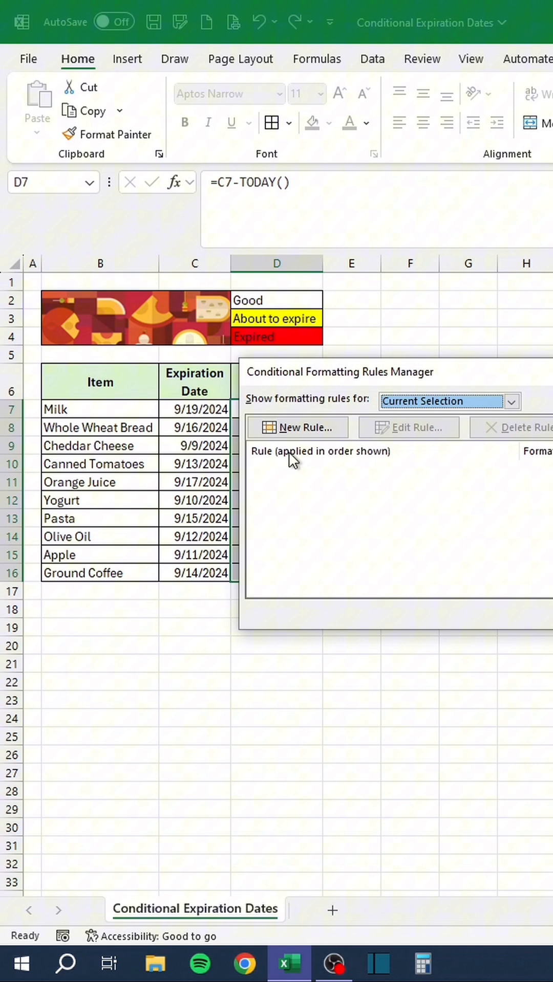
left_click(297, 427)
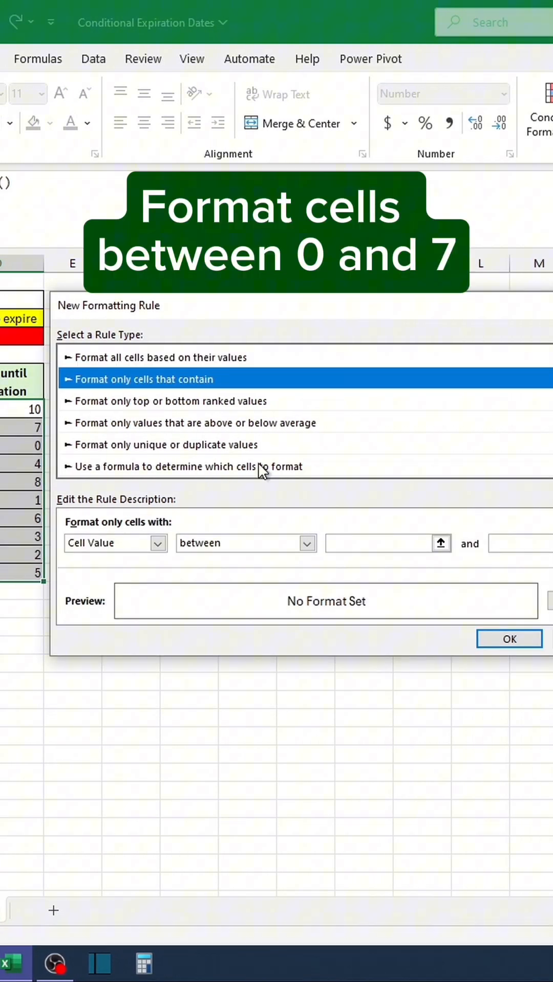
type("0")
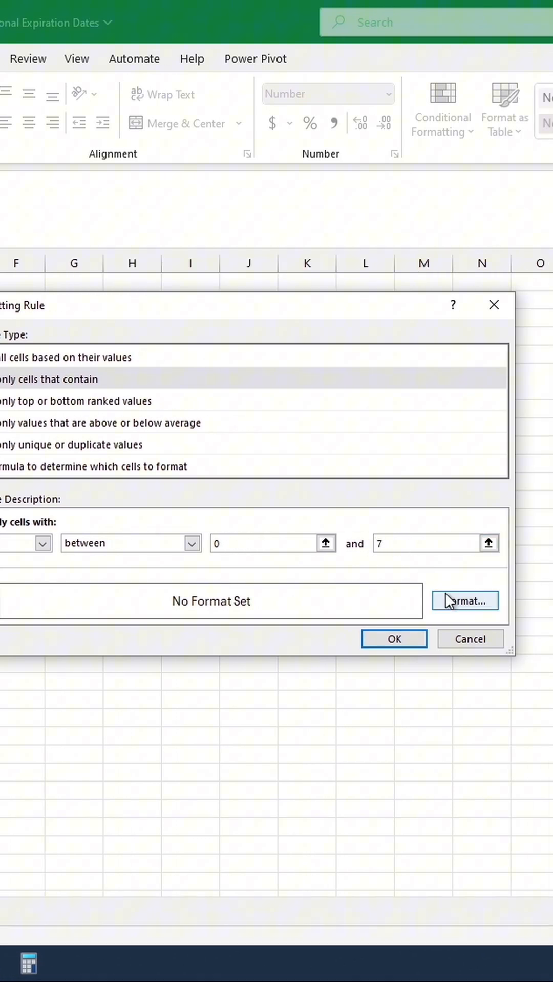
left_click(463, 600)
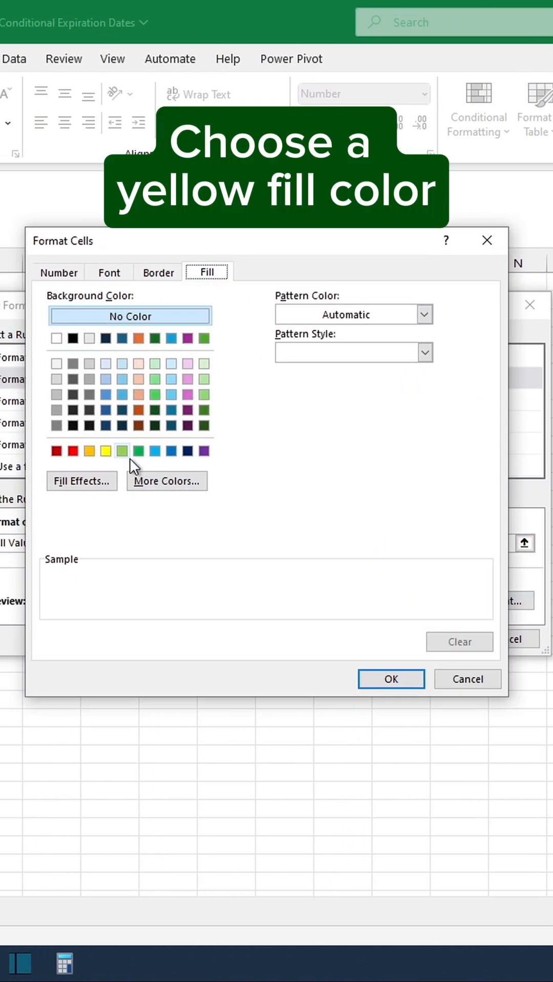
left_click(114, 450)
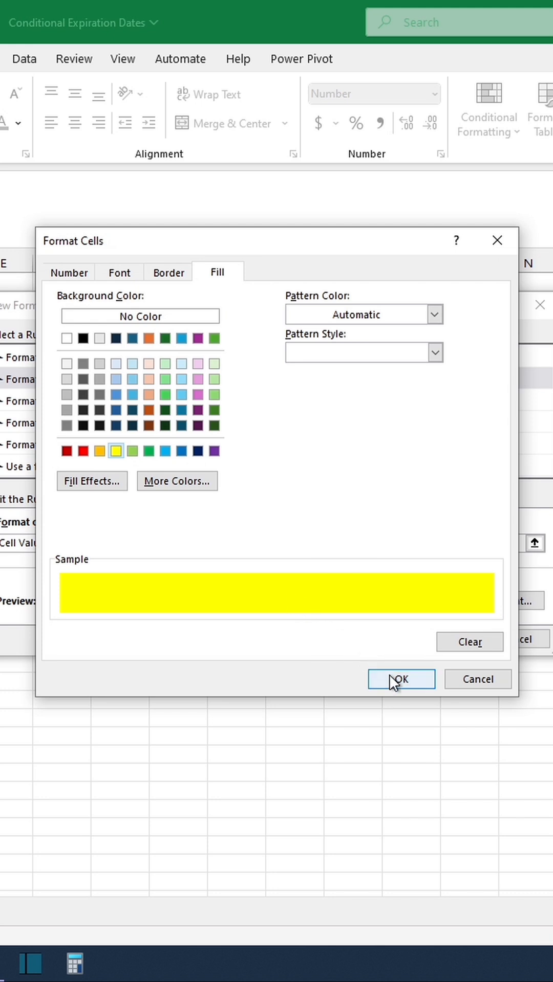
left_click(400, 680)
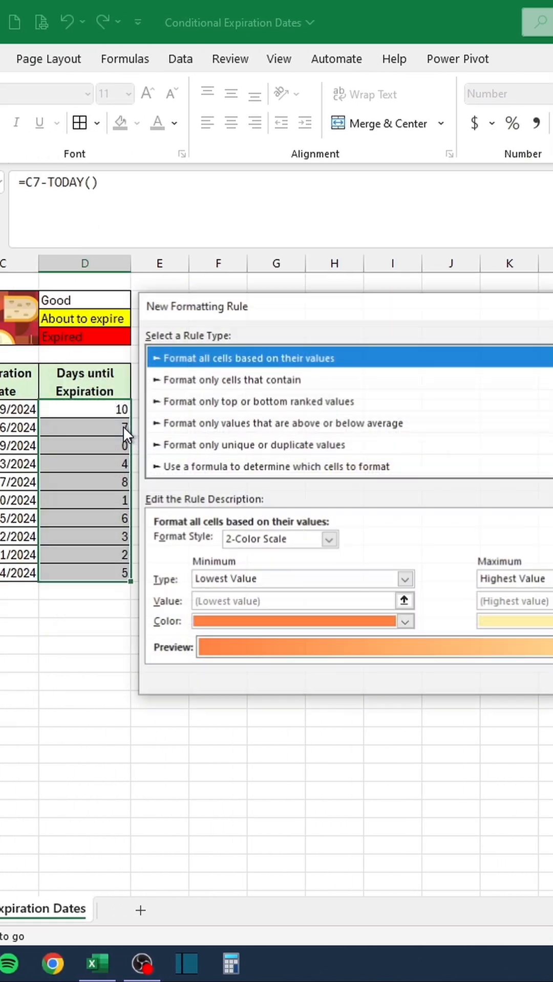
Add a second rule giving cells equal to 0 a red fill, then apply both to the days column
left_click(229, 378)
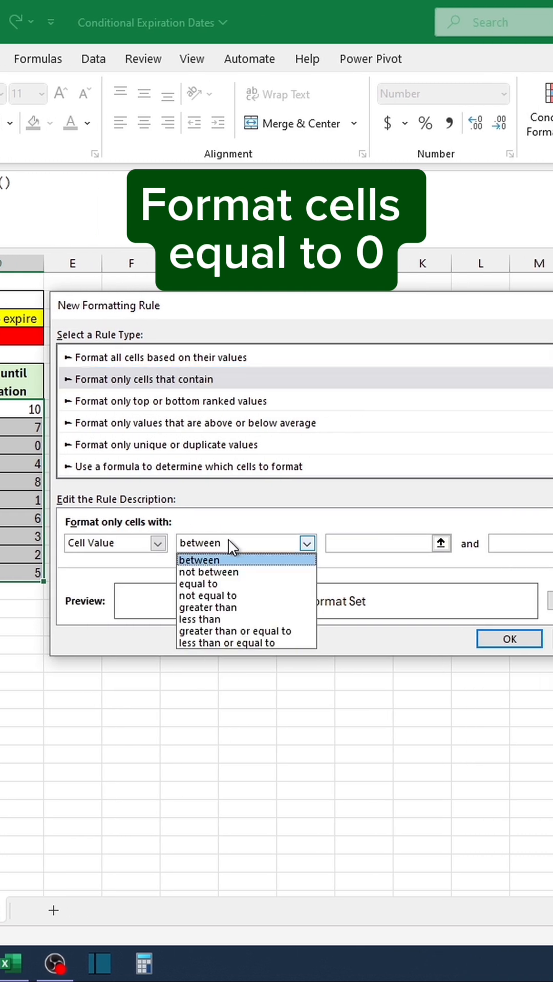
left_click(197, 584)
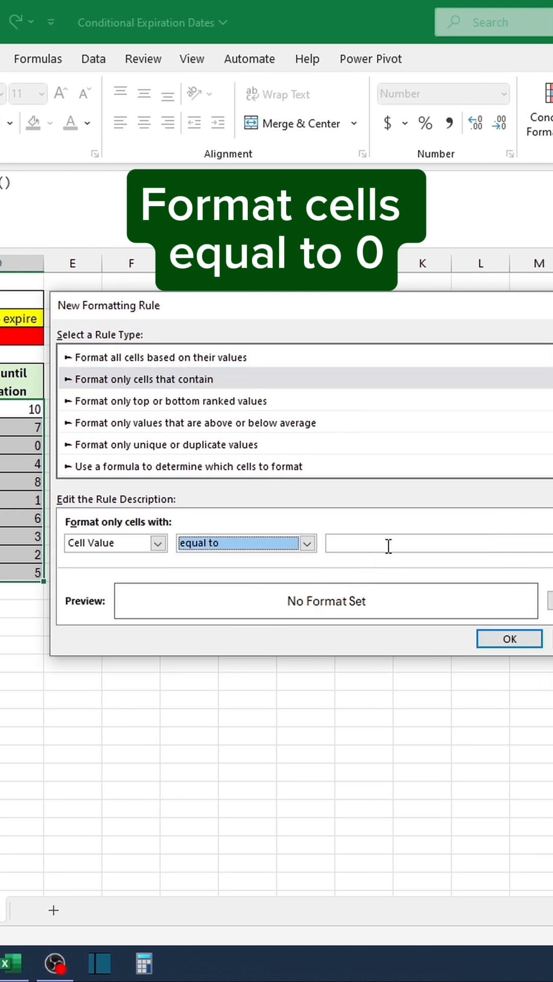
type("0")
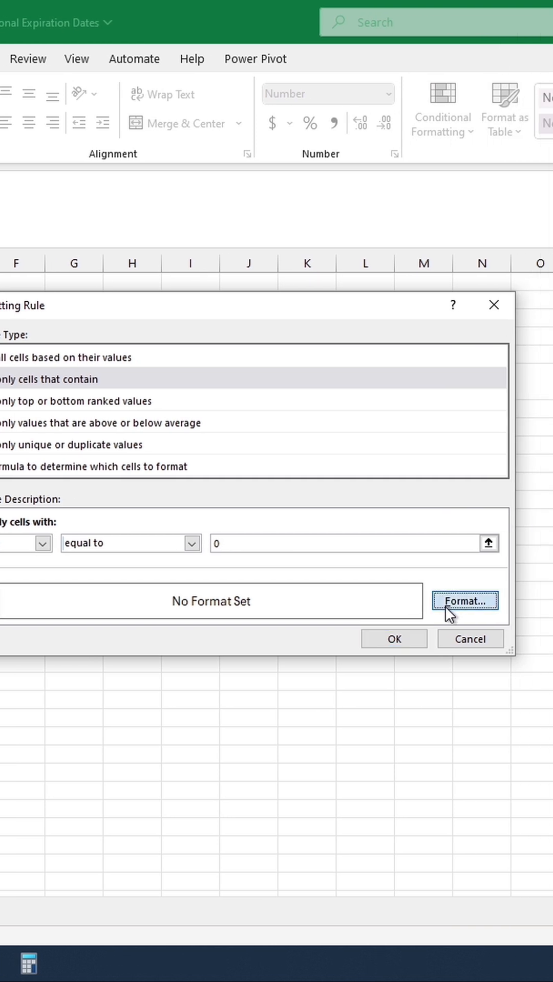
left_click(465, 601)
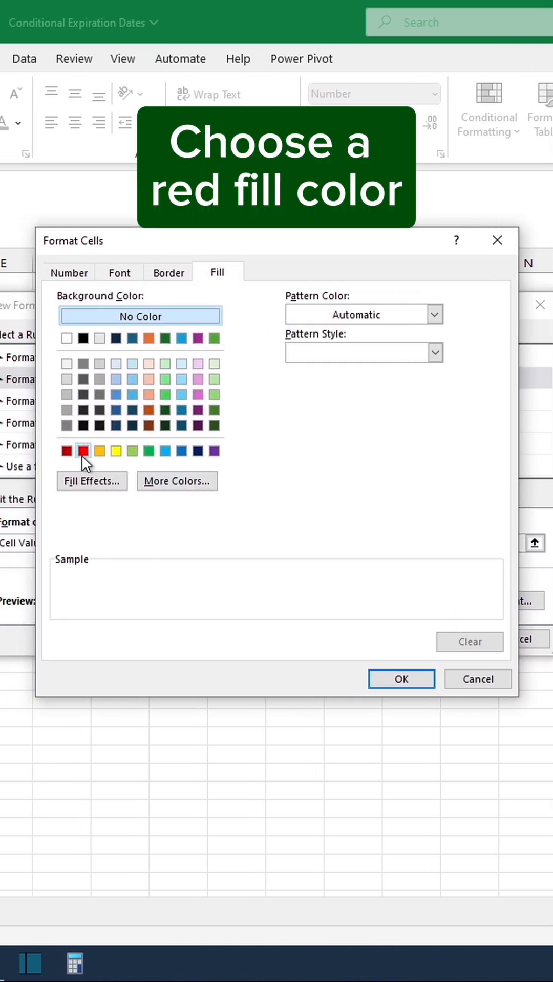
left_click(400, 680)
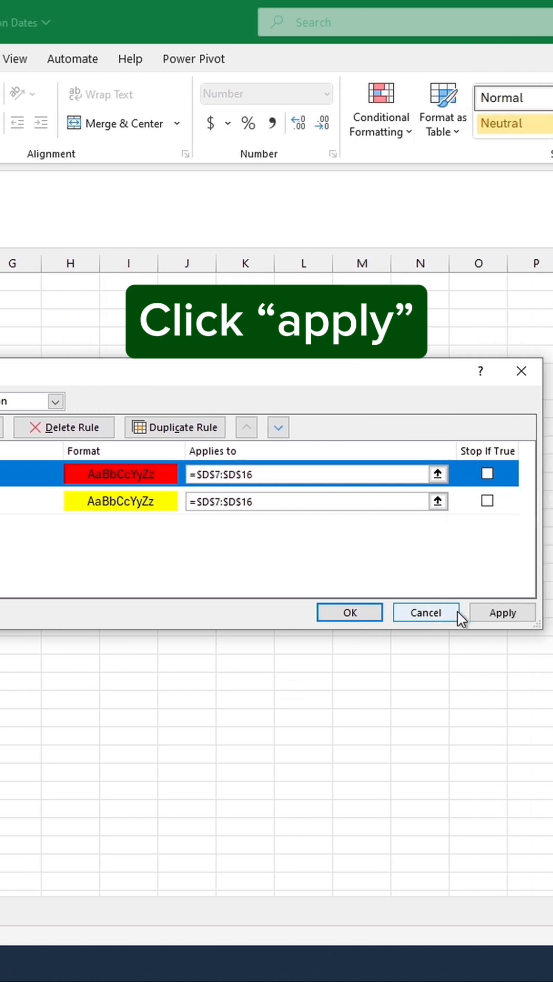
left_click(501, 612)
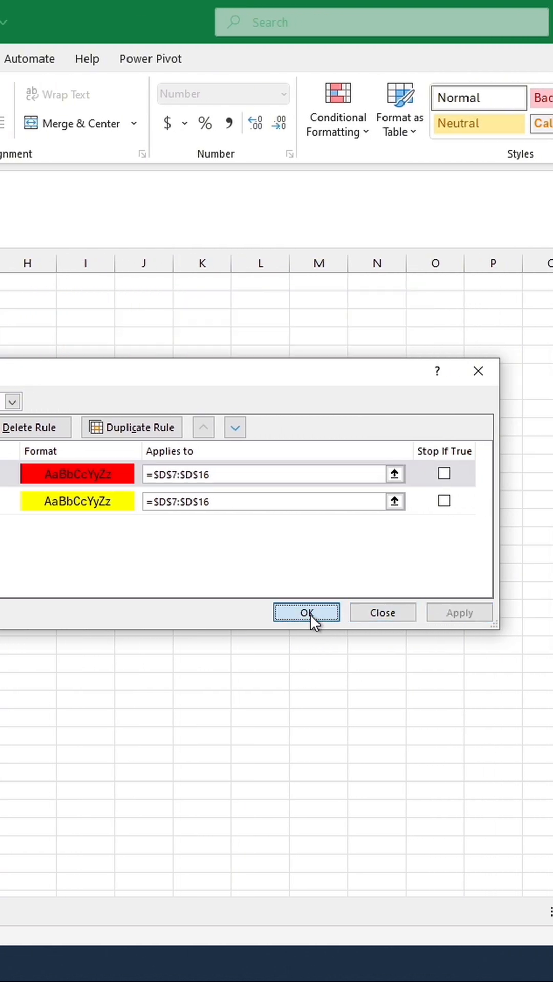
left_click(306, 612)
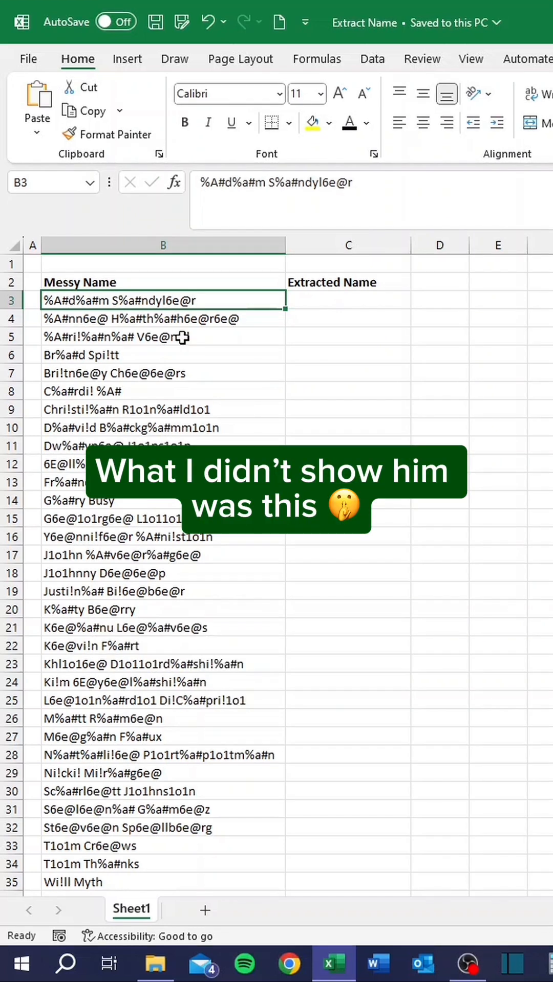
From the Sheet1 tab's View Code, insert a new module into the workbook project
right_click(131, 909)
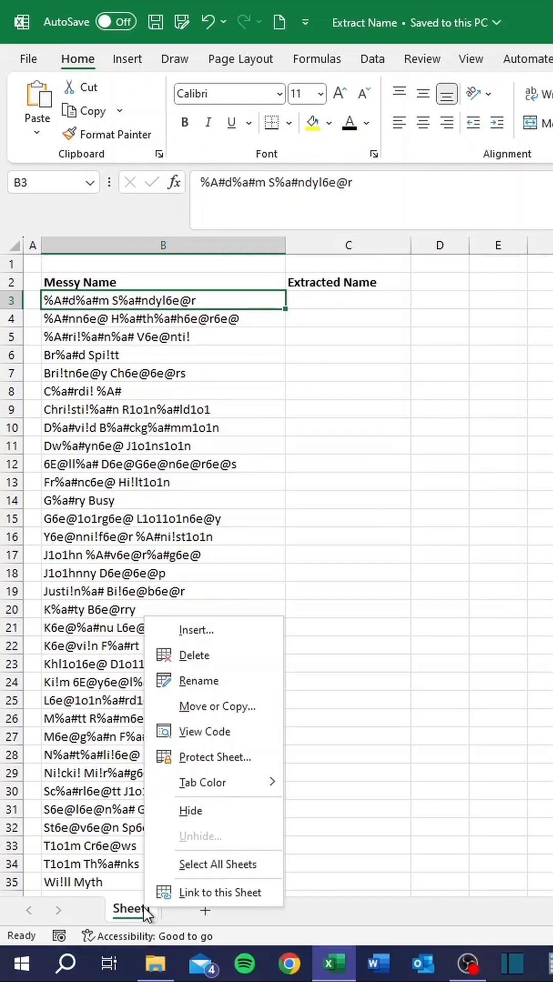
left_click(205, 732)
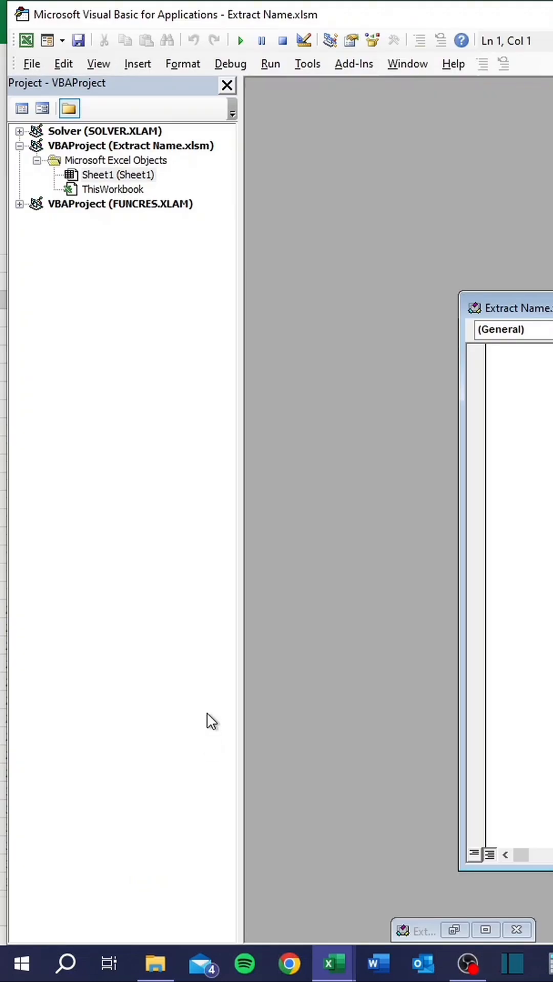
right_click(116, 174)
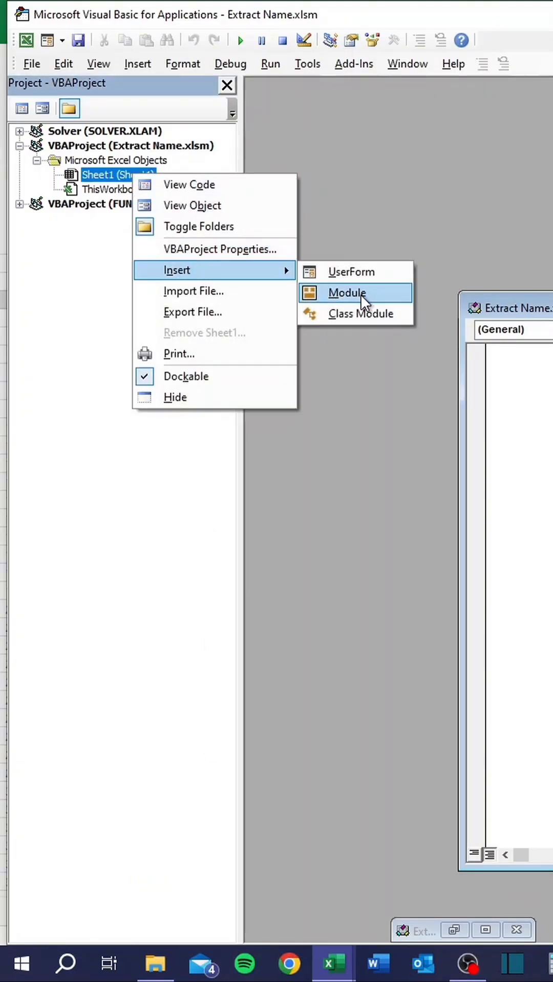
left_click(346, 293)
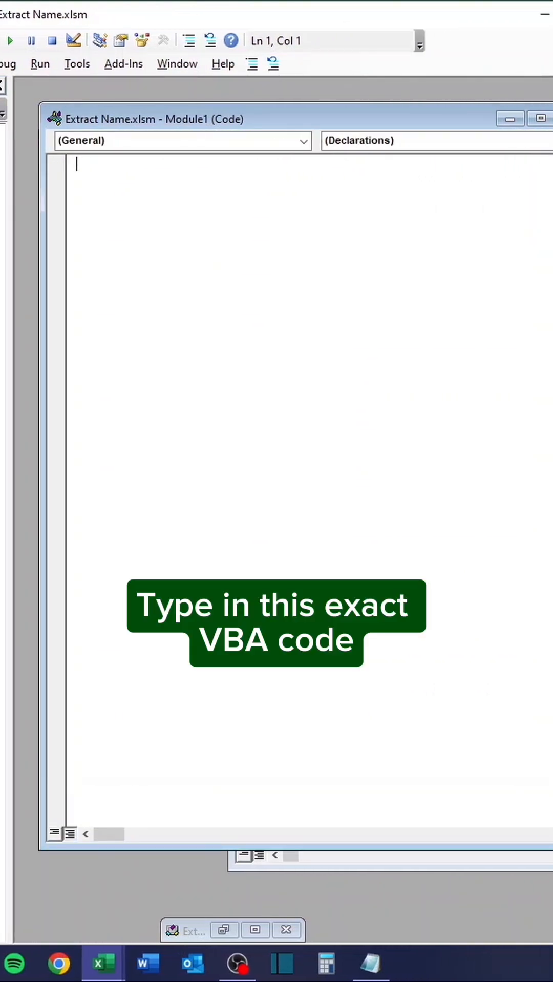
Write the ExtractName(ByVal inputStr As String) function that returns only letters and spaces
type("Function")
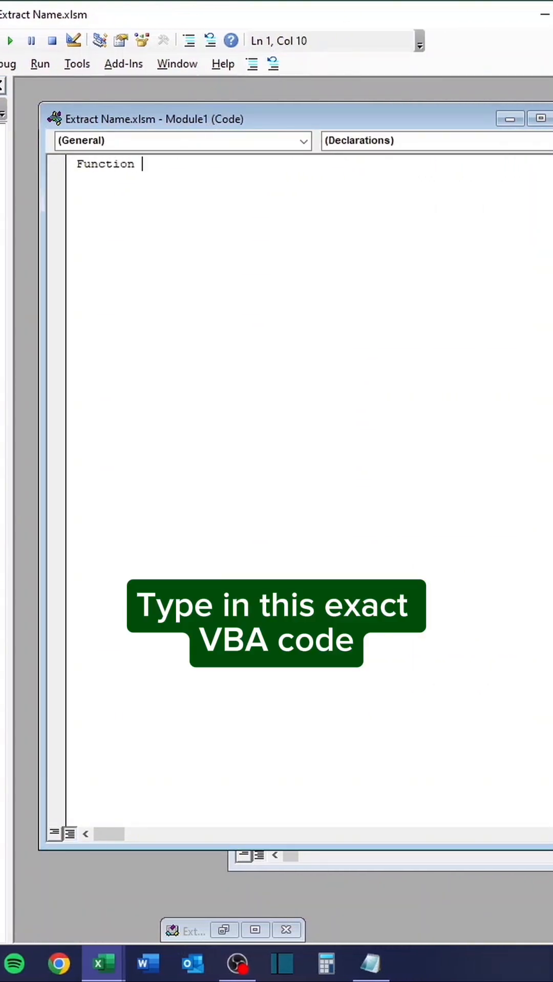
type("ExtractName(ByVal i")
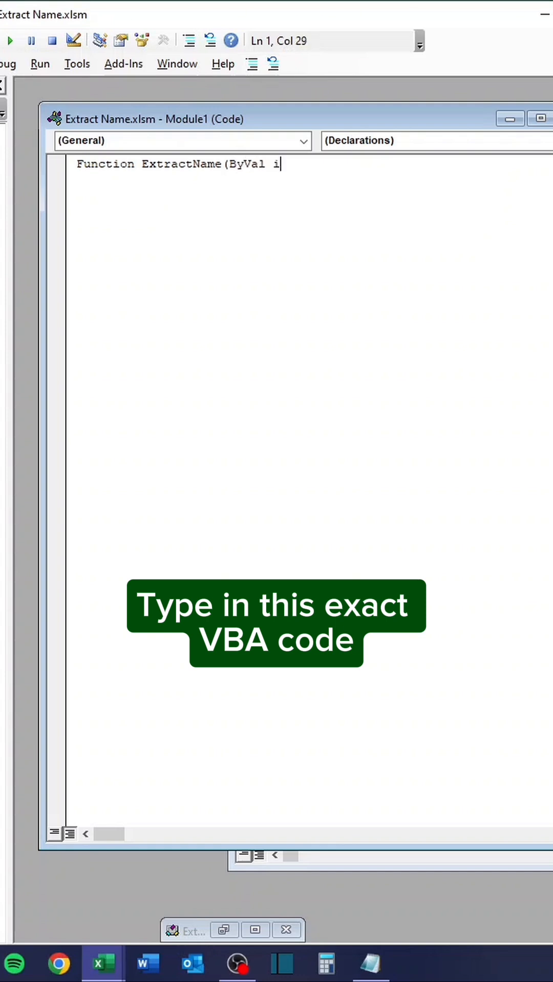
type("nputStr as String) As String")
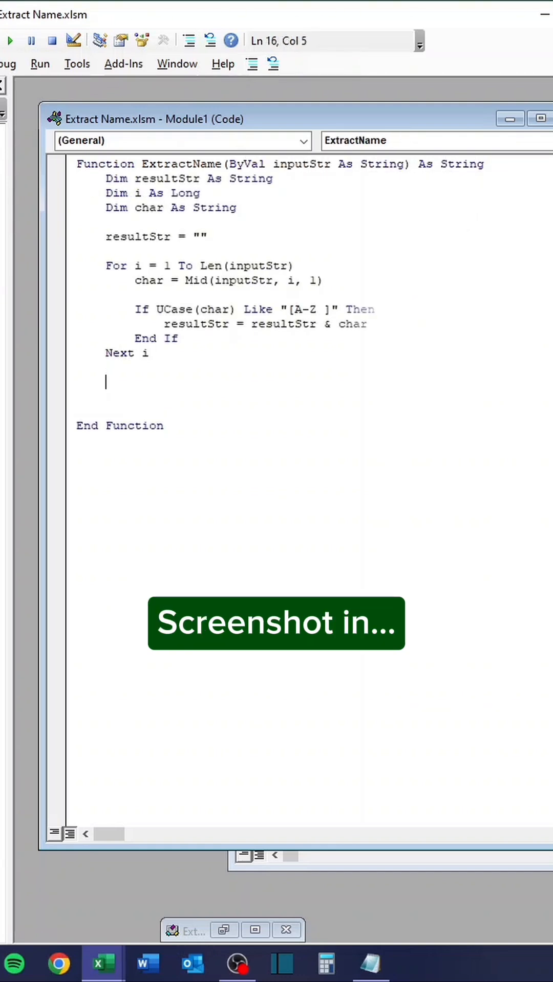
type("ExtractName=resu")
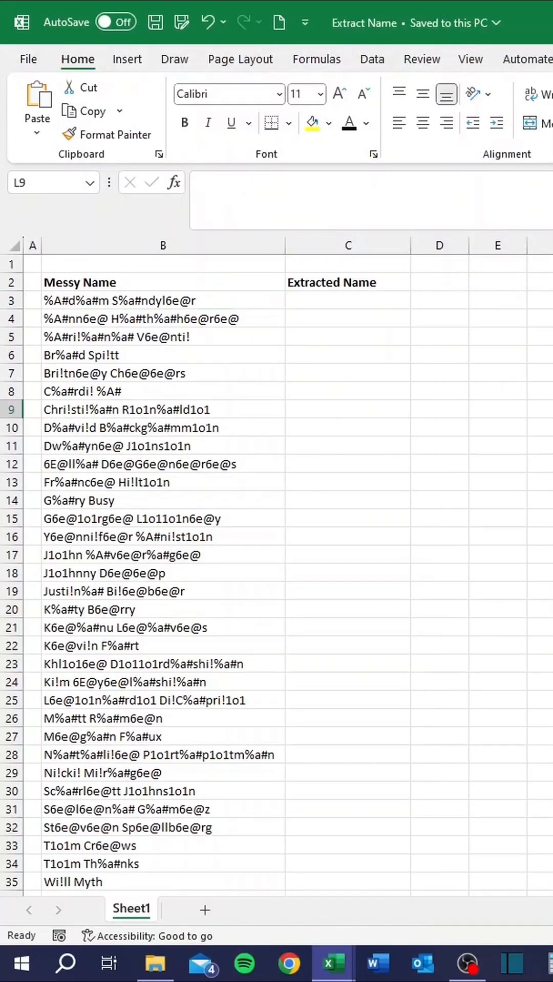
Begin =ExtractName( in C3, the first Extracted Name cell
left_click(347, 300)
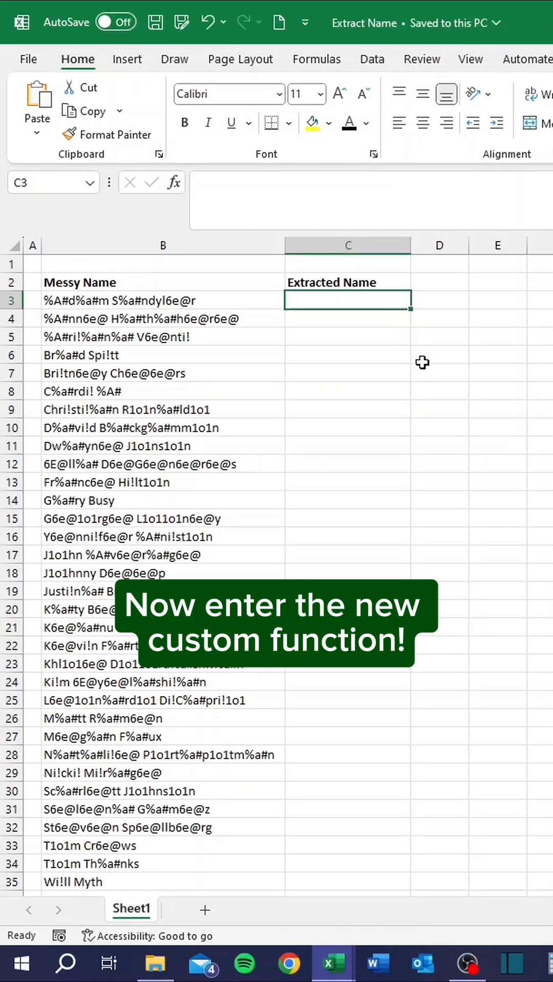
type("=Extract")
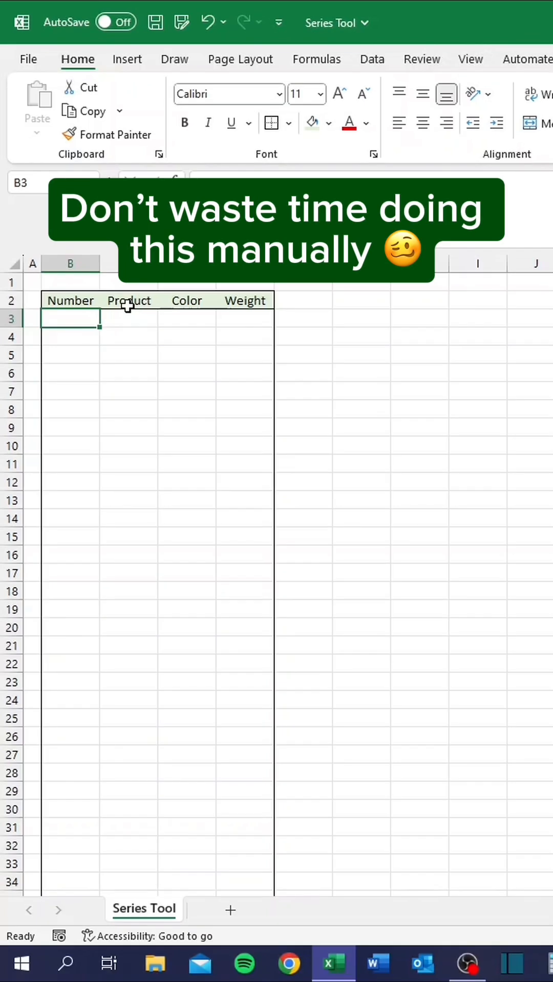
Fill the Number column downward from 1 to 10000 in steps of 1 using Fill Series in Columns
type("3")
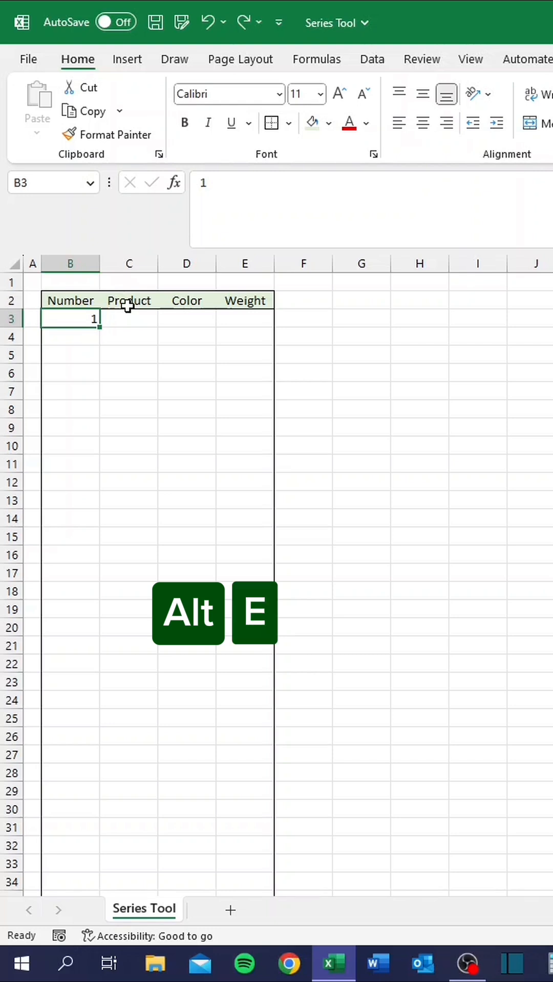
key("Alt+E")
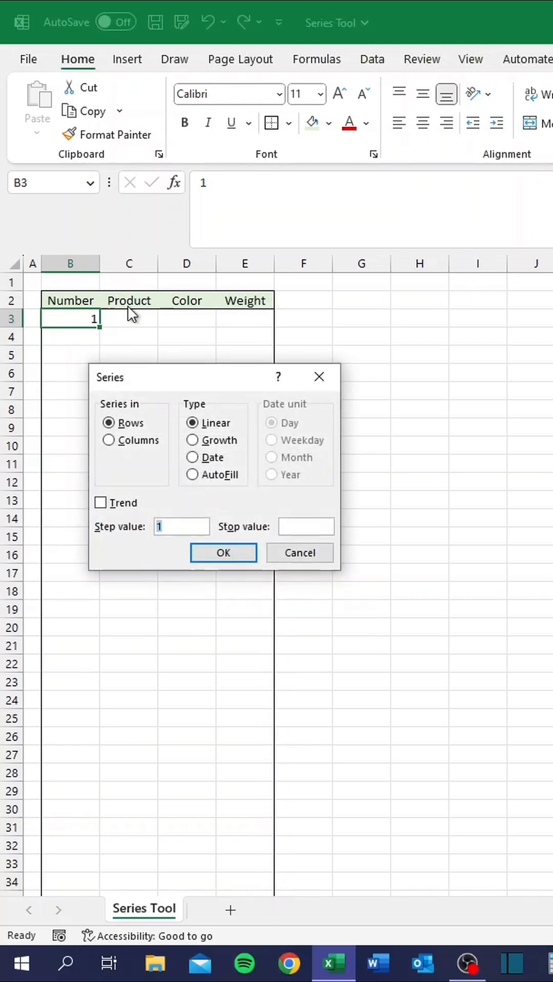
left_click(108, 440)
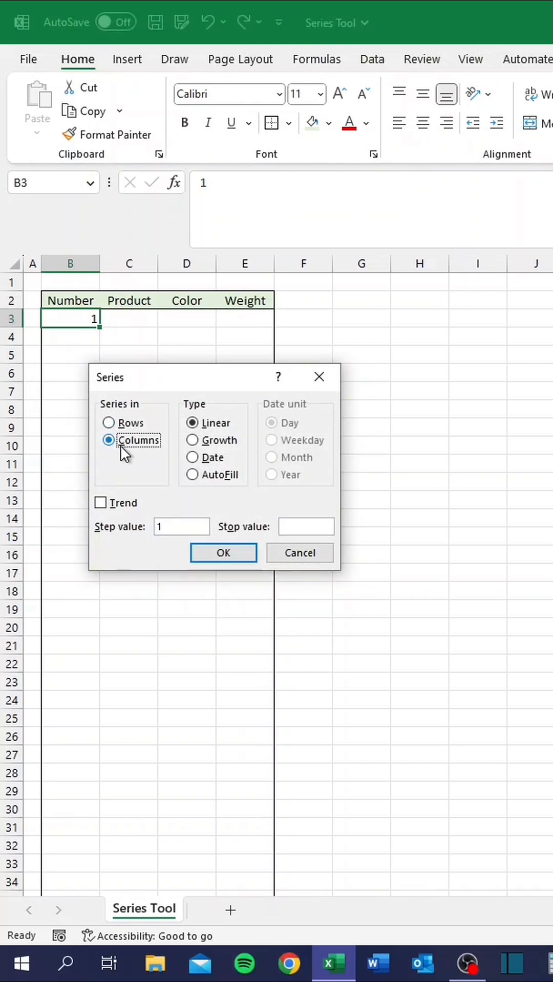
type("1")
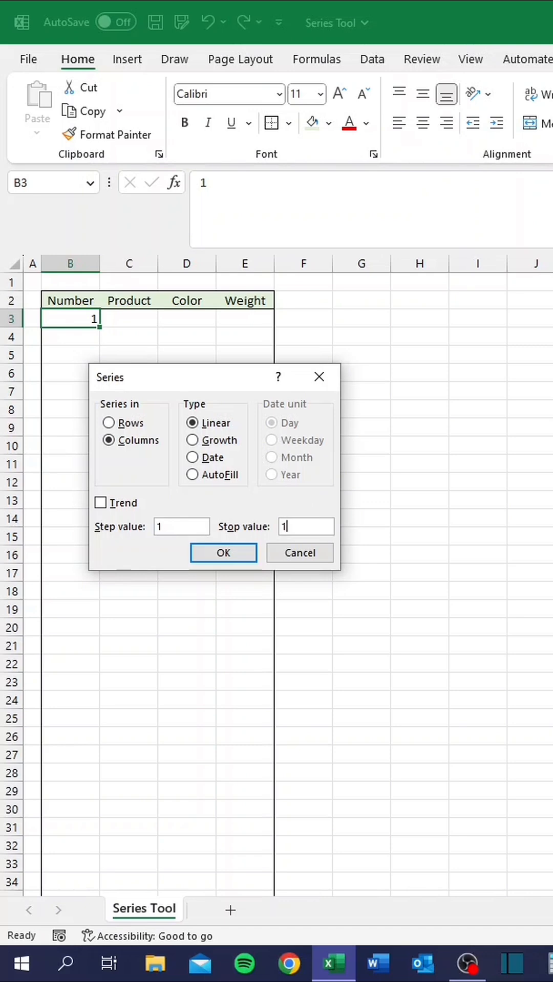
type("10000")
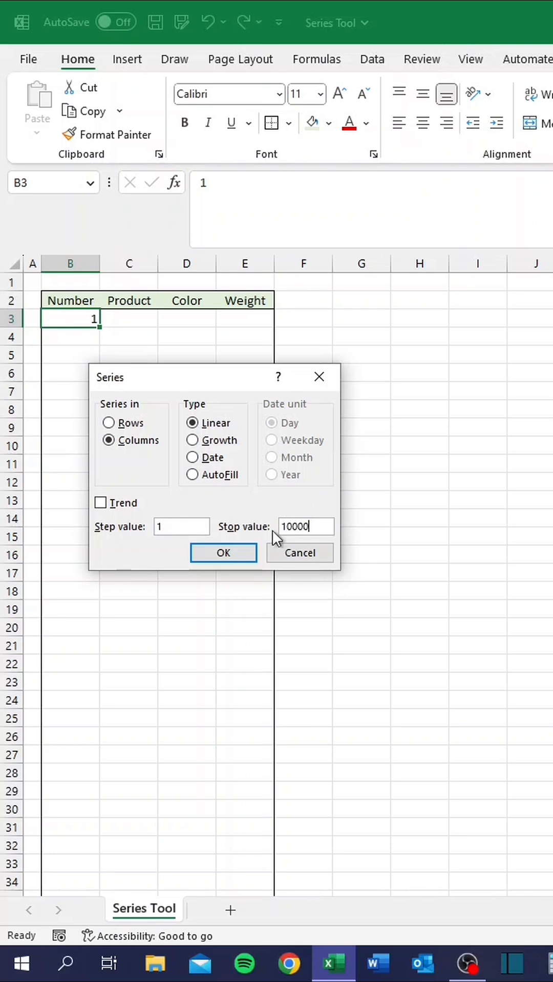
left_click(222, 553)
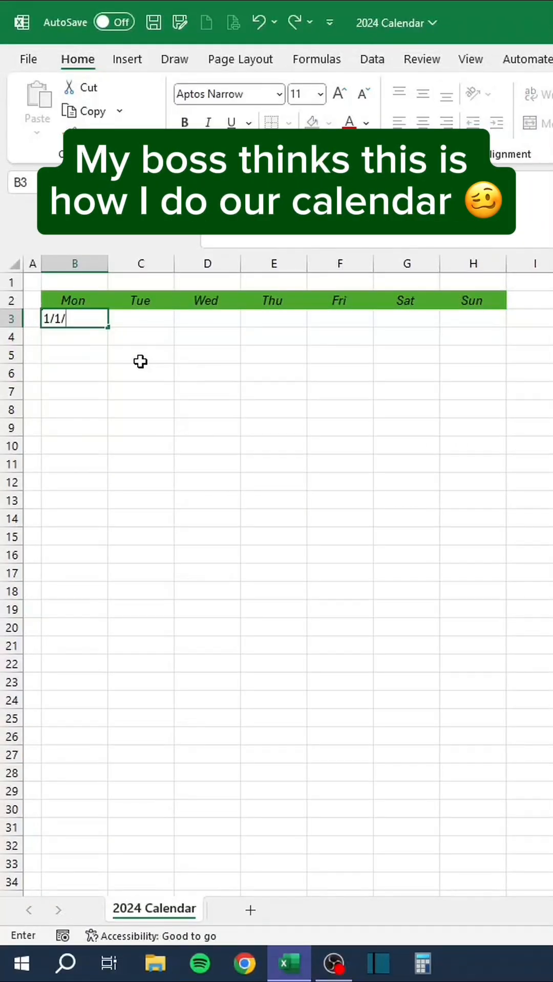
Enter =SEQUENCE(52,7,"1/1/2024") in B3 to lay out 52 weeks of calendar dates
type("1/")
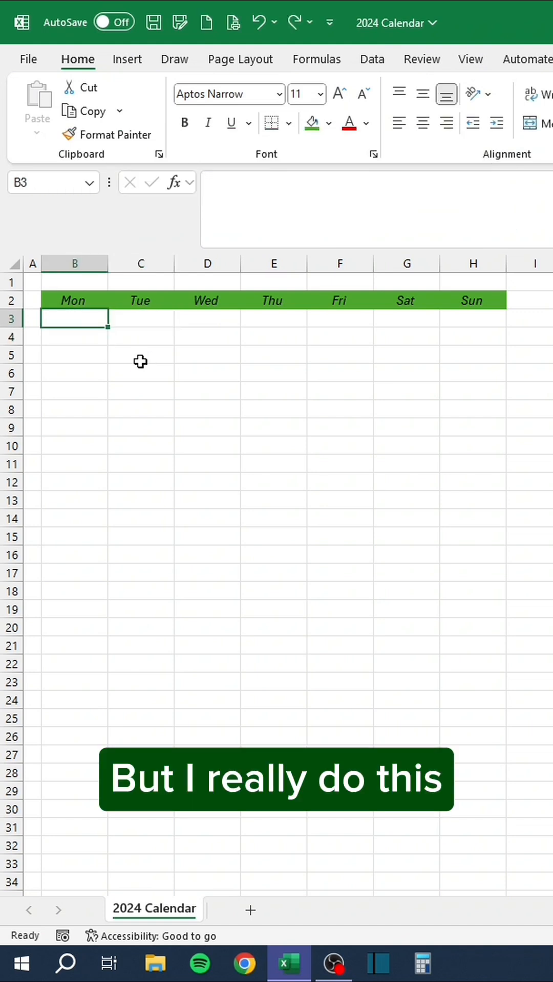
type("=seque")
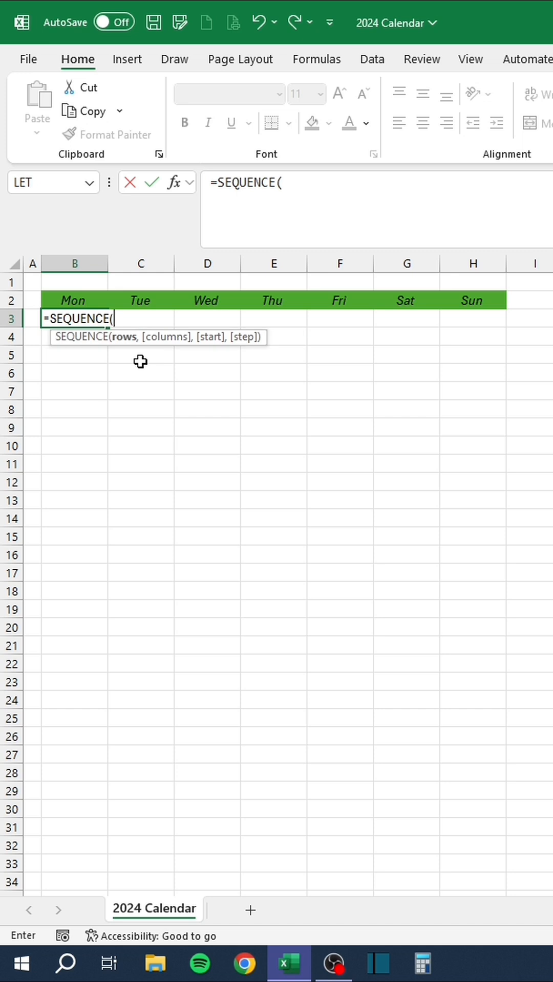
type("52,")
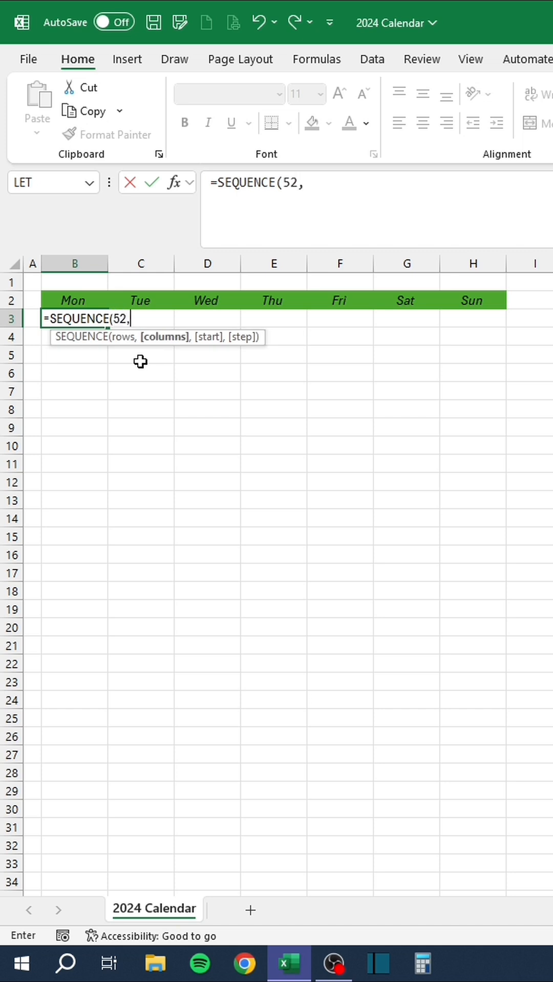
type("7,\"")
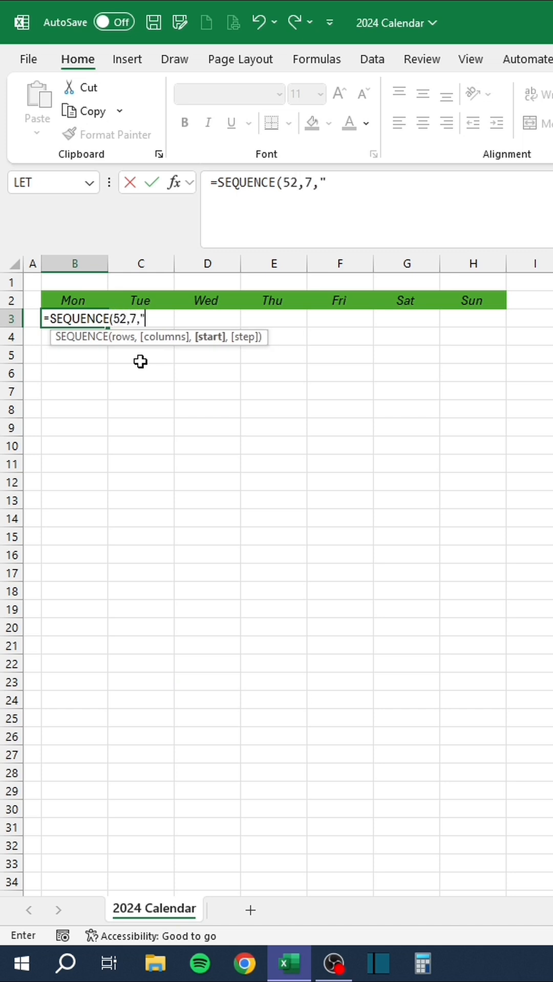
type("1/1/20")
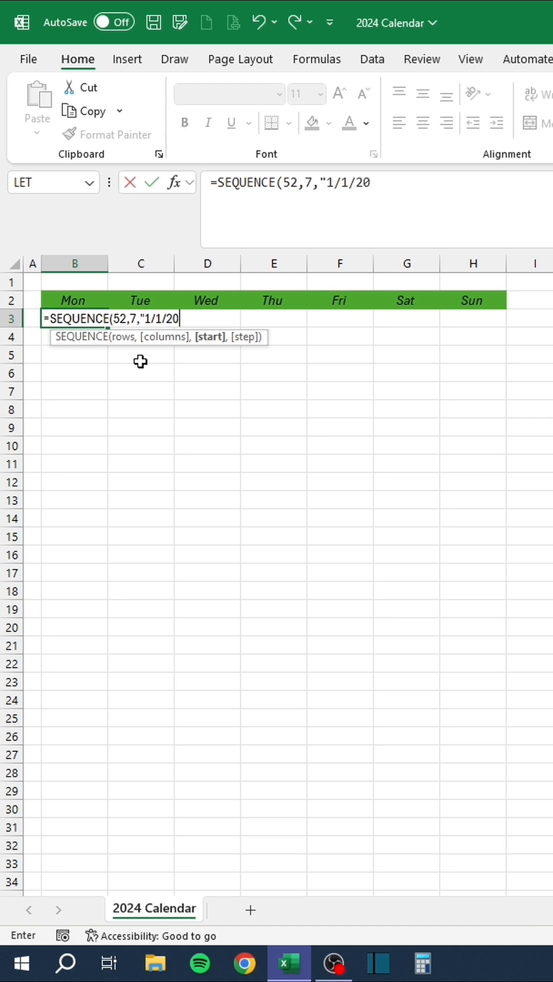
type("24\")")
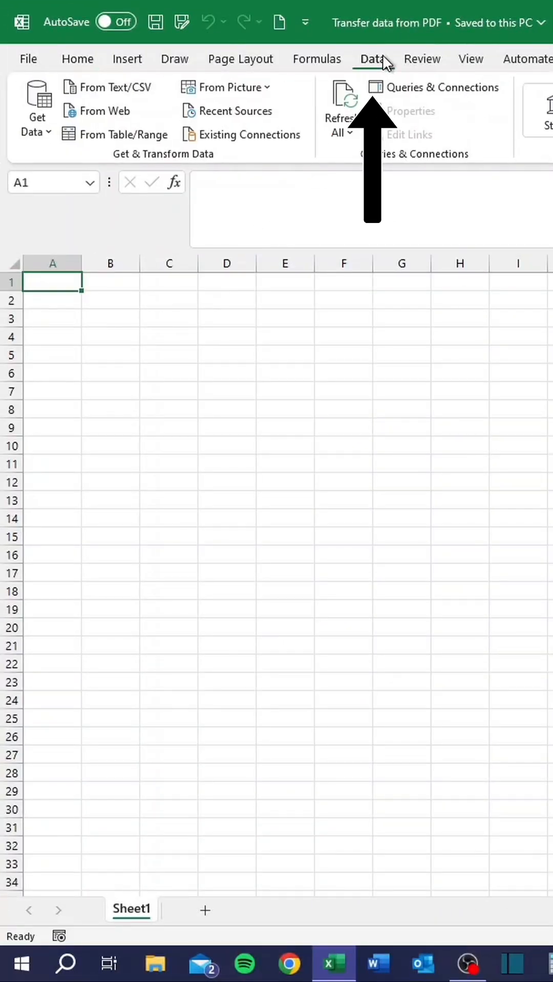
Import Table001 (Page 1) from the Transfer data from PDF file via Get Data > From PDF and load it
left_click(35, 106)
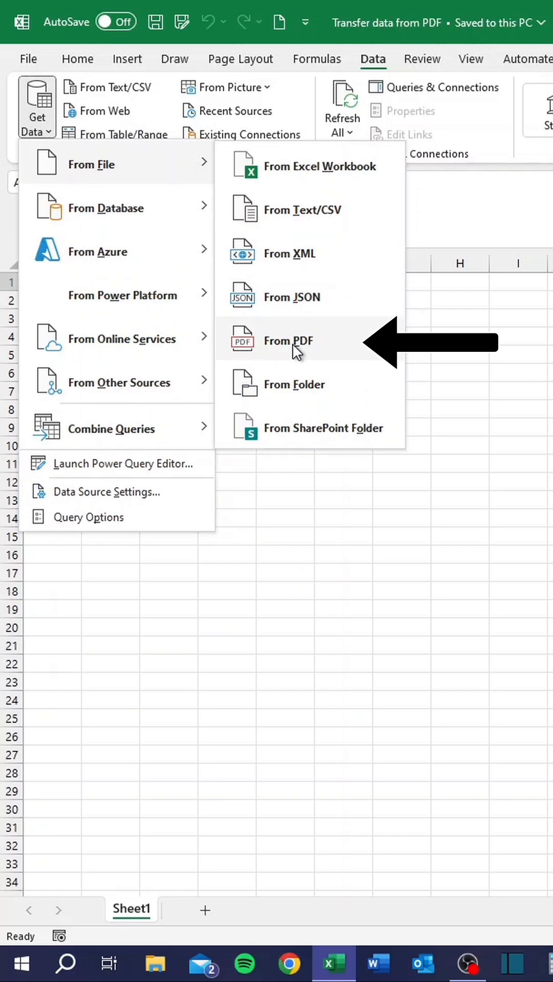
left_click(289, 340)
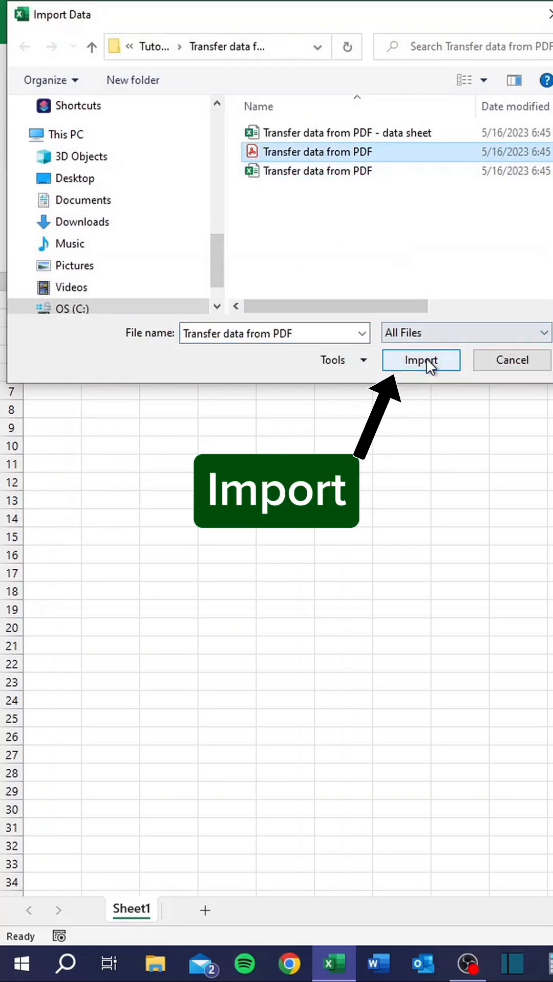
left_click(421, 359)
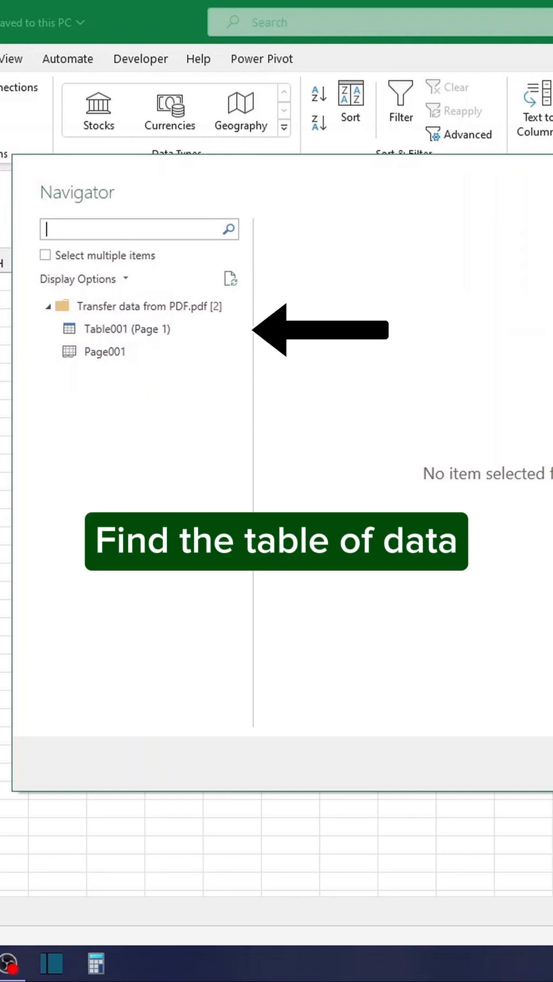
left_click(128, 328)
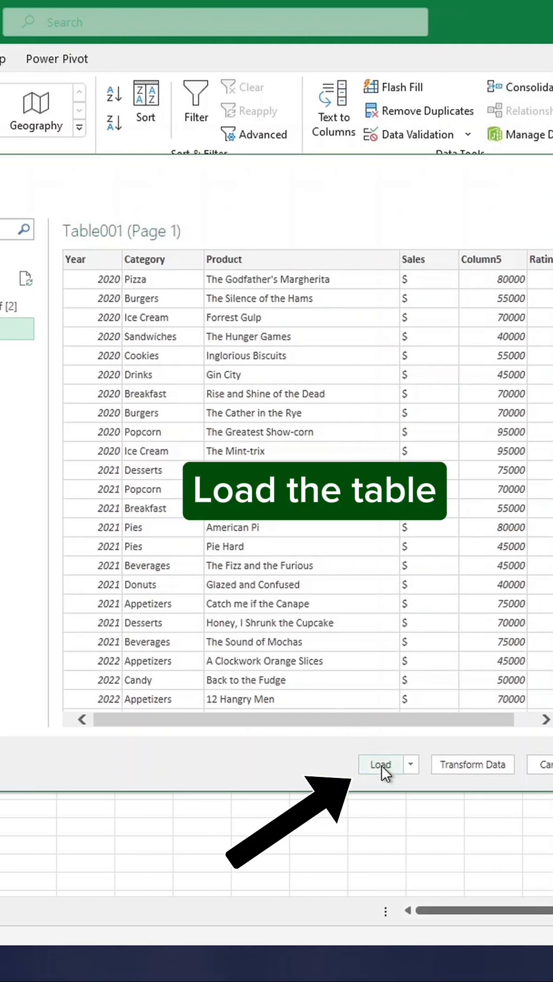
left_click(377, 764)
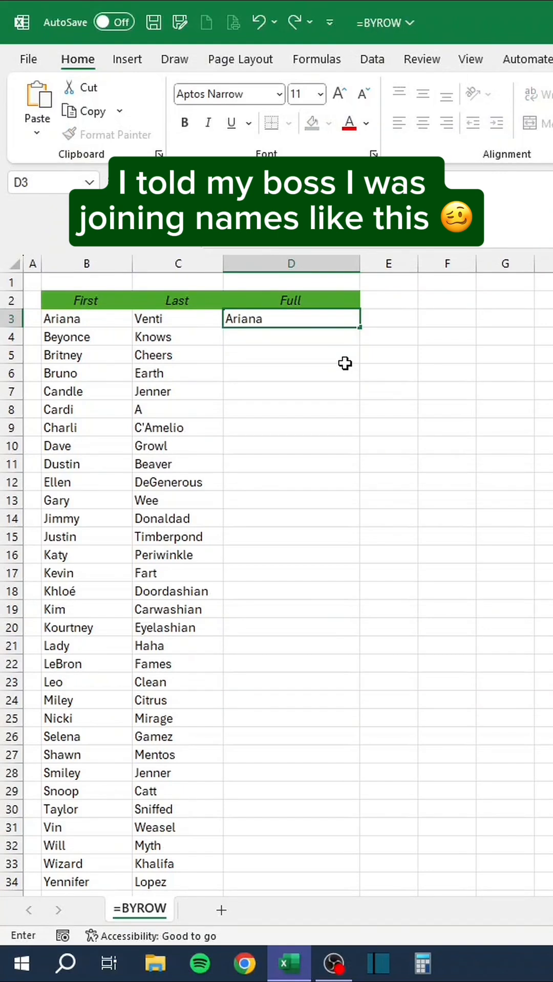
After a hand-typed name, start the Full-column formula as =BYROW( with B3:C34 as input
key("enter")
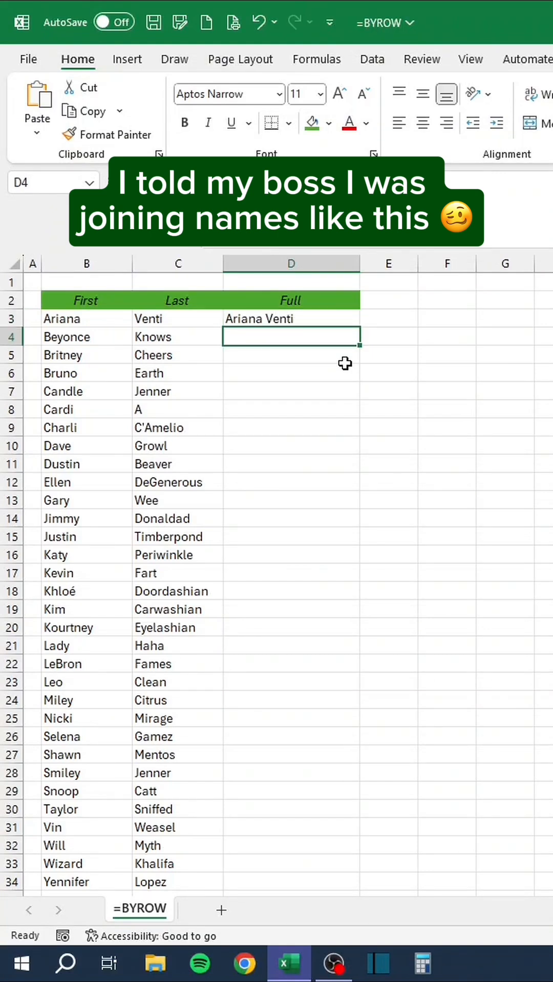
type("Beyonce Kno")
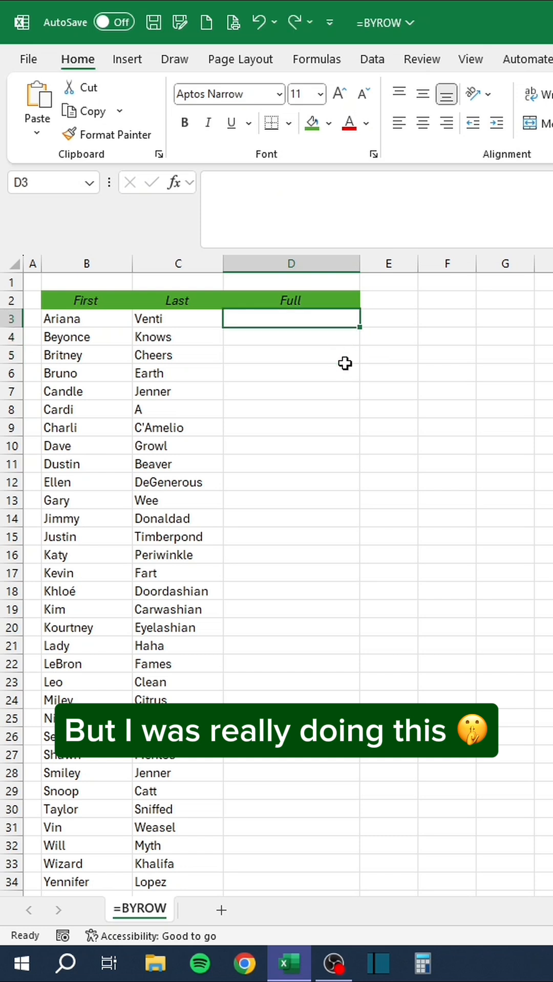
type("=")
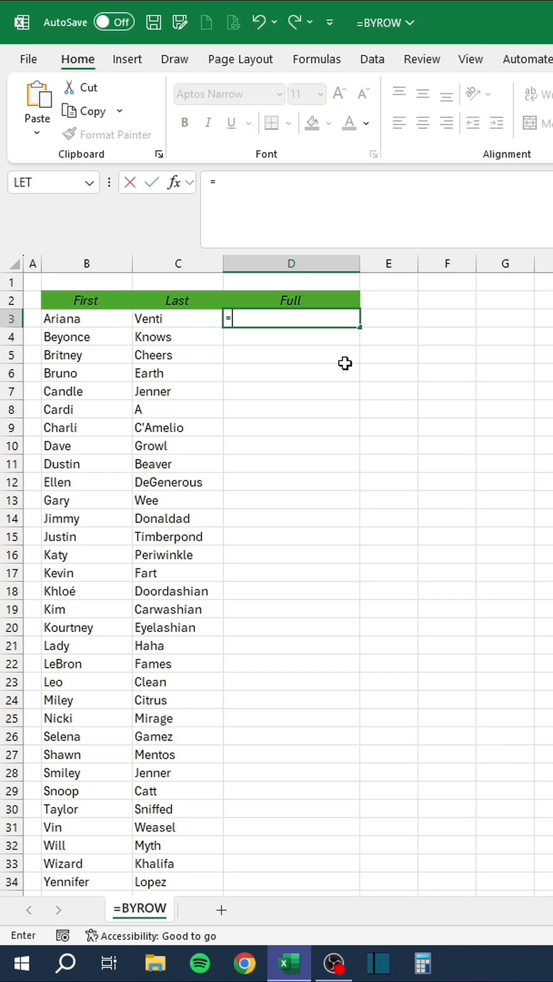
type("BYROW(")
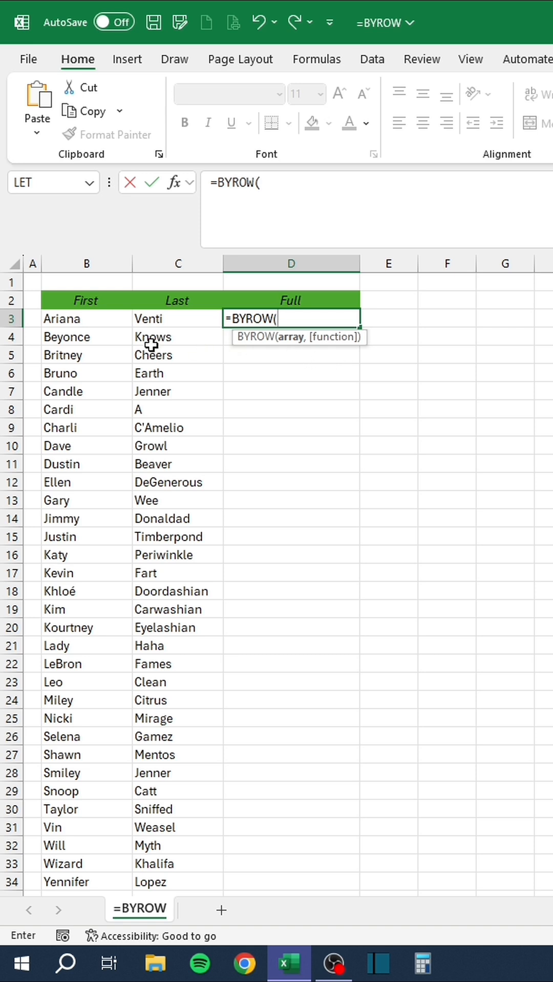
left_click_drag(44, 318, 175, 882)
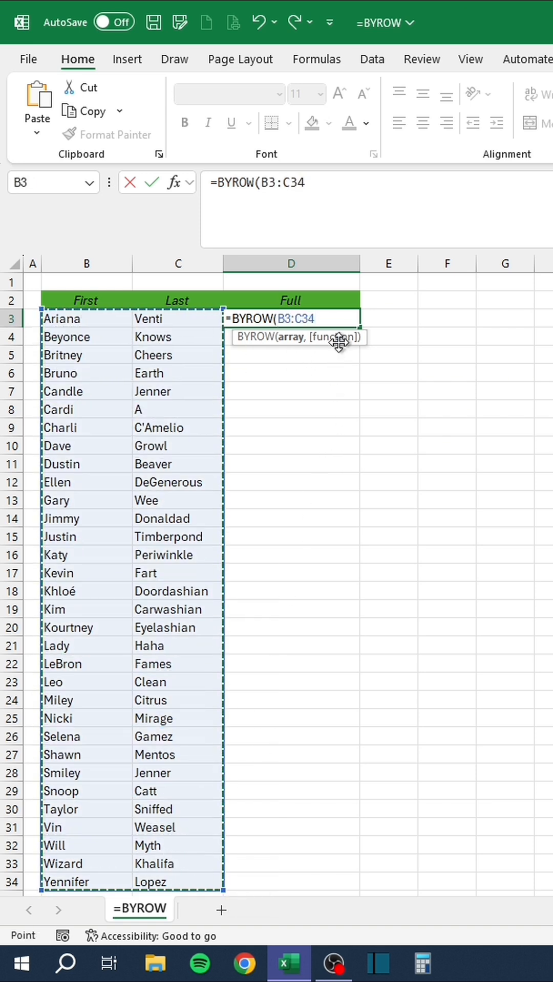
Complete it with LAMBDA(row,TEXTJOIN(" ",,row)) and confirm the name-joining formula
type(",")
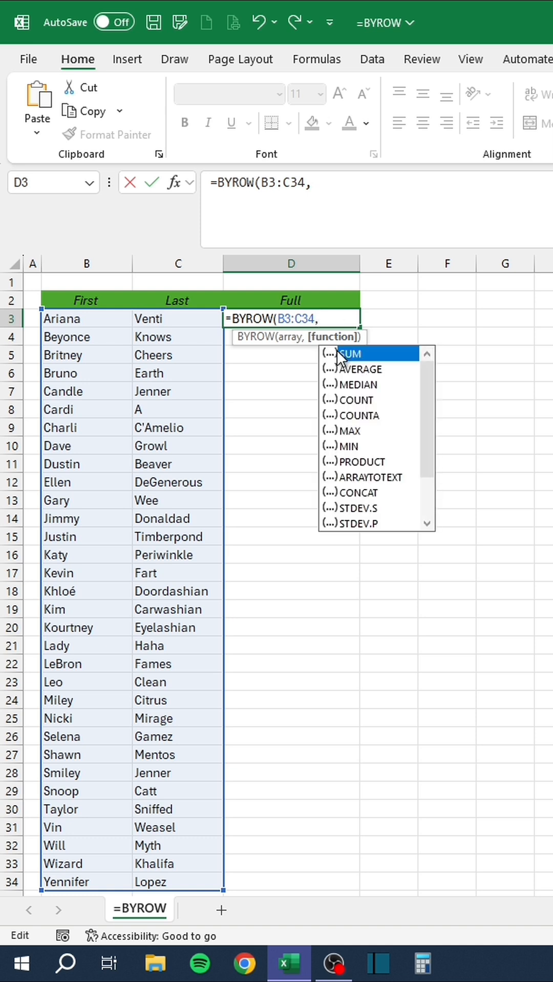
type("lambda")
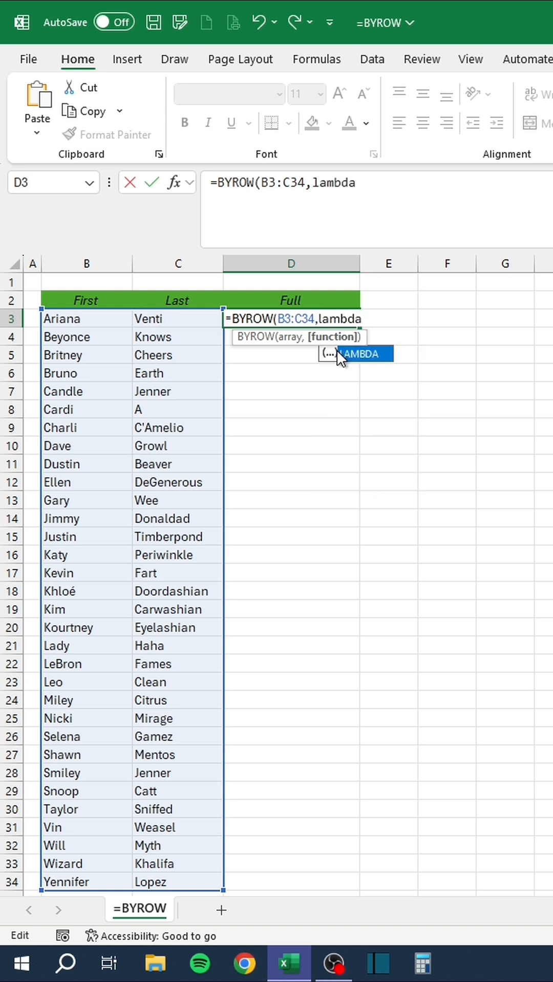
type("LAMBDA(row")
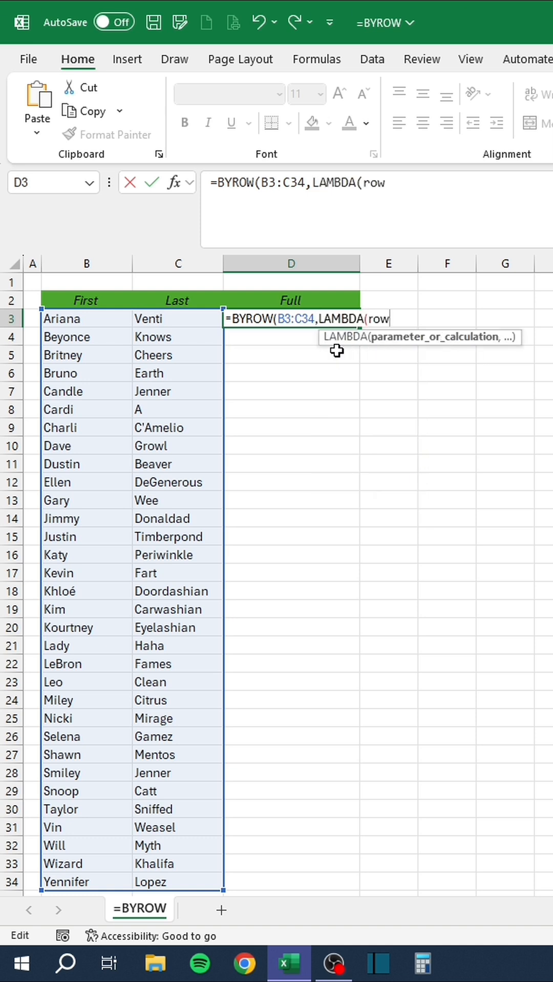
type(",")
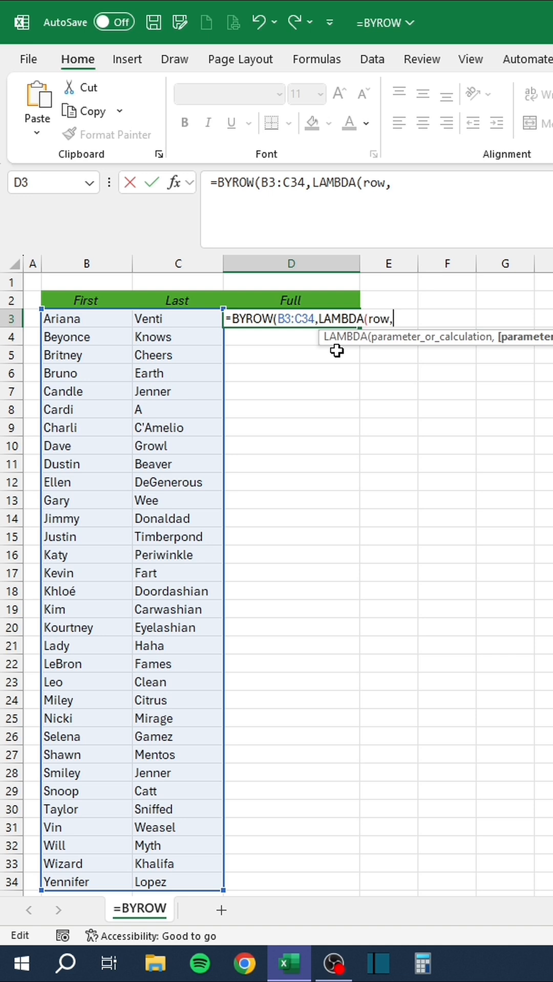
type("TEXTJOIN")
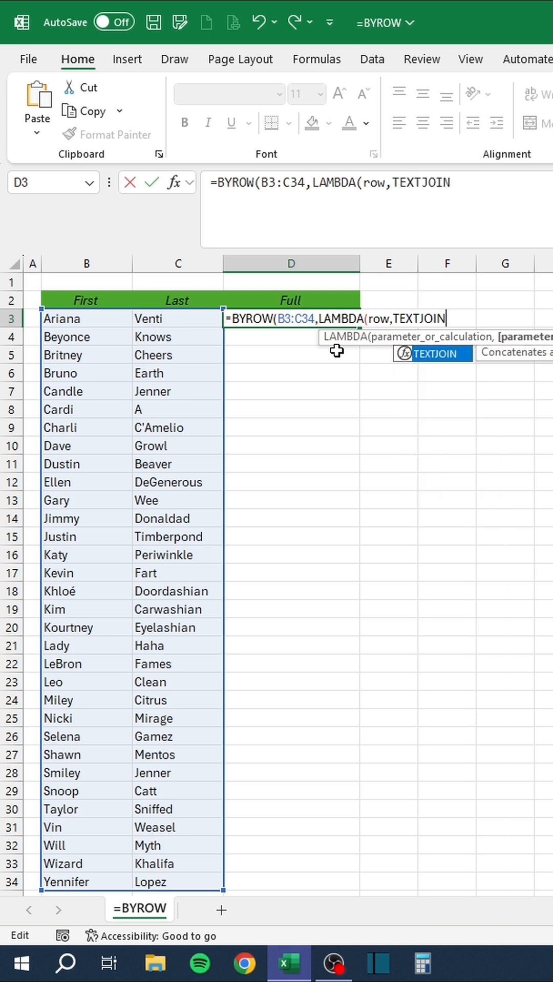
type("(\" \"")
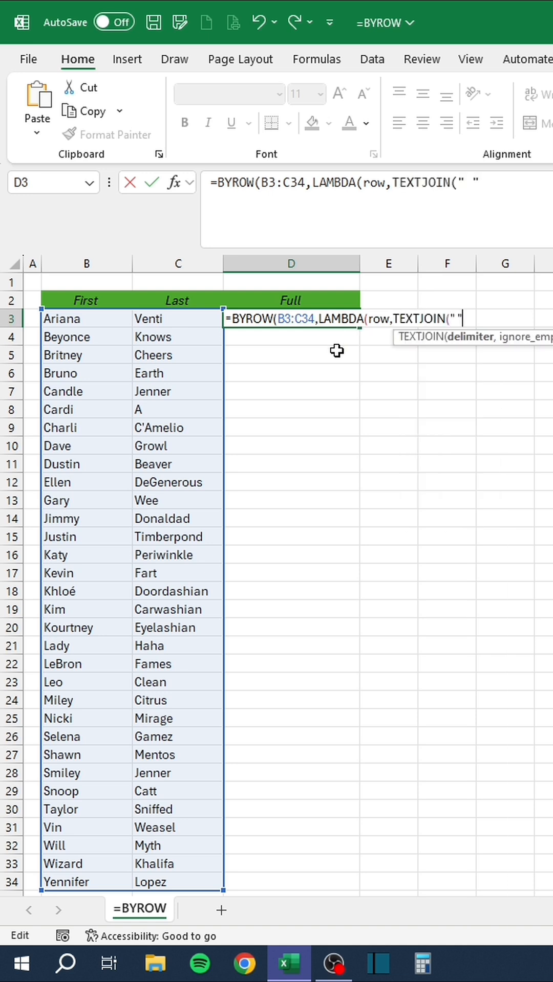
type(",,")
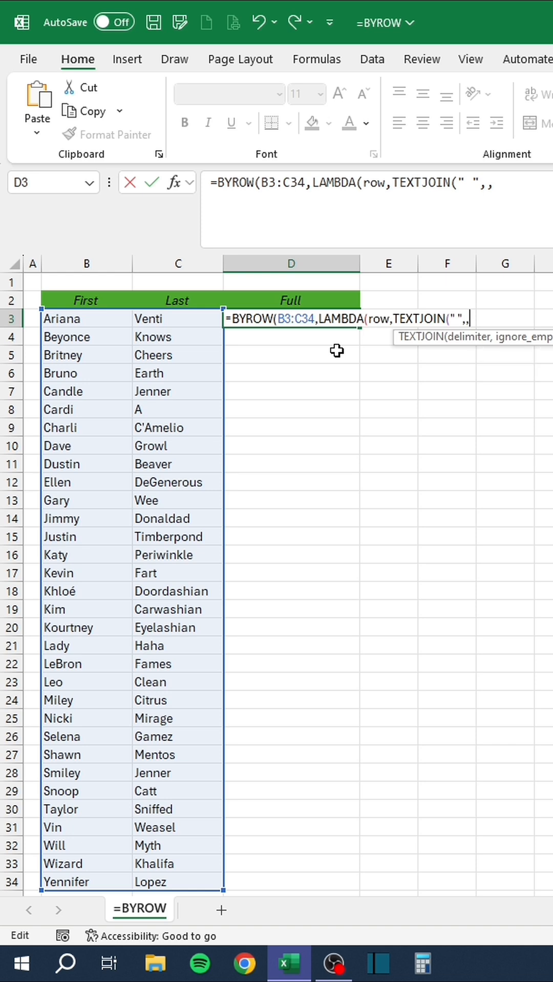
type("row")
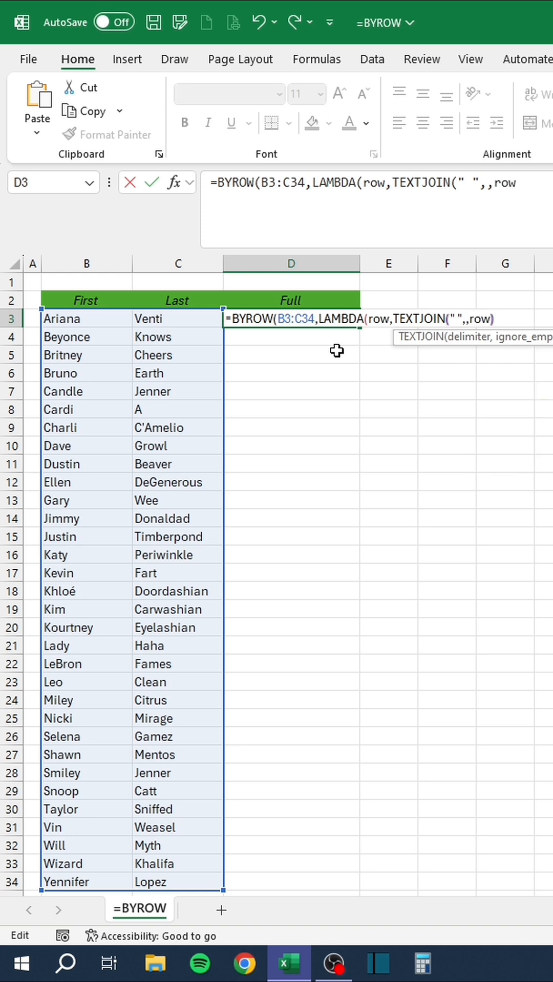
key("enter")
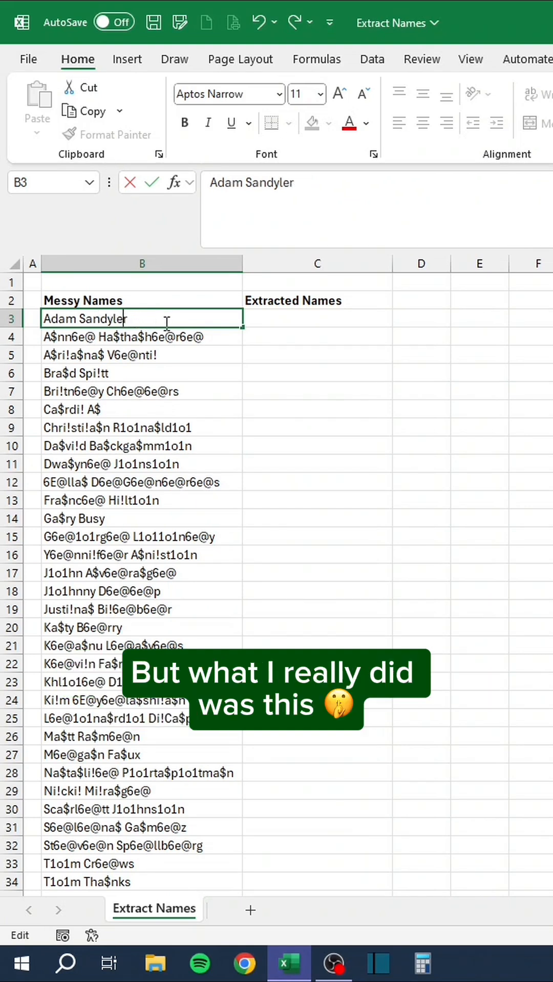
Enter =REGEXREPLACE(B3,"[^A-z ]","") in C3 so clean names spill down Extracted Names
left_click(317, 318)
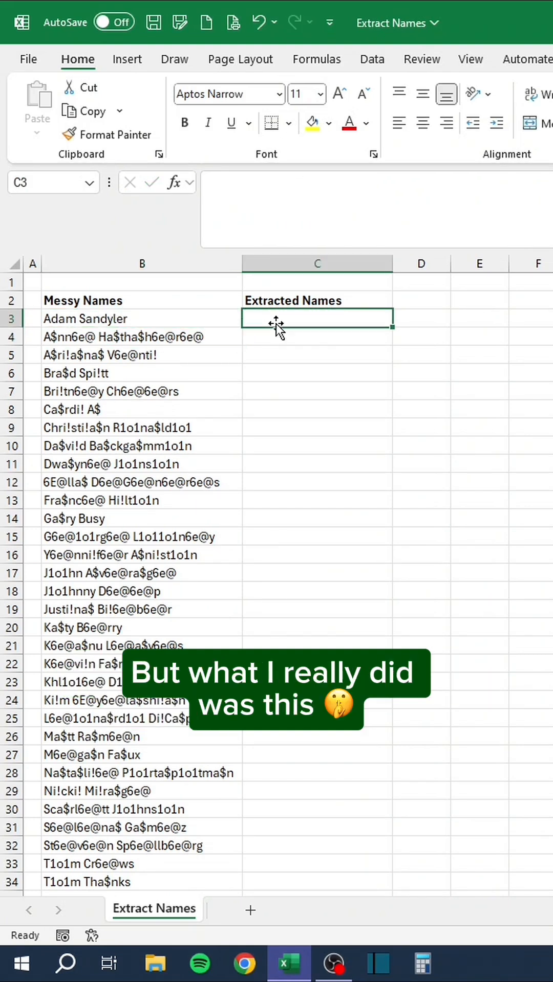
type("=")
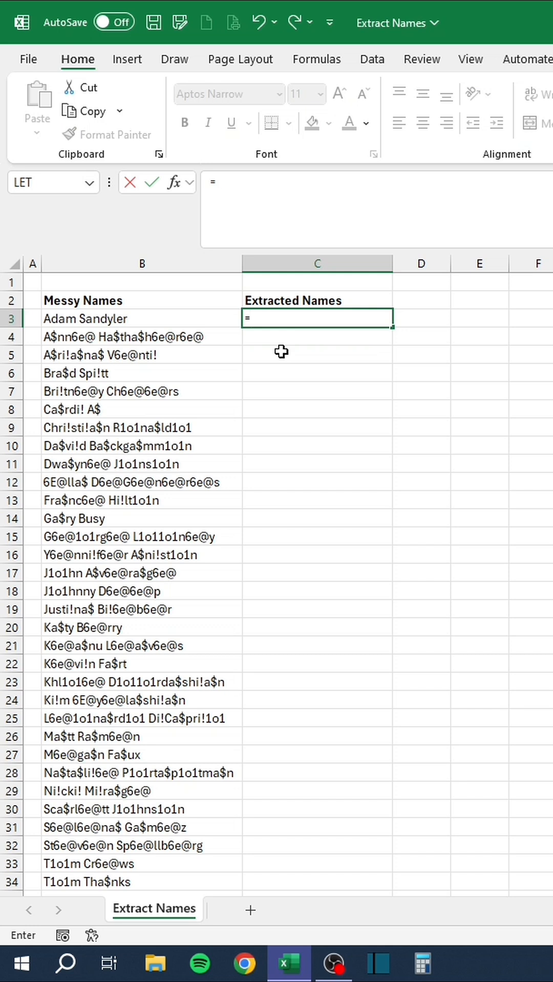
type("REGEXREPLACE(B3,")
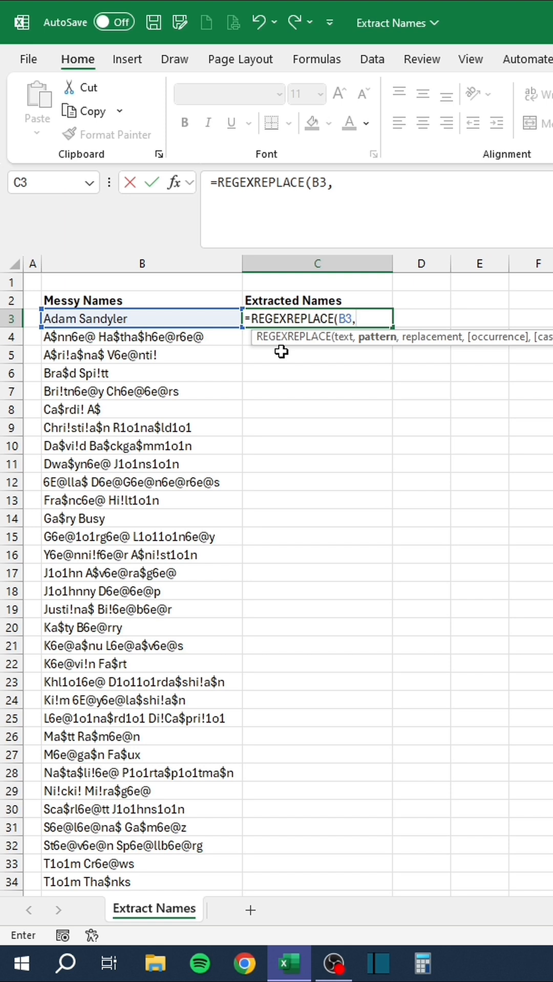
type("\"[^")
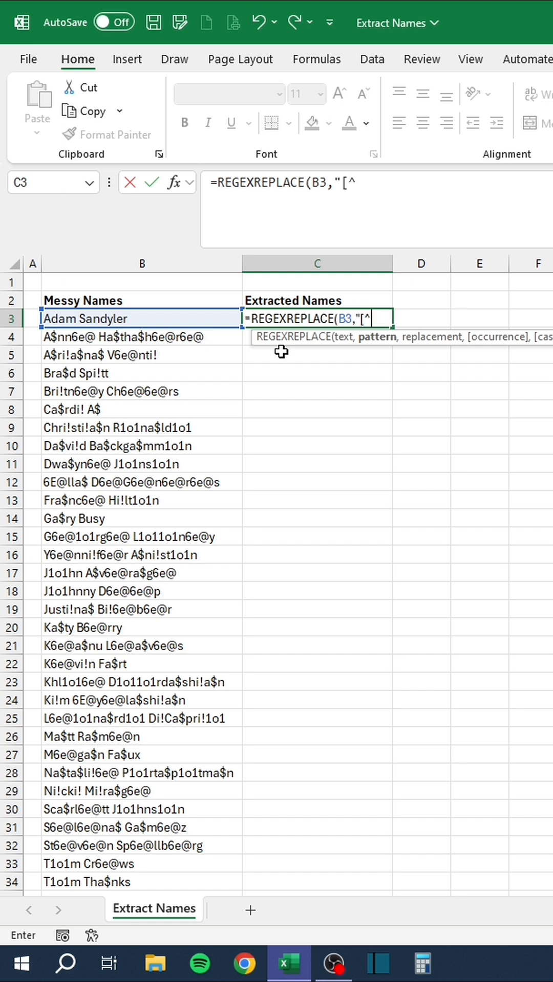
type("A-z")
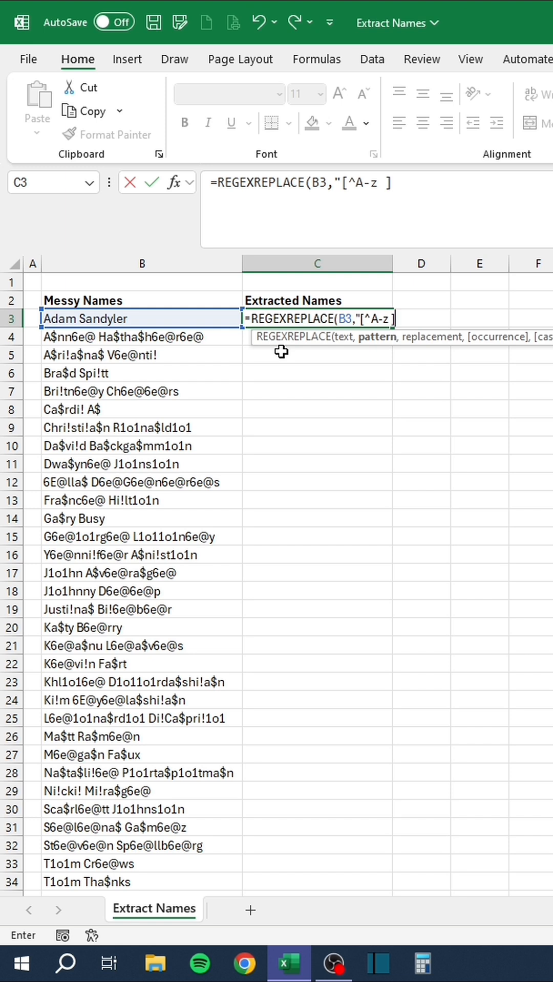
type("\",\"\")")
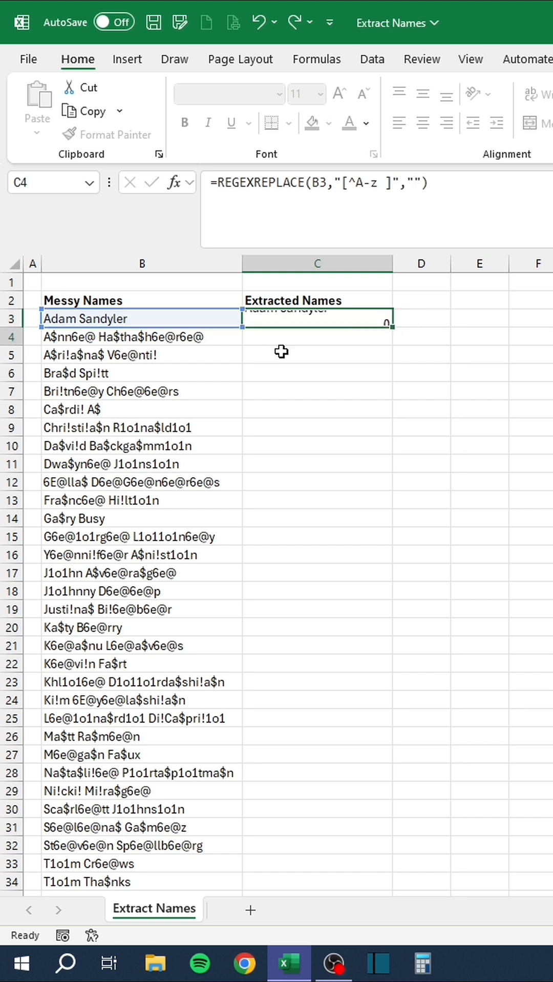
left_click(316, 319)
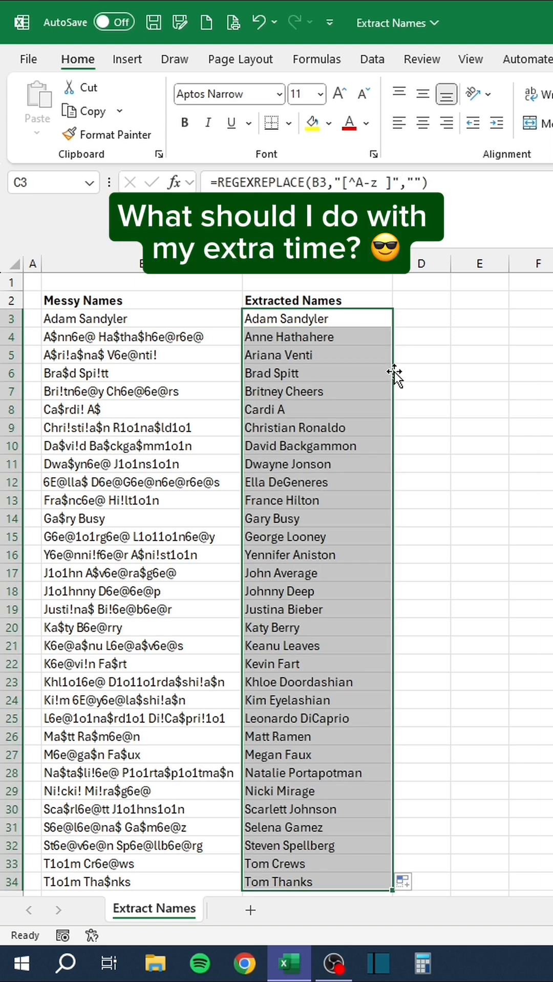
left_click(421, 518)
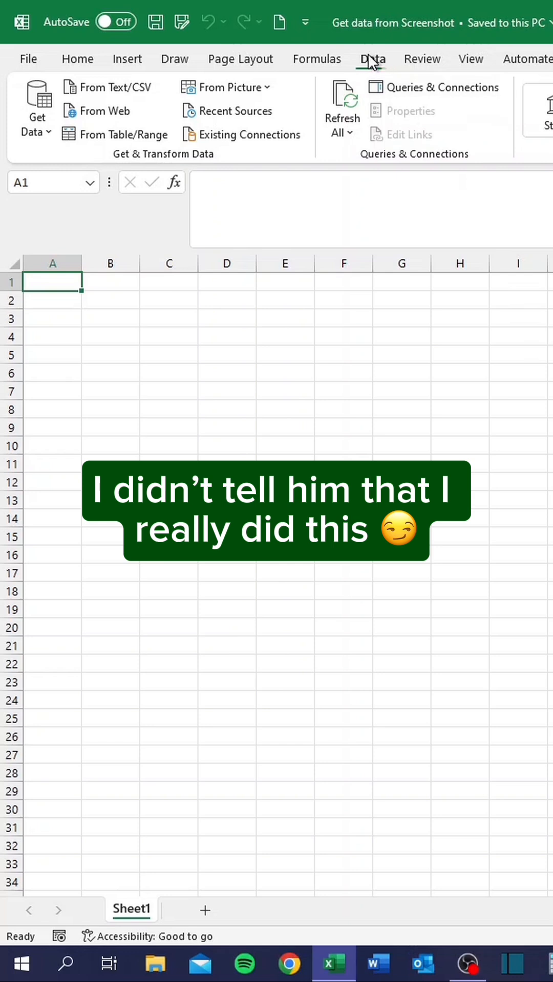
Import the Data photo via Data > From Picture for table recognition
left_click(228, 86)
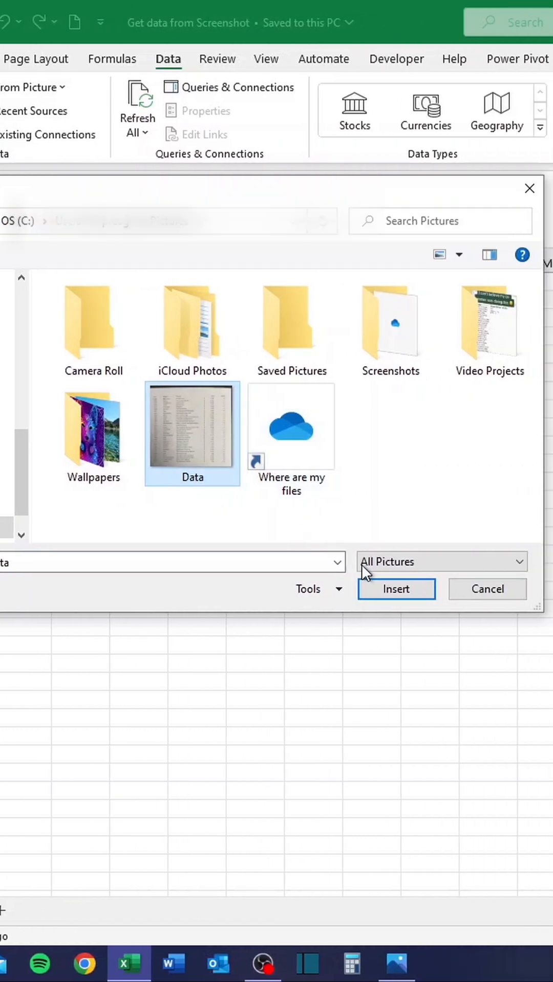
left_click(395, 590)
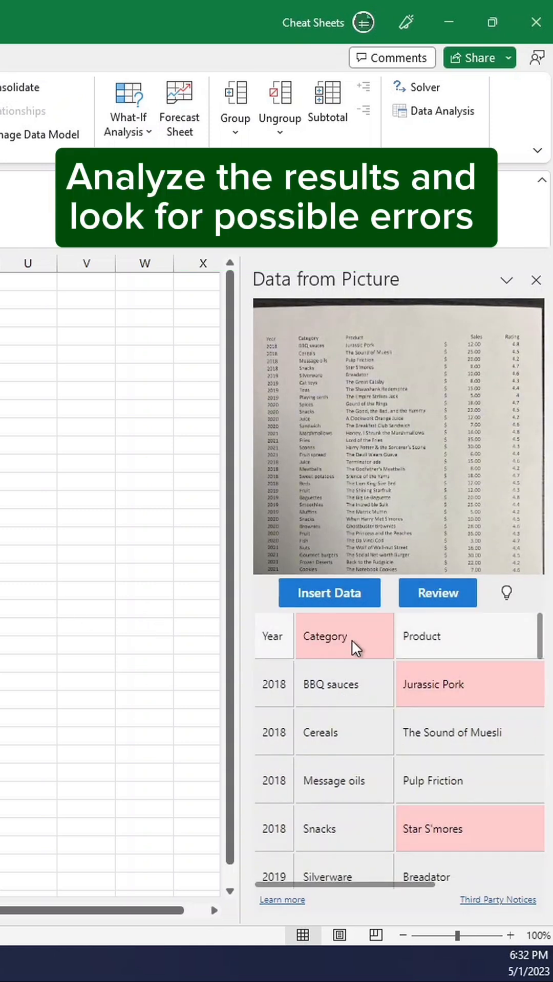
scroll("down", 3)
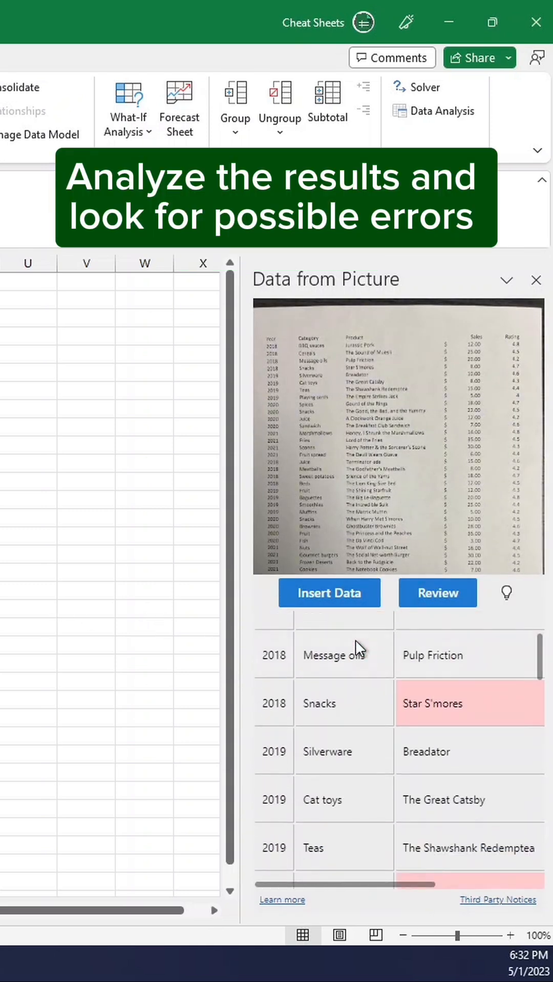
Insert the recognised Year, Category, Product and Sales table anyway despite review items
left_click(329, 592)
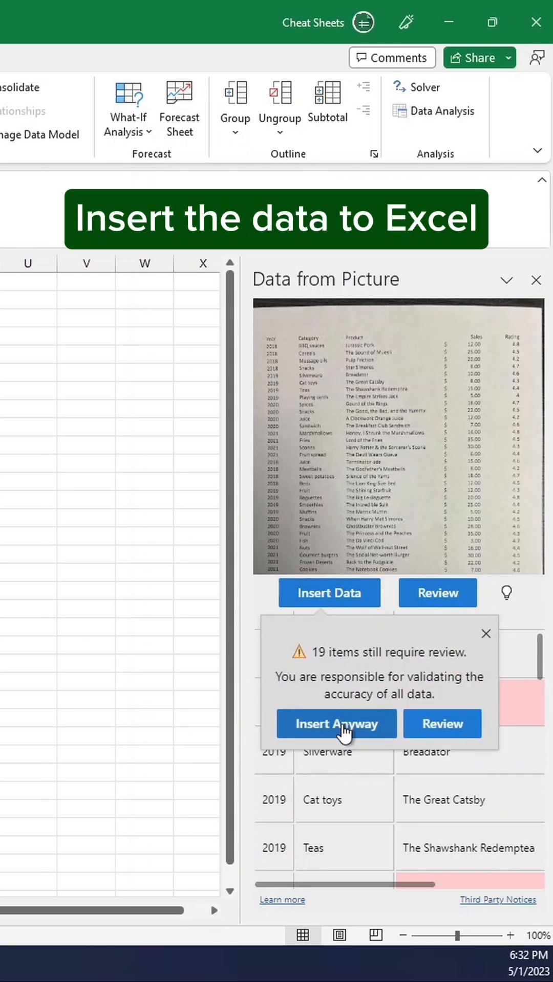
left_click(336, 724)
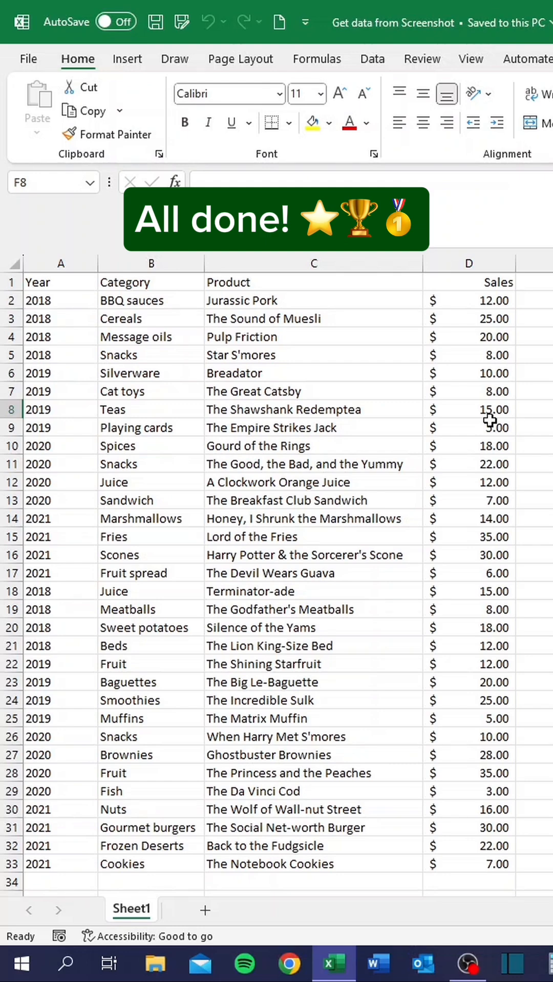
left_click(313, 409)
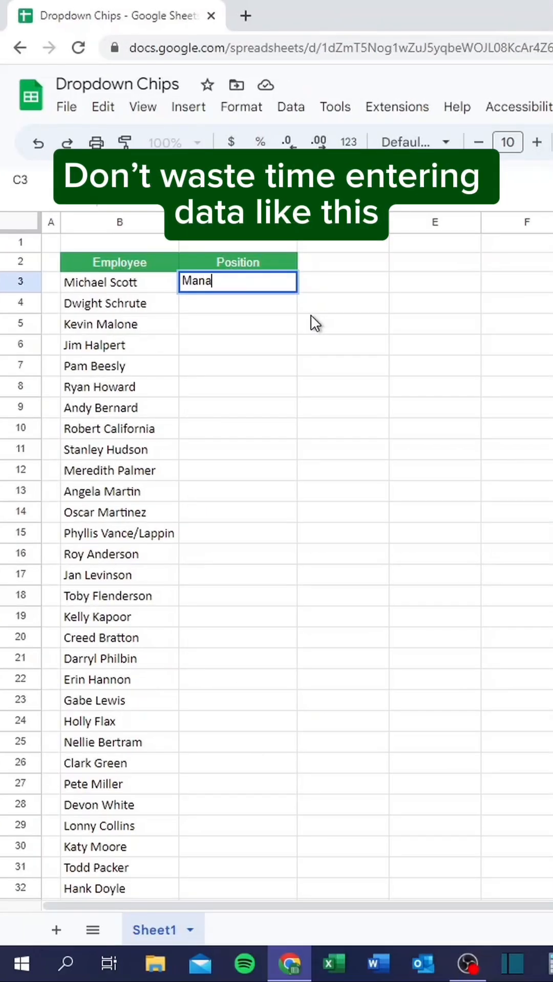
type("Salesm")
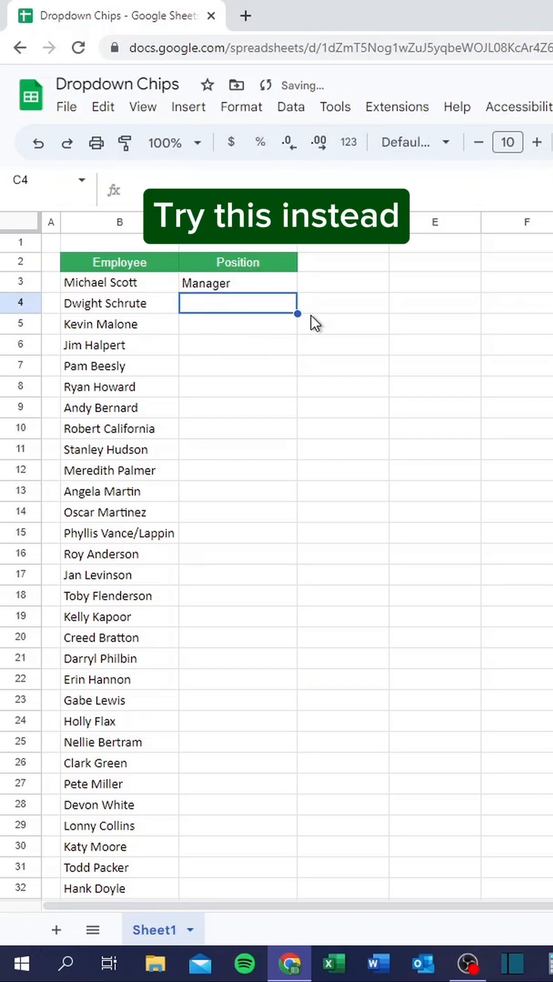
type("@")
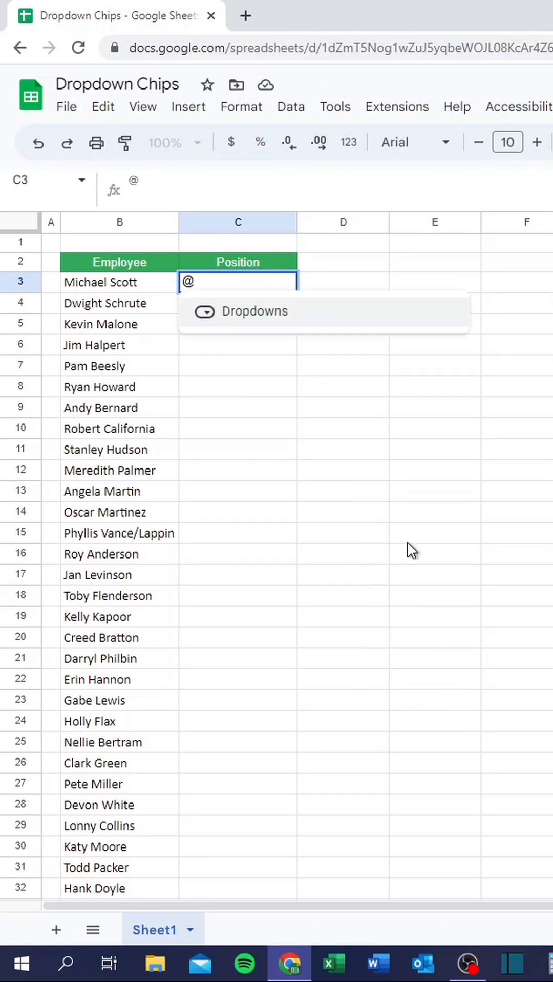
type("dro")
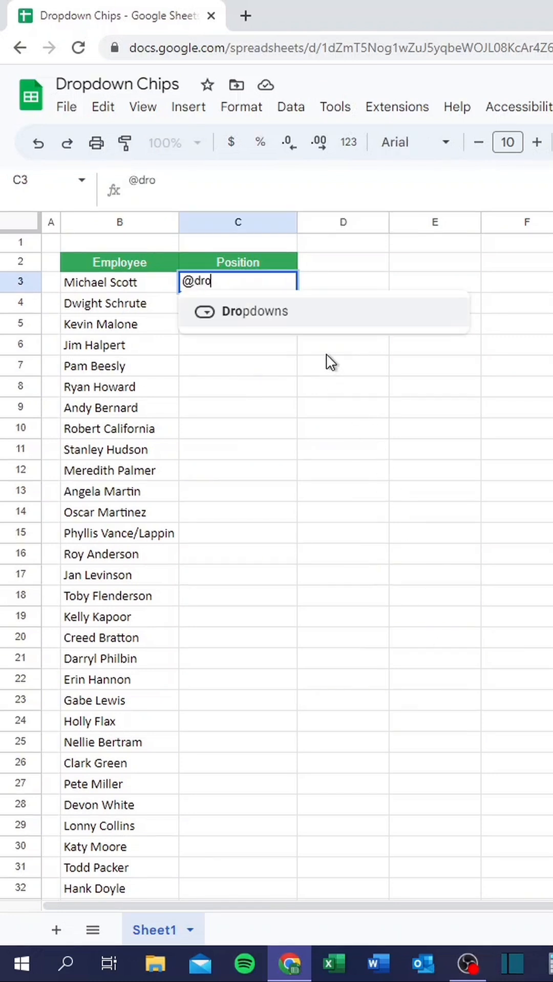
type("pdowns")
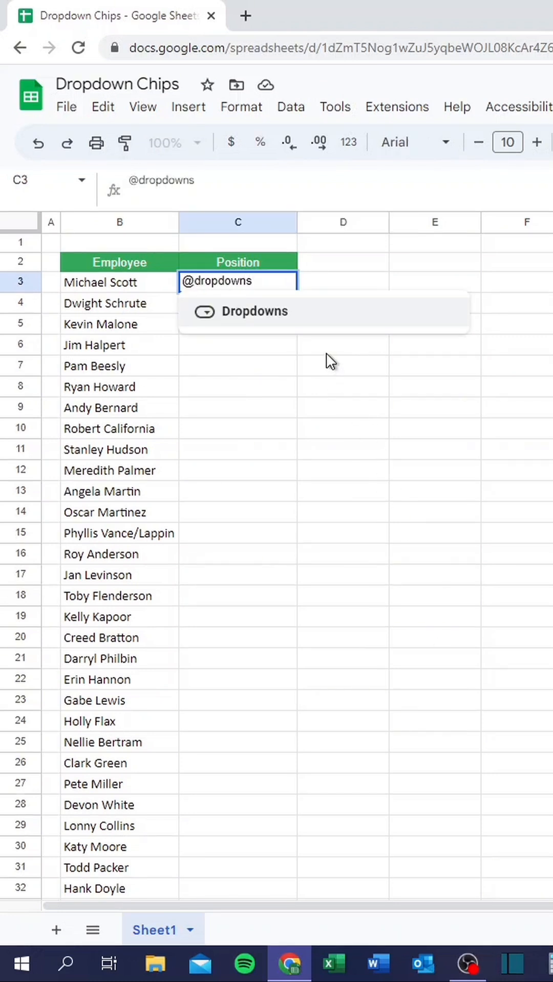
left_click(254, 312)
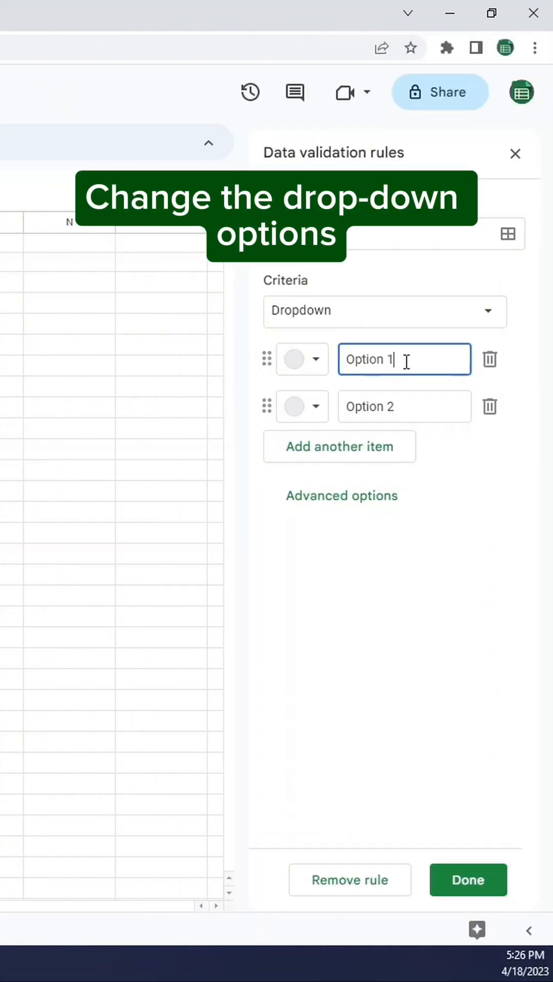
Name the options Manager in red and Salesman in green, and add an Accountant option
type("Manager")
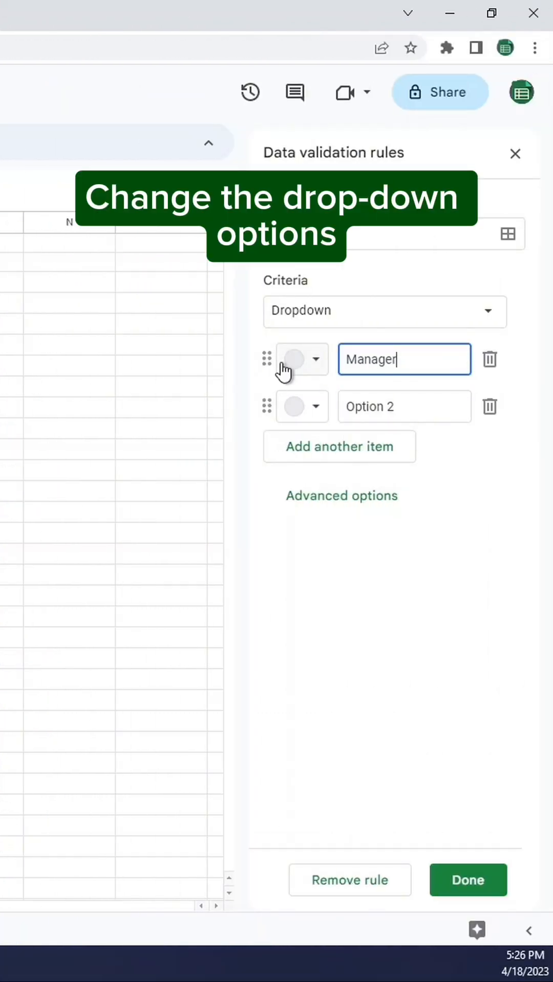
left_click(301, 359)
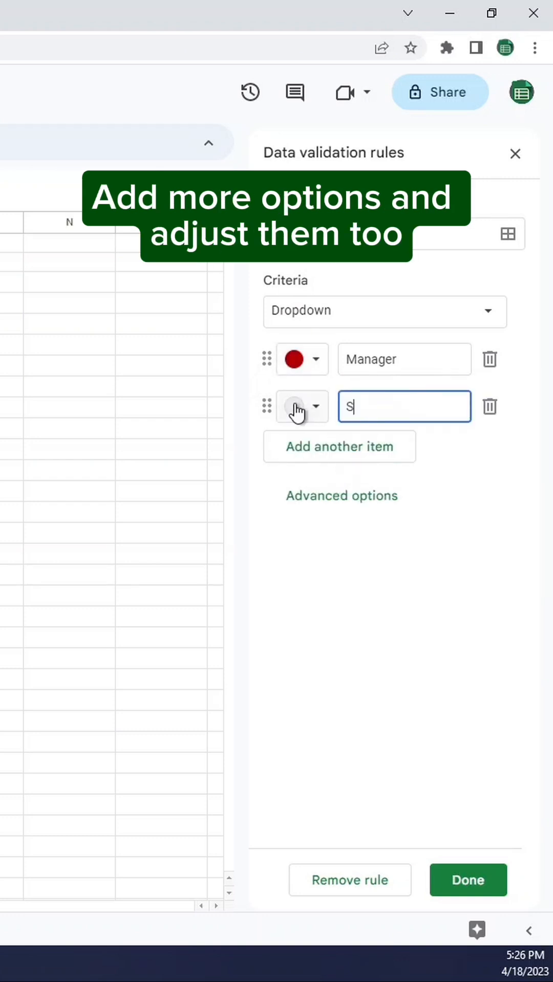
left_click(315, 407)
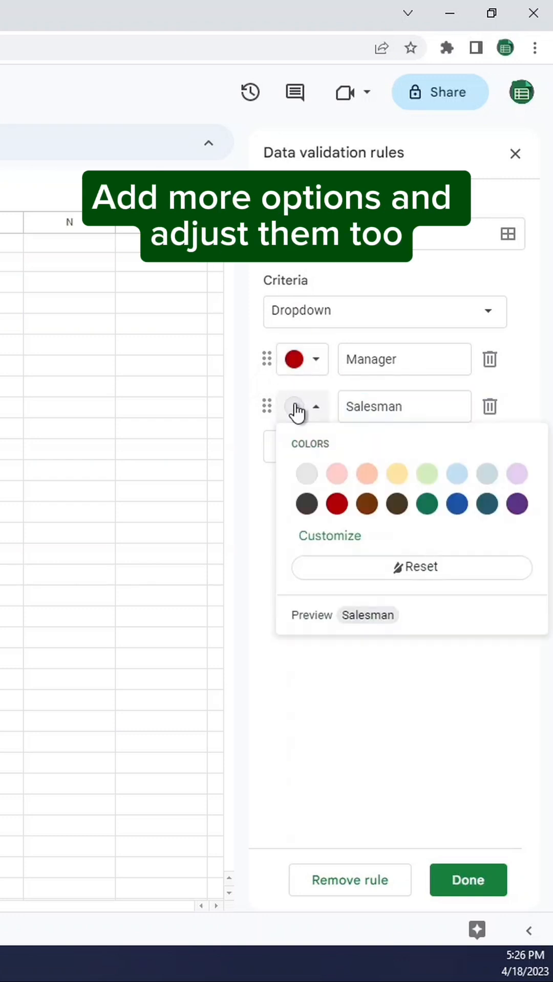
left_click(427, 504)
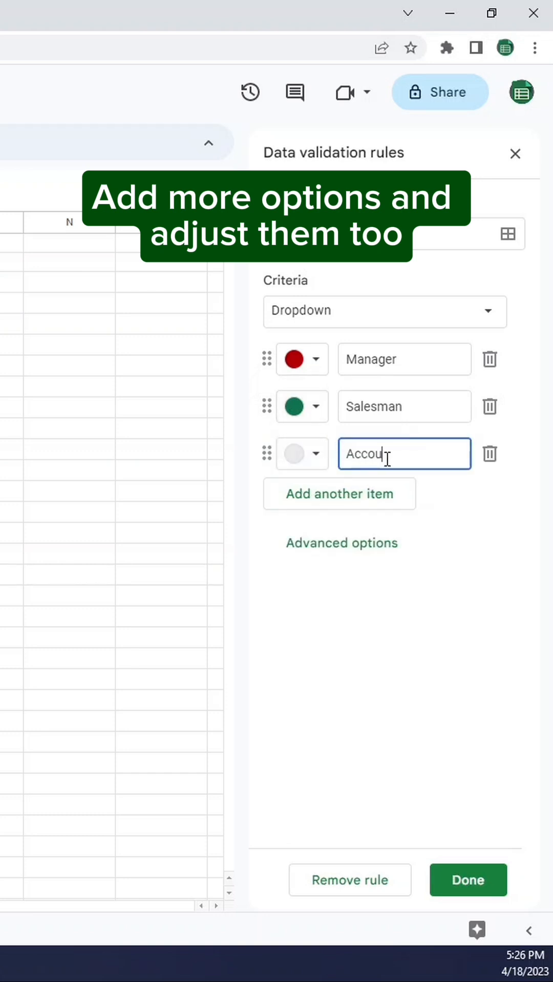
left_click(301, 453)
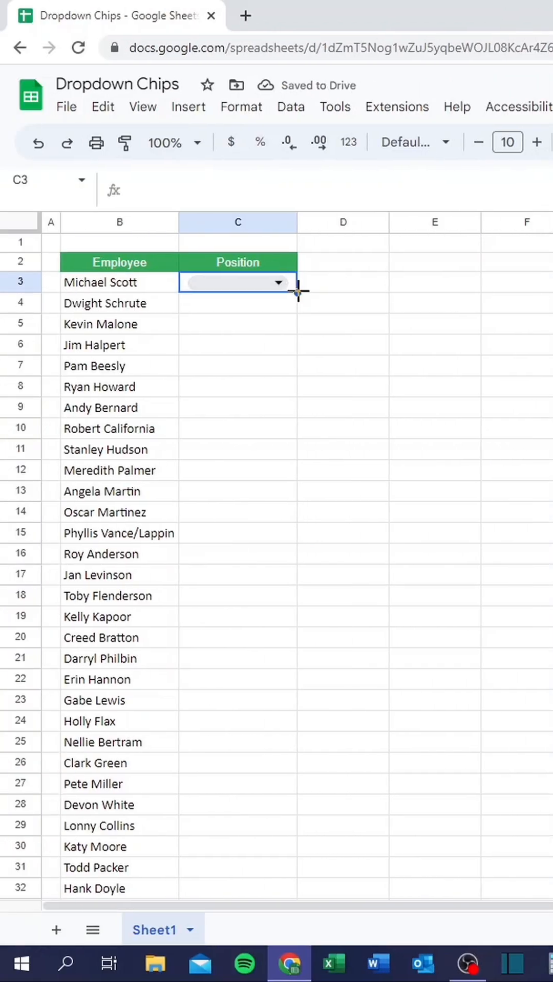
Fill the dropdown down the Position column and set Michael Scott to Manager
left_click(277, 282)
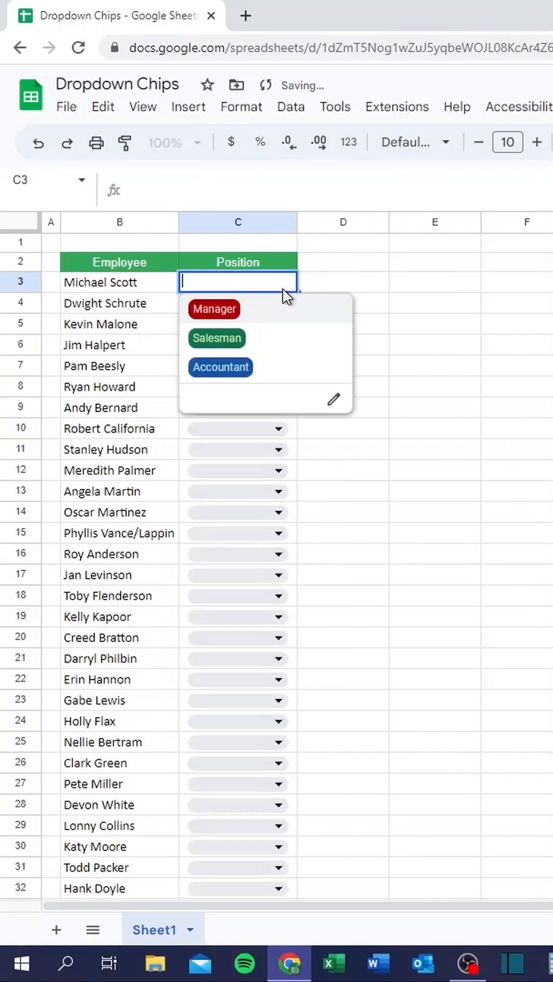
left_click(214, 309)
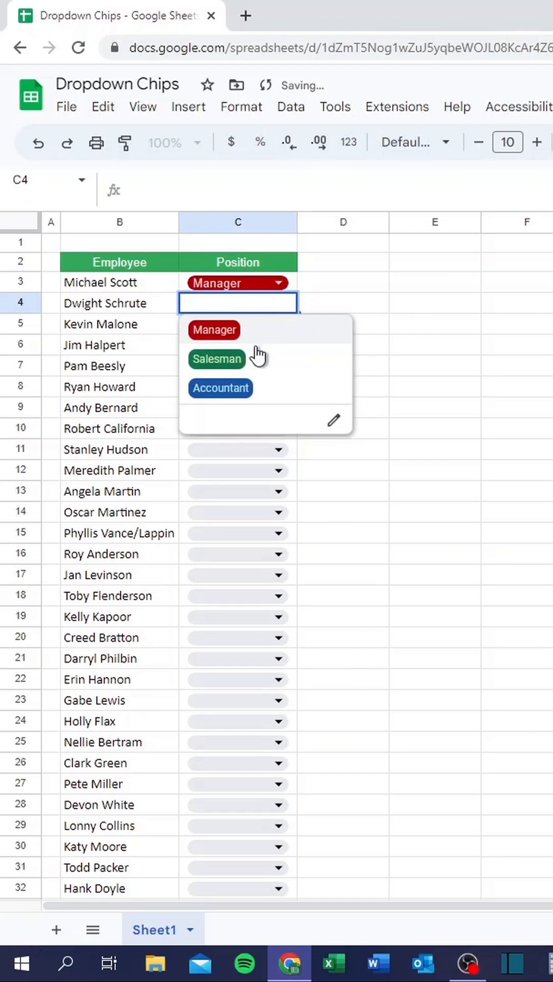
left_click(216, 359)
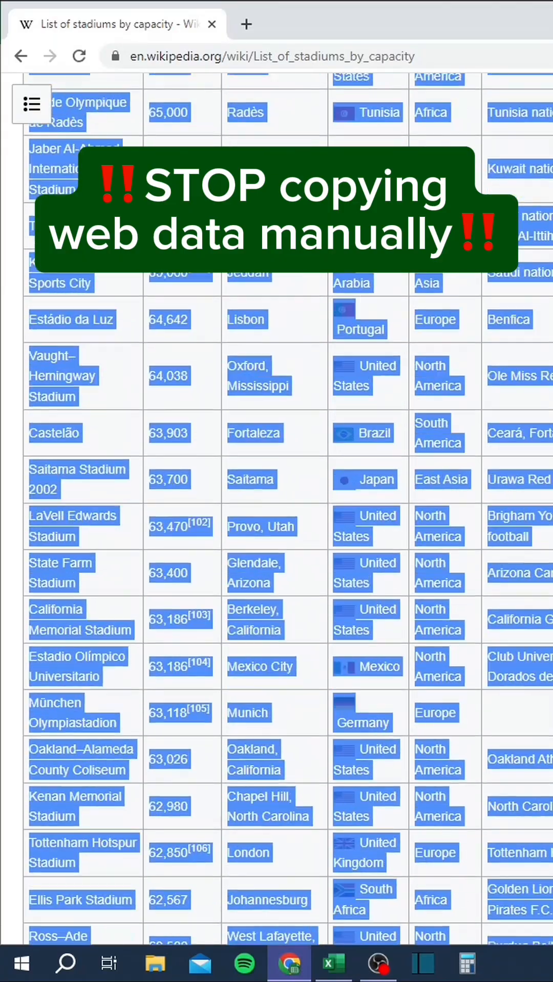
Undo the messy stadium paste and start a From Web import on the Data tab
scroll("down", 3)
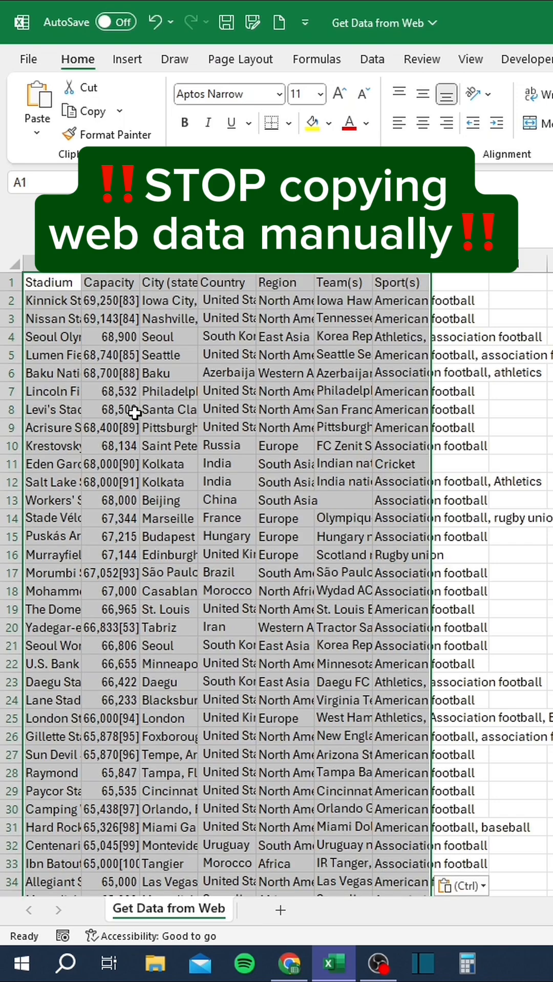
left_click(287, 962)
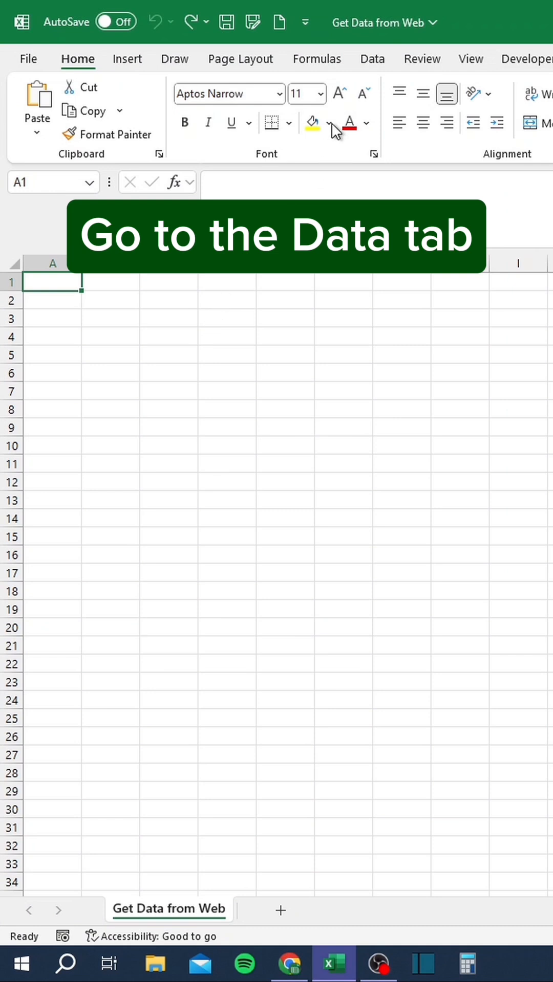
left_click(371, 59)
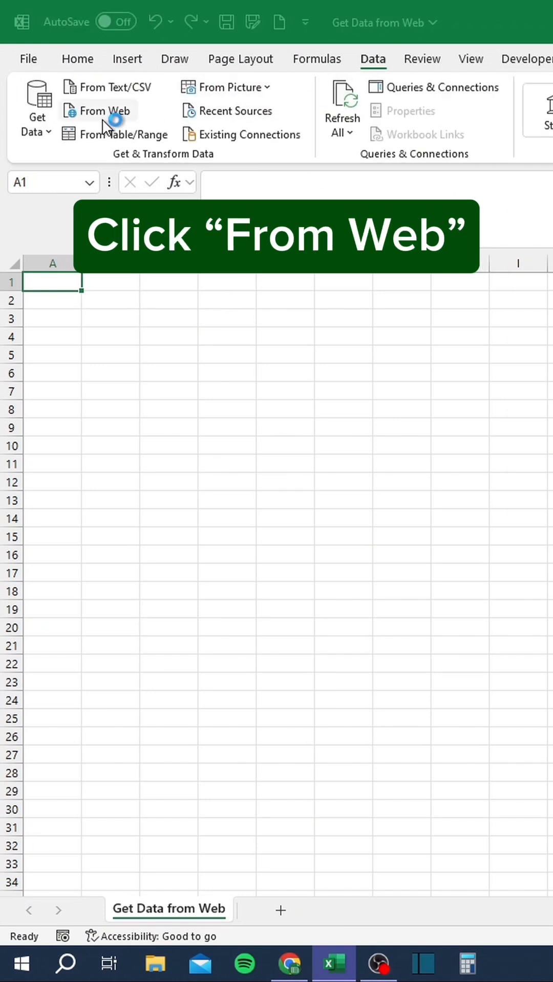
left_click(105, 111)
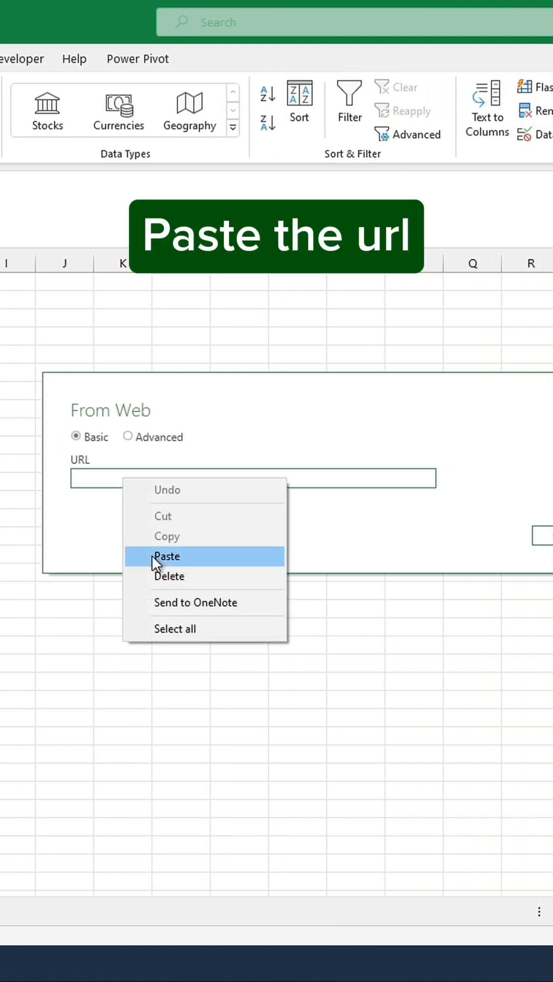
Fetch the Wikipedia stadium URL and load the 60,000–70,000 capacity table from Navigator
left_click(165, 556)
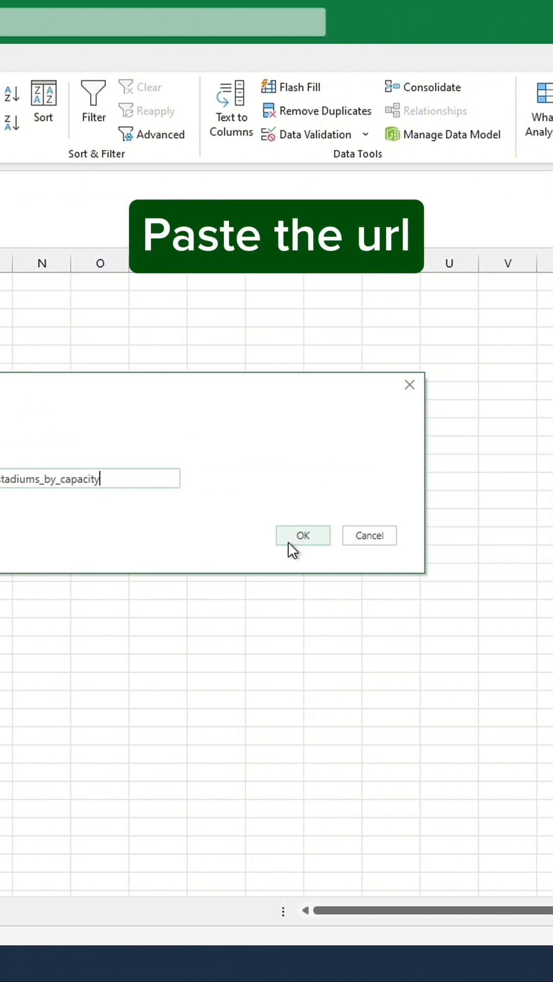
left_click(303, 536)
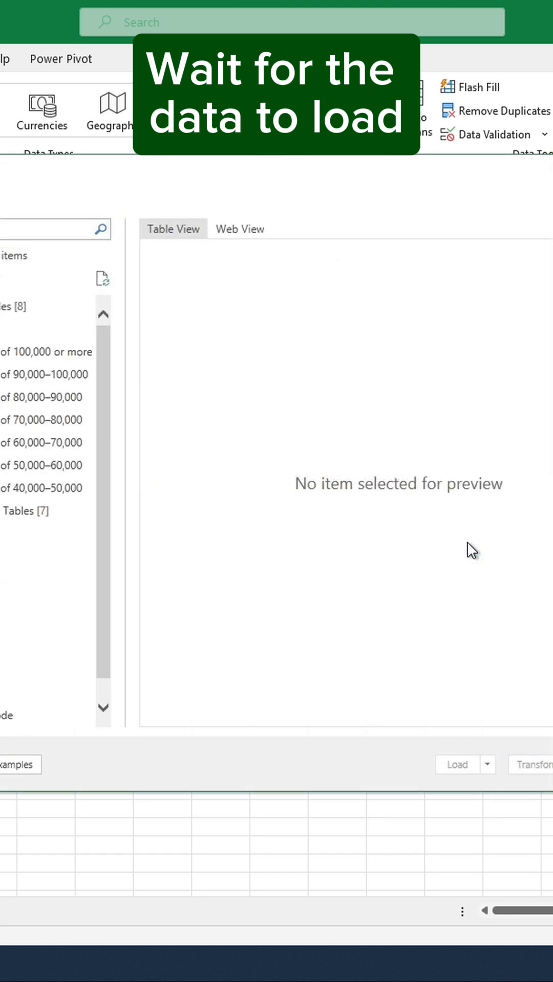
left_click(203, 351)
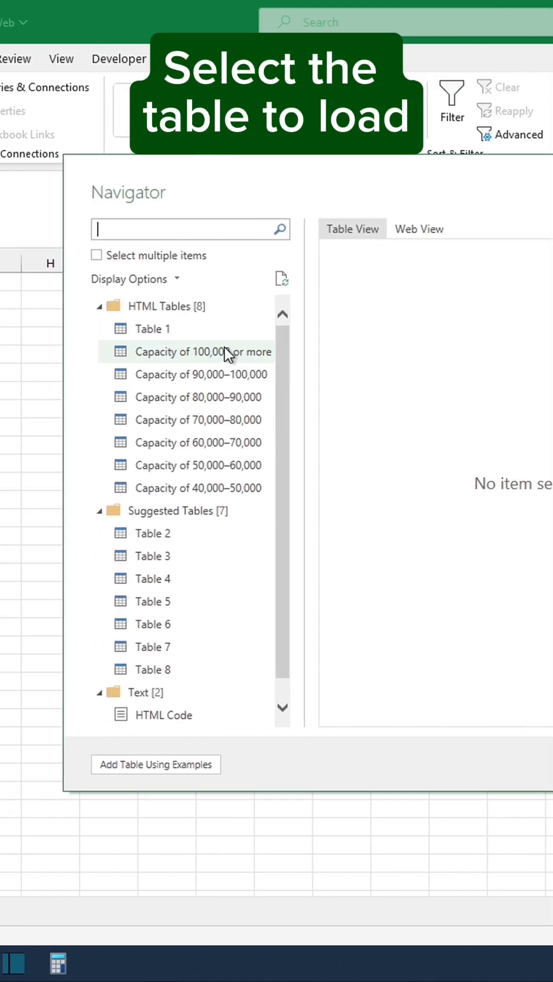
left_click(197, 442)
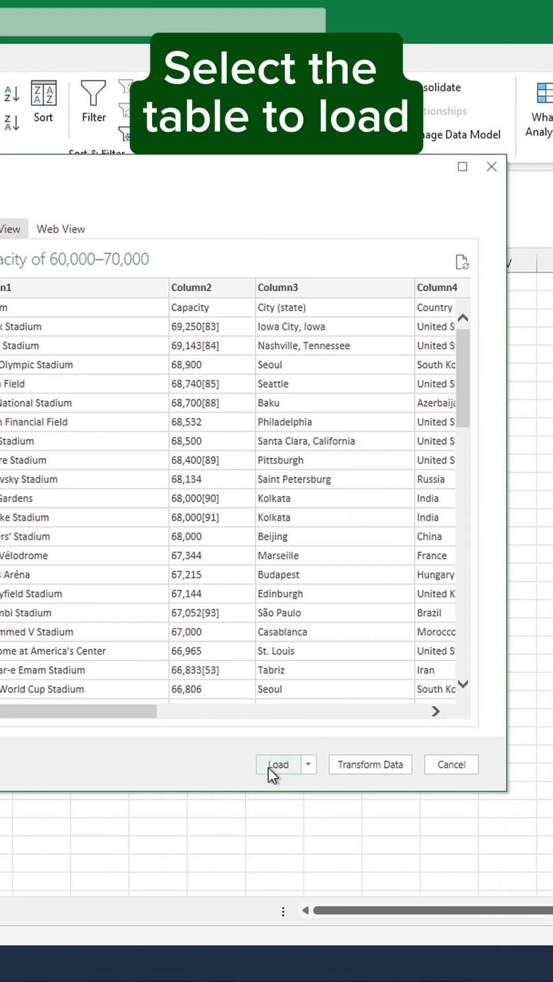
left_click(279, 764)
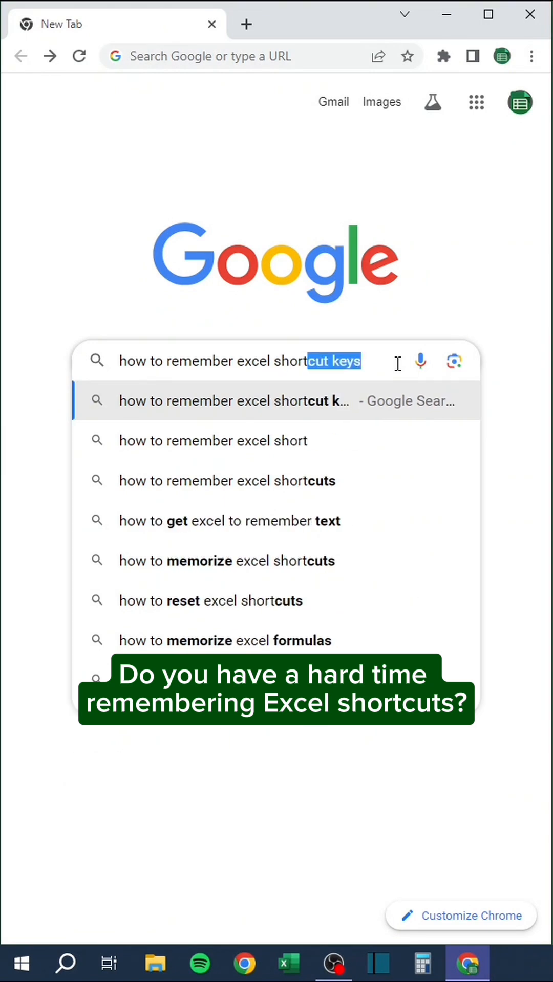
Bring up the Keyboard Shortcuts dialog with Ctrl+/ and browse through the list
key("Enter")
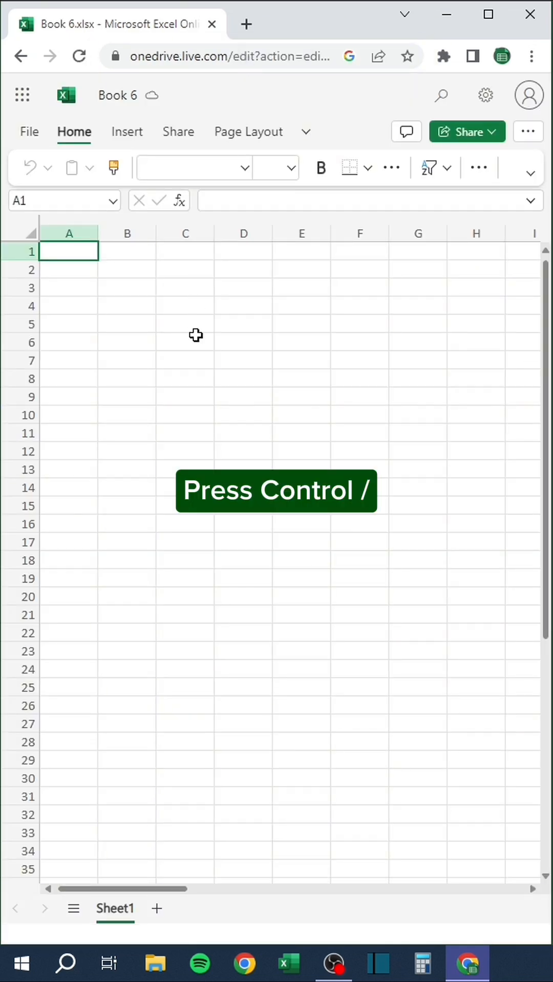
key("ctrl+/")
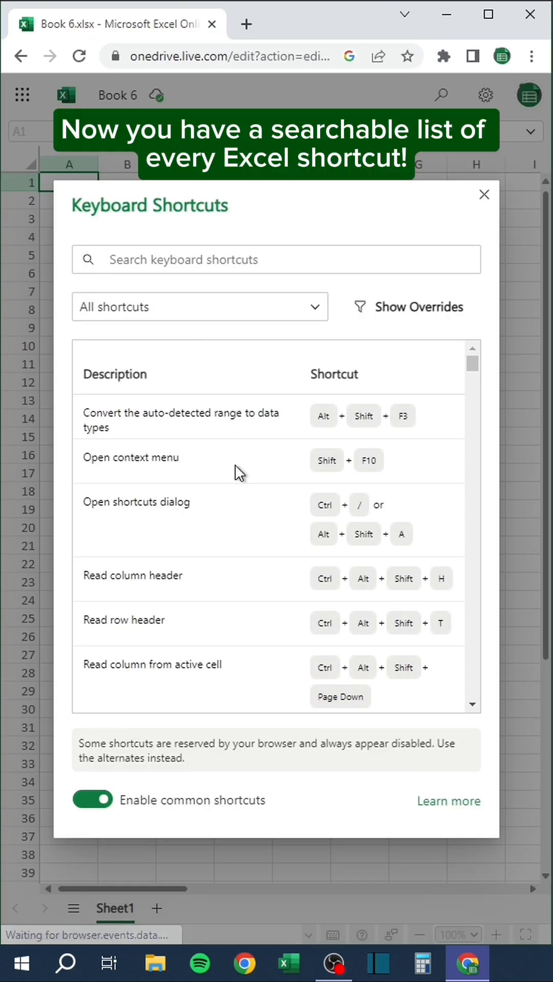
scroll("down", 3)
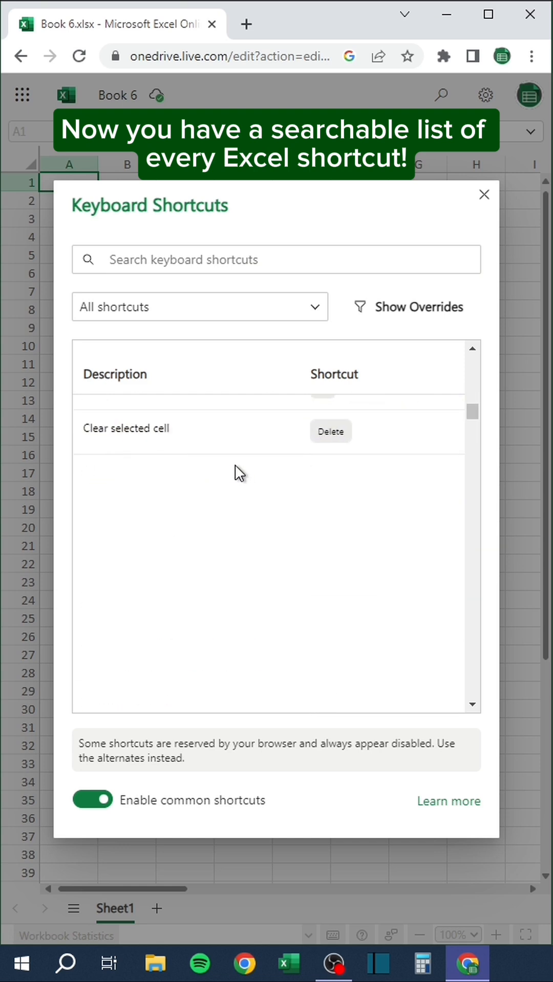
scroll("down", 3)
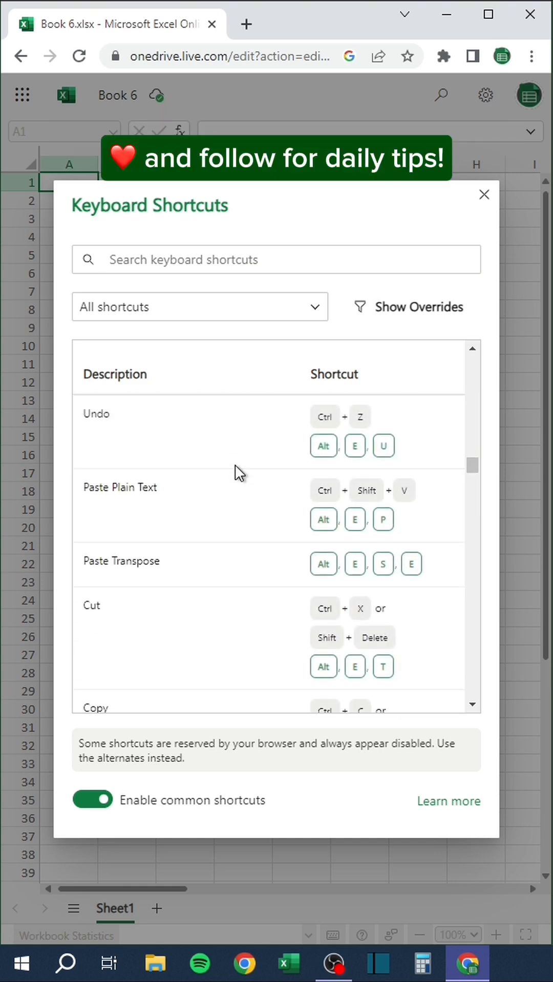
scroll("down", 3)
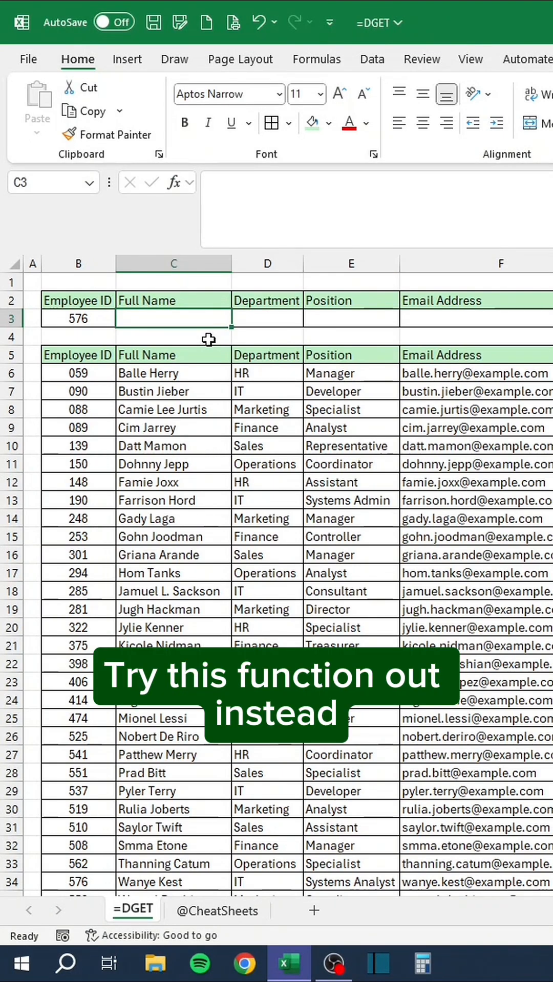
Start =DGET( with Full Name as the field and Employee ID 576 as the criteria
type("=dget")
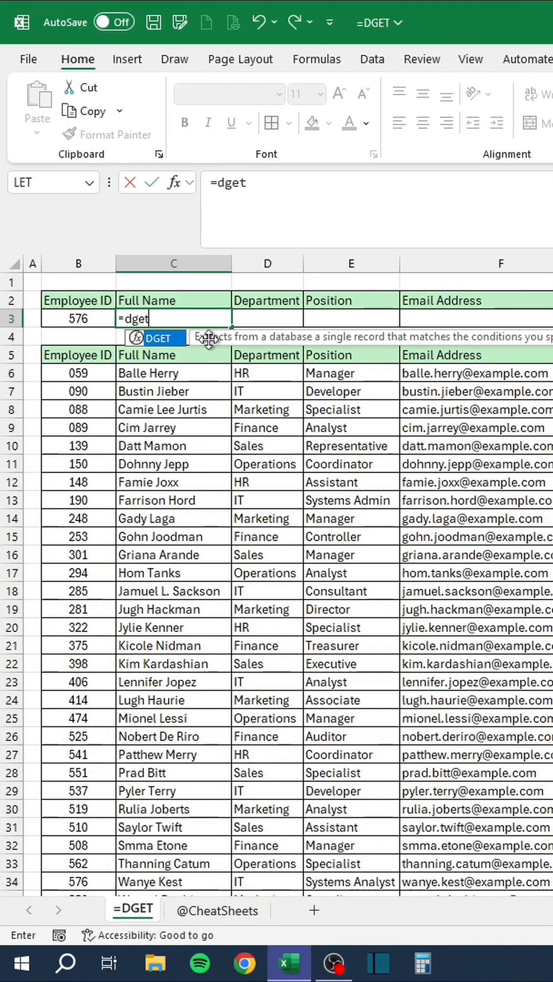
type("($B$5:$F$37,")
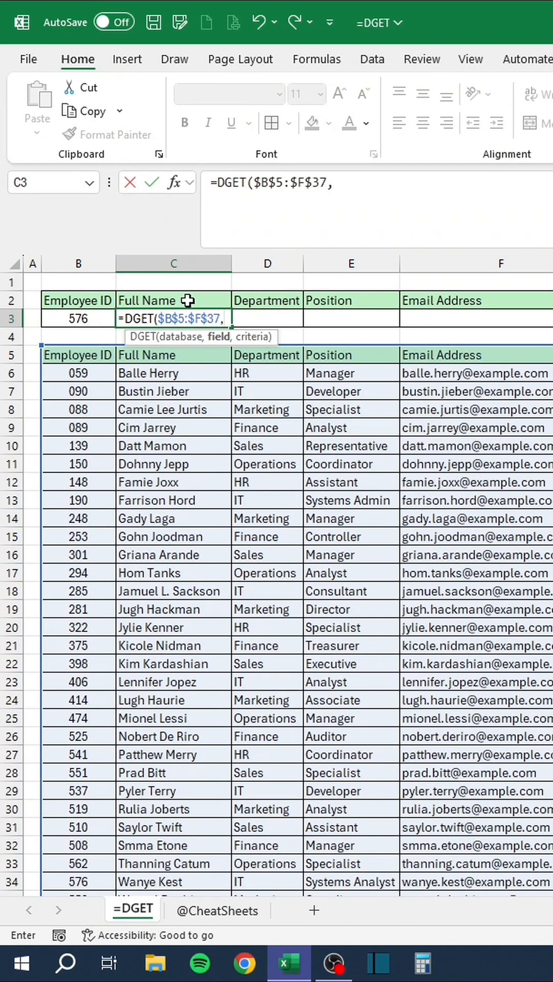
left_click(174, 300)
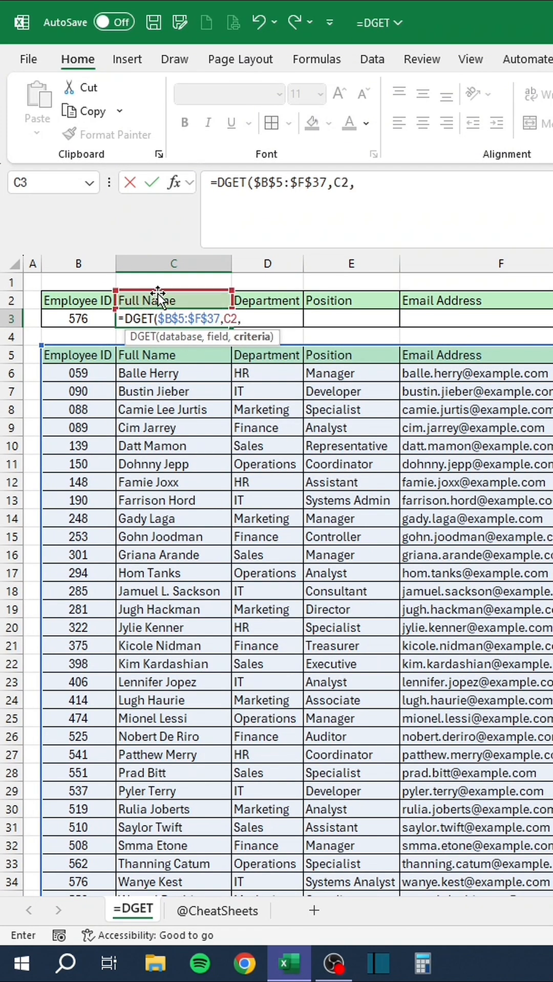
left_click_drag(78, 299, 78, 318)
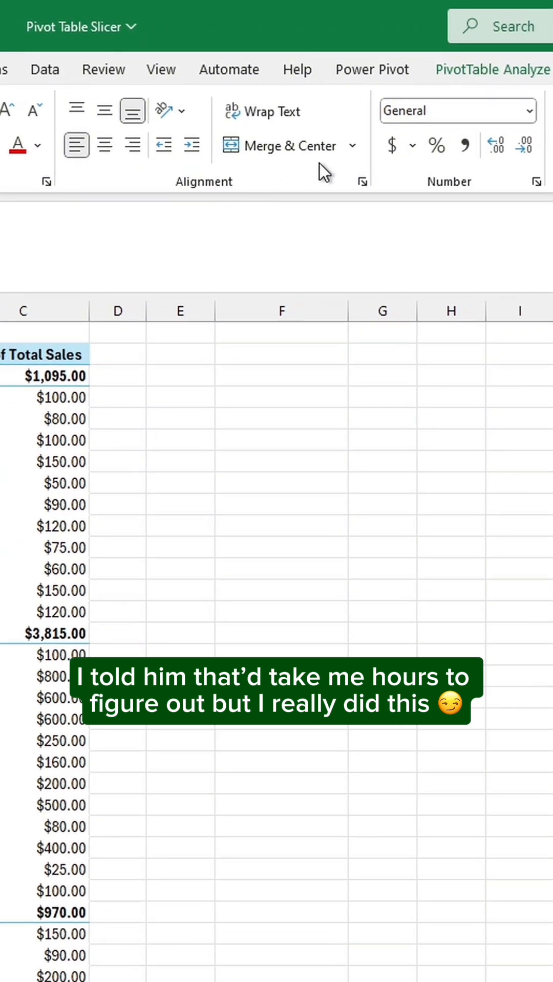
Insert a Payment Method slicer from PivotTable Analyze
left_click(492, 68)
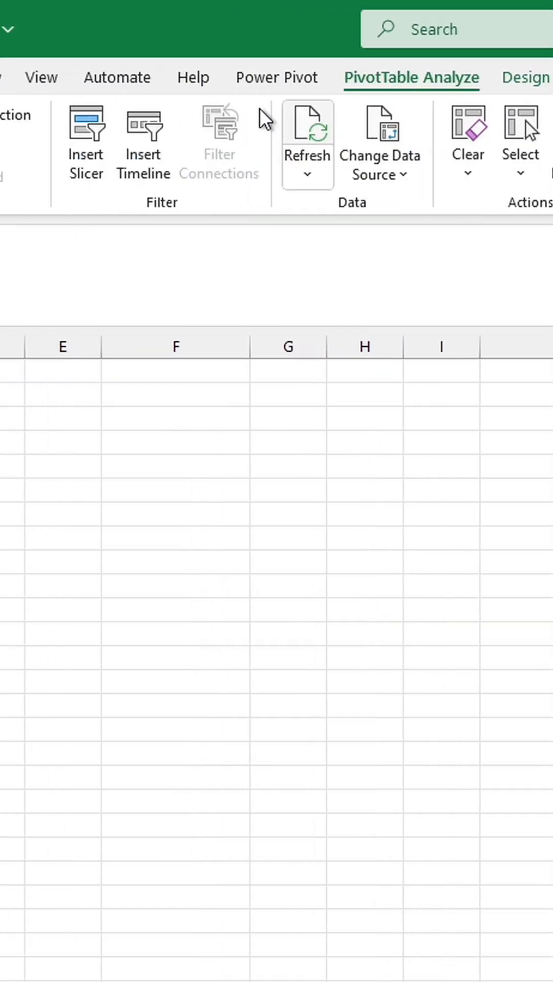
left_click(86, 142)
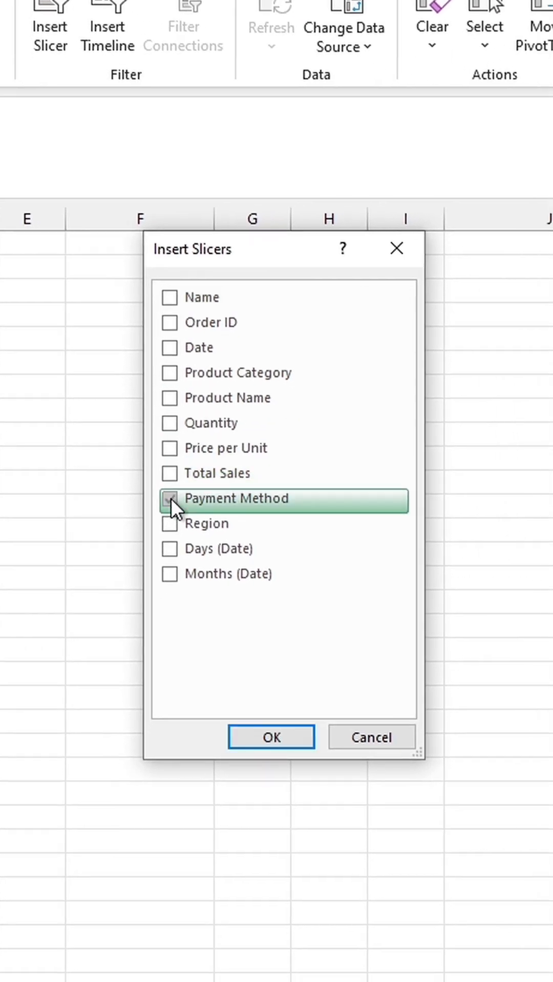
left_click(270, 737)
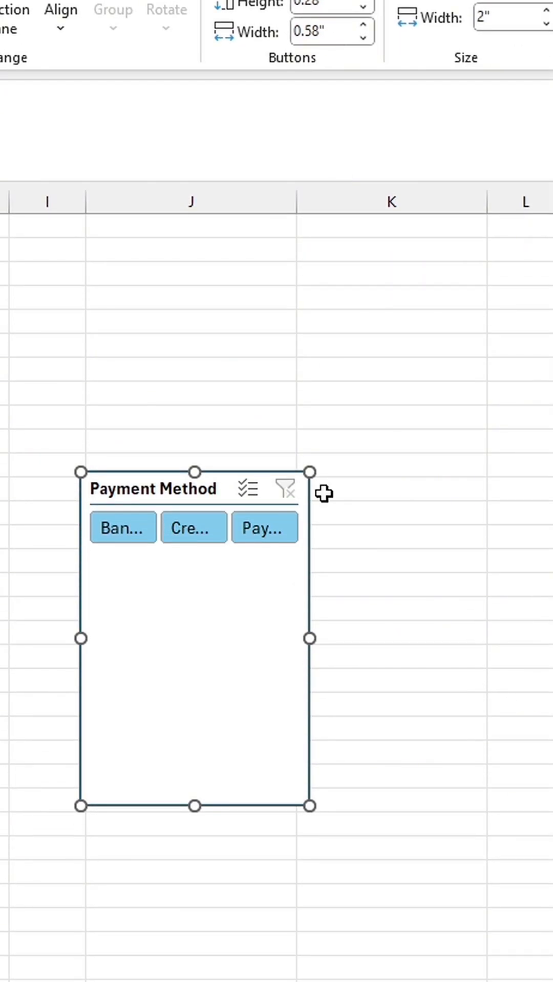
scroll("down", 3)
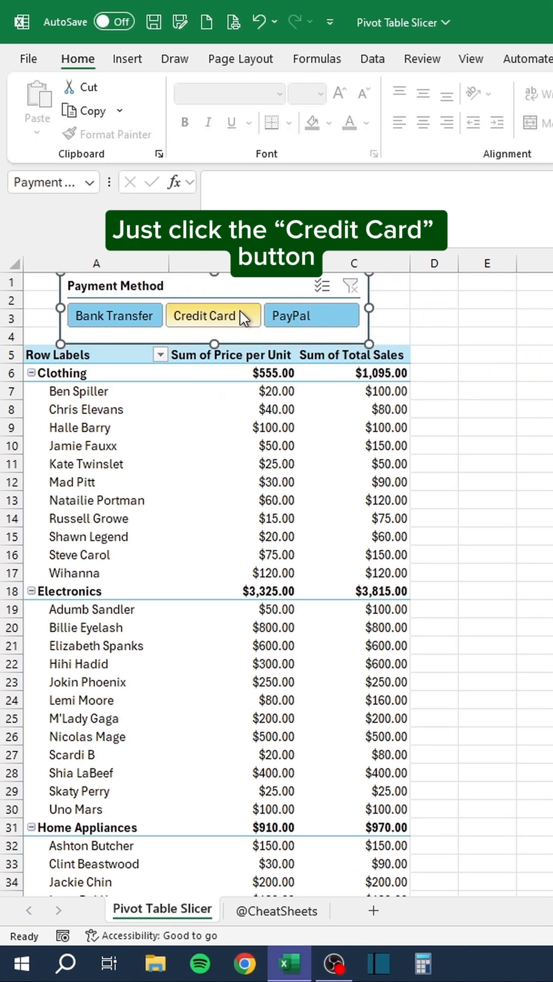
Filter the pivot table to Credit Card, then clear the slicer filter
left_click(212, 315)
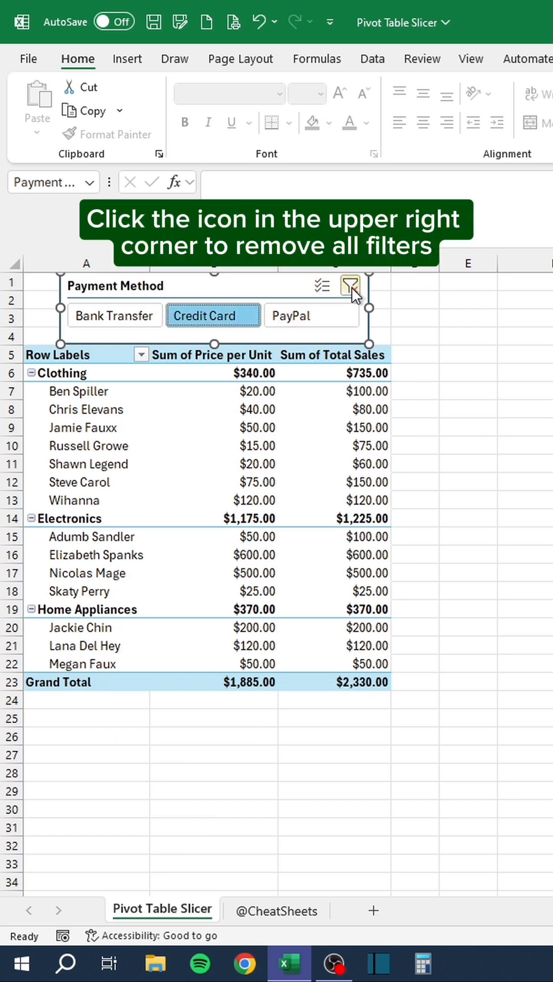
left_click(350, 287)
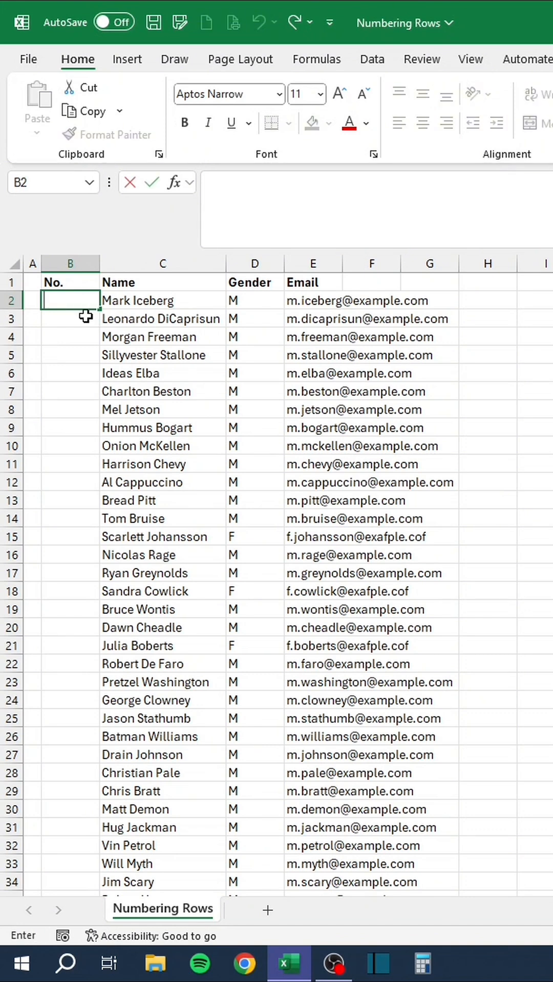
Enter =SEQUENCE(10000) in B2 so the No. column numbers 1 to 10,000
type("=SE")
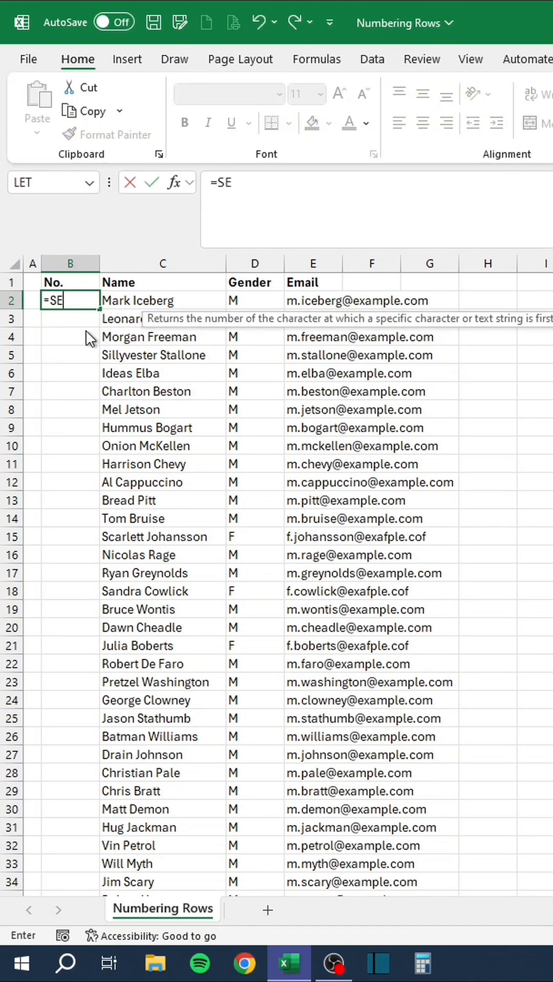
type("QUENCE(")
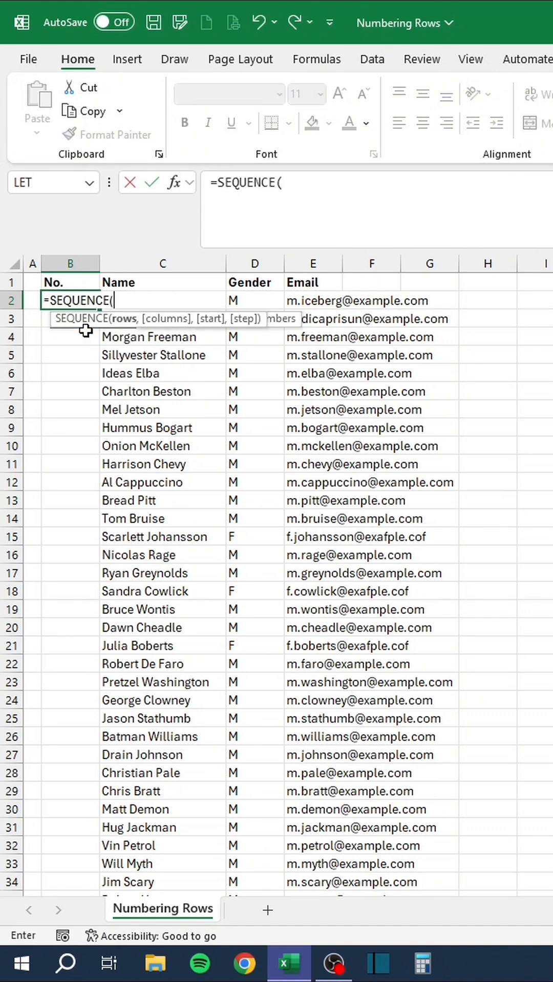
type("10000")
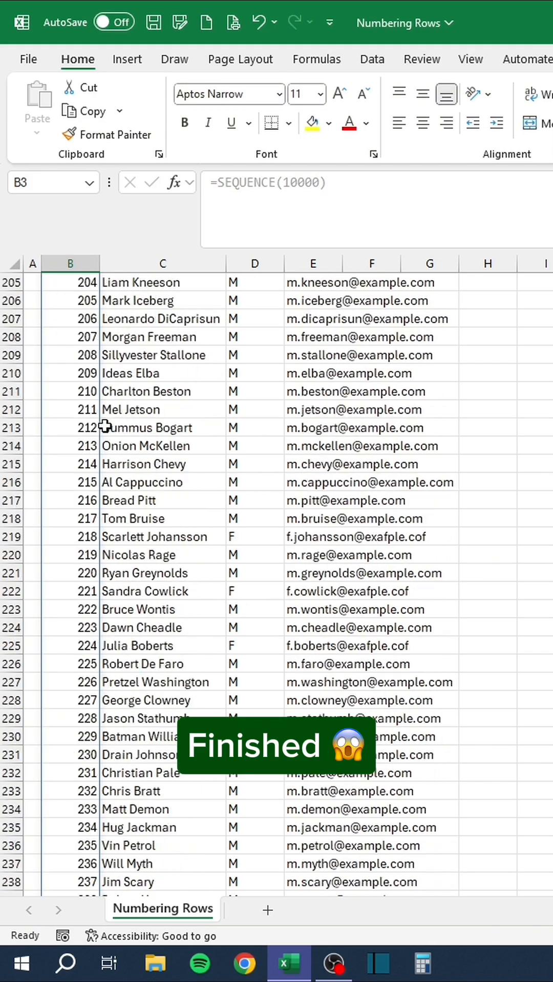
scroll("down", 3)
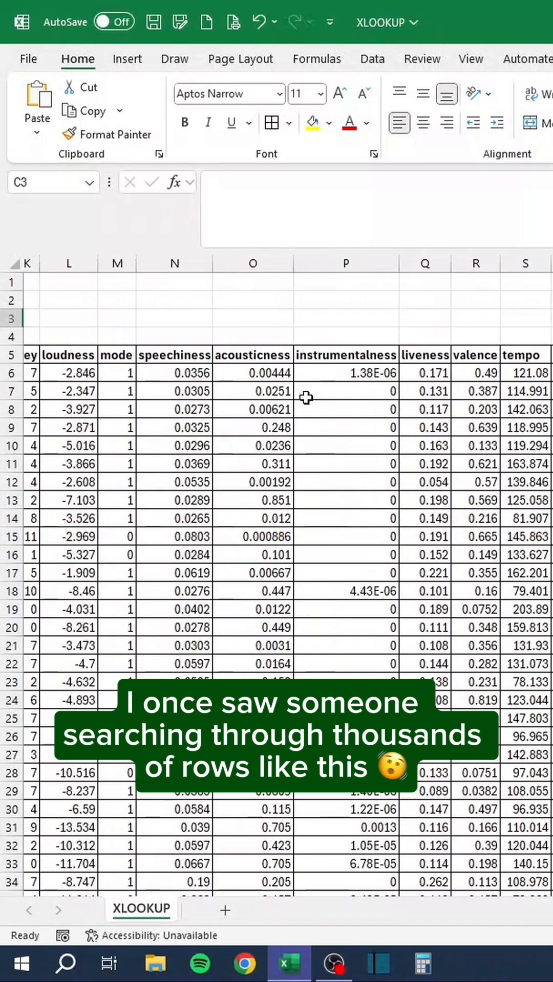
Build the C3 XLOOKUP: absolute $B$3 lookup, track_name column range, album_name column as result
scroll("right", 3)
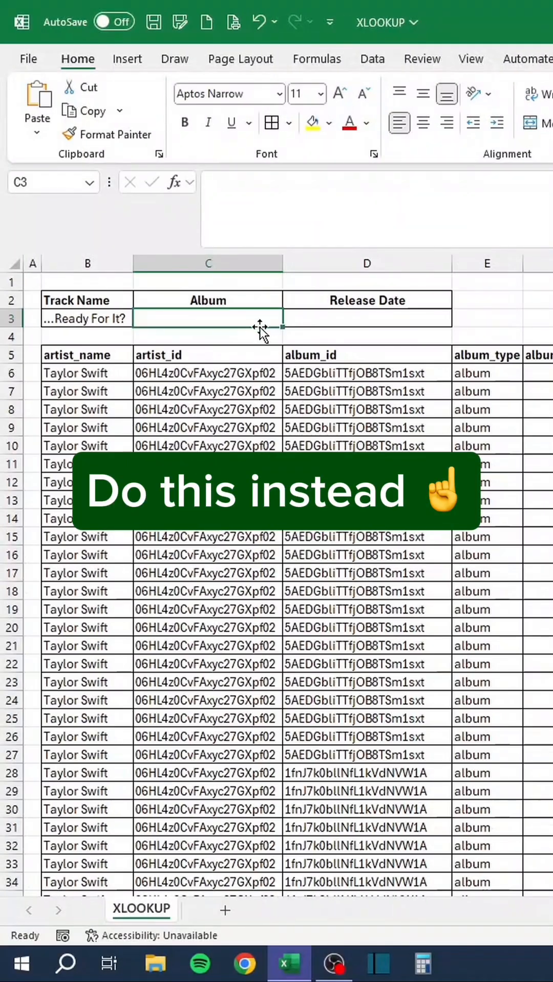
type("=X")
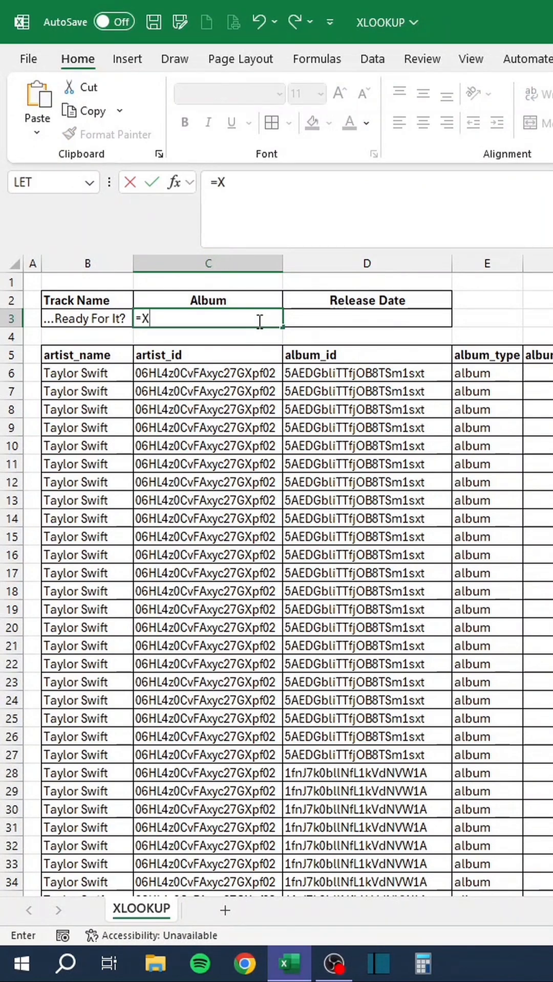
type("LOOKUP(")
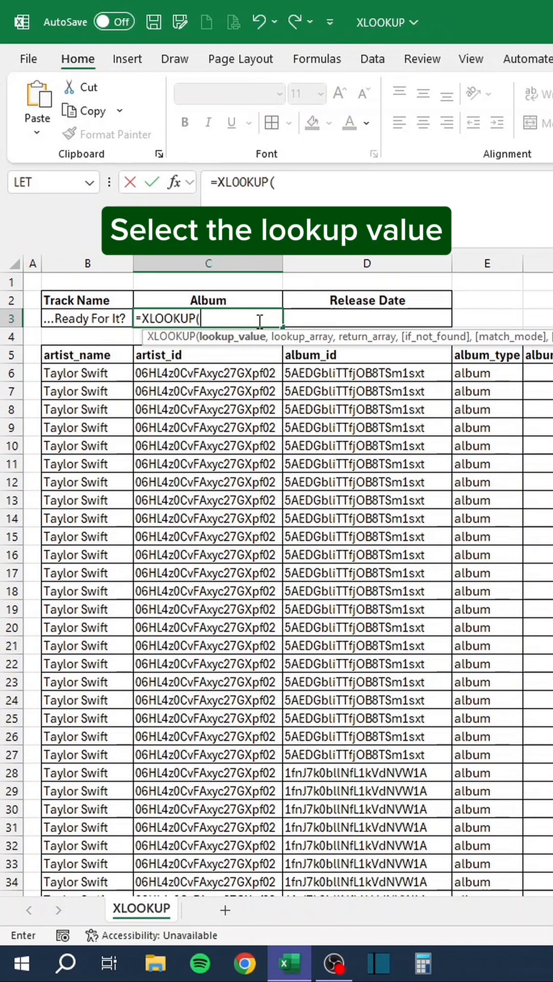
left_click(86, 318)
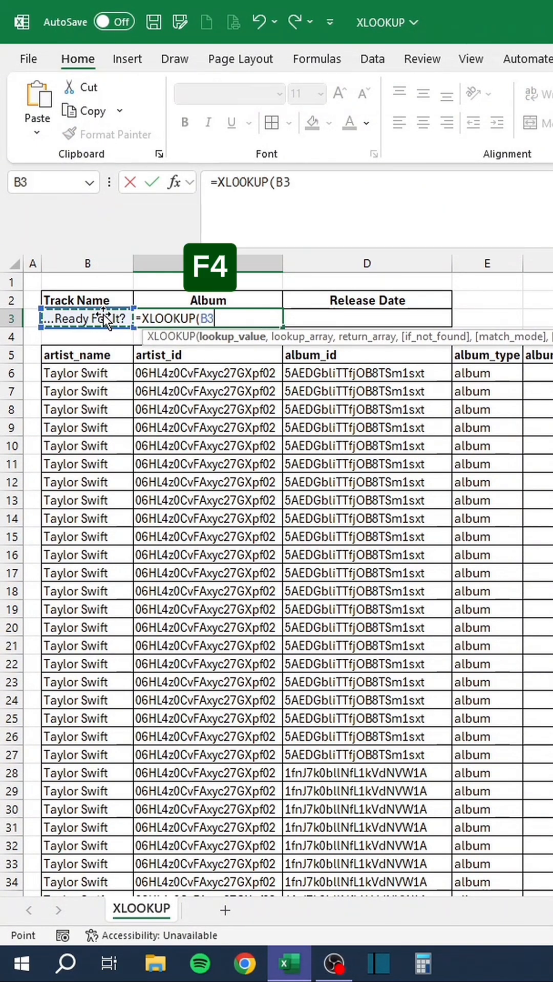
key("f4")
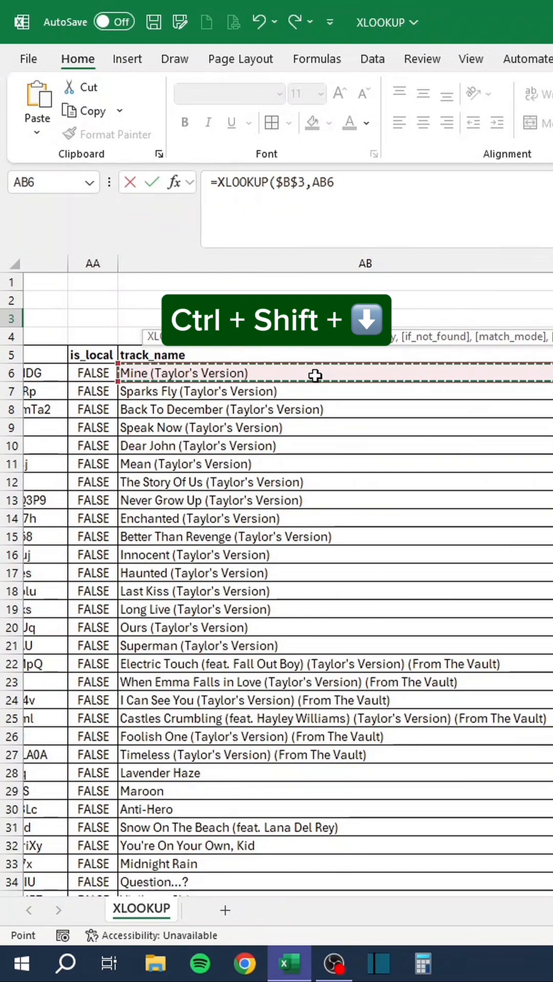
key("ctrl+shift+down")
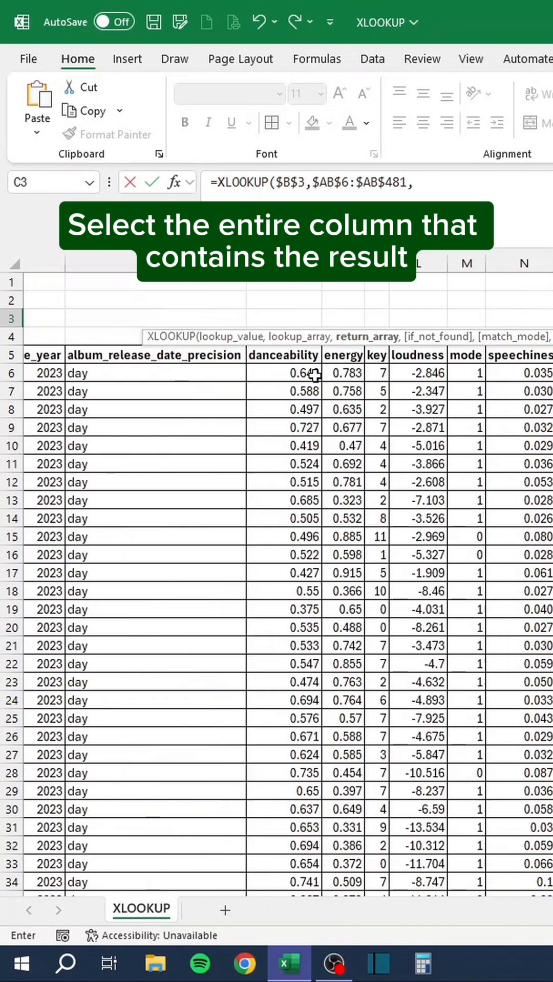
scroll("right", 3)
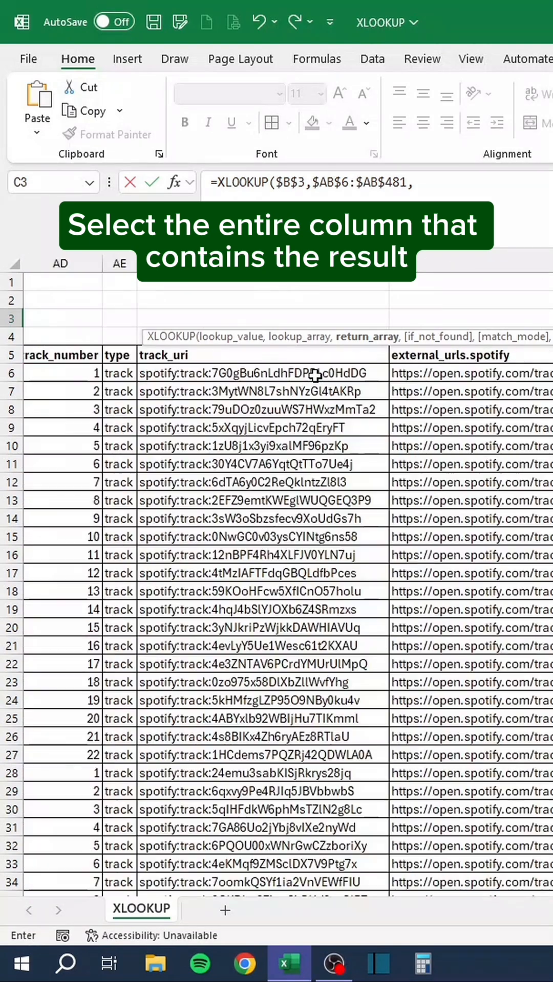
scroll("right", 3)
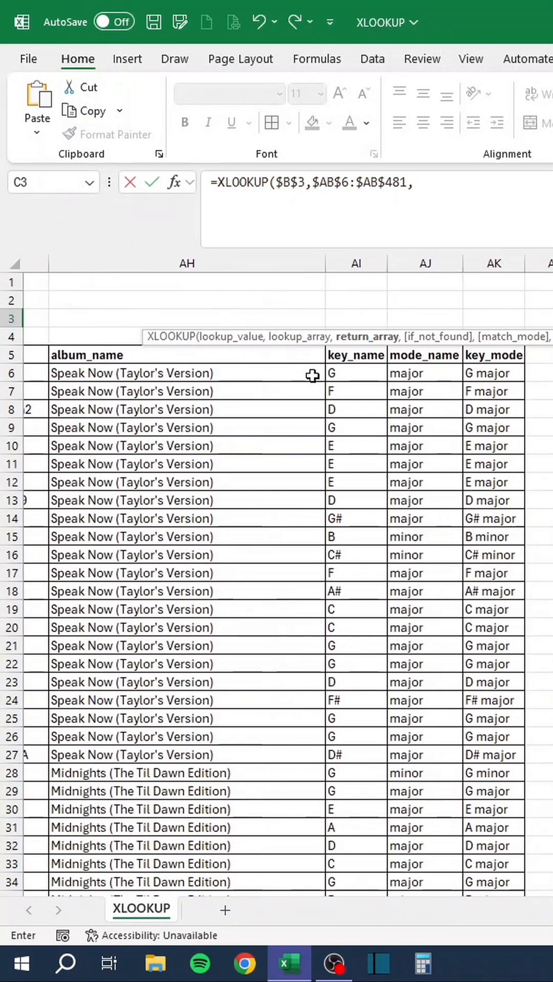
key("ctrl+shift+down")
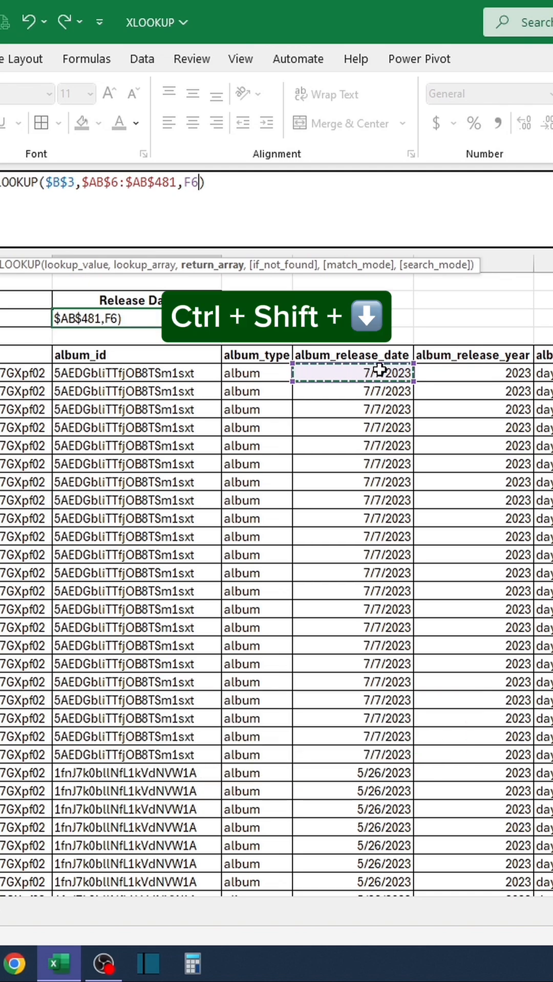
Return the album_release_date column in D3, then pick another track from B3's list
key("ctrl+shift+down")
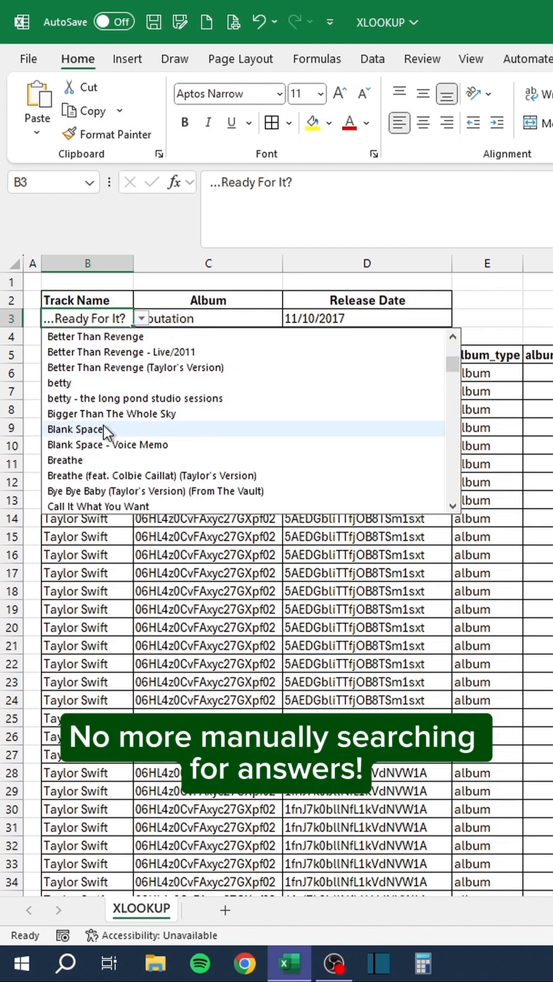
left_click(74, 429)
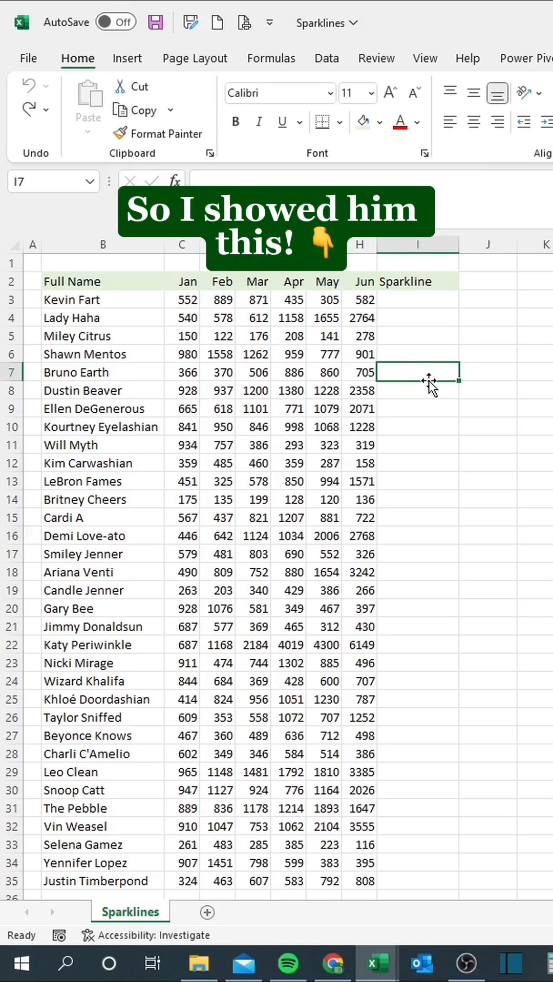
Insert line sparklines from C3:H35 into location range I3:I35
key("ctrl+Down")
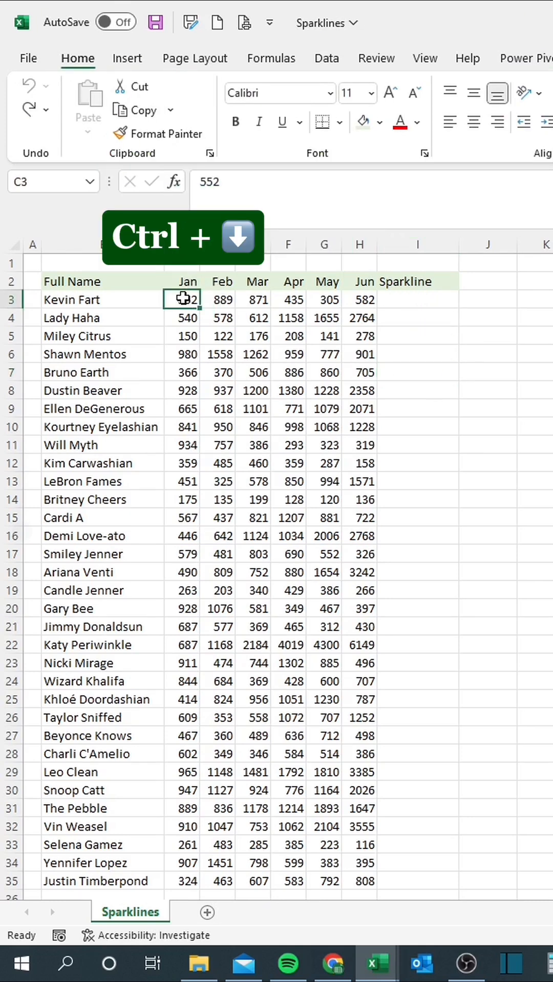
key("ctrl+shift+right")
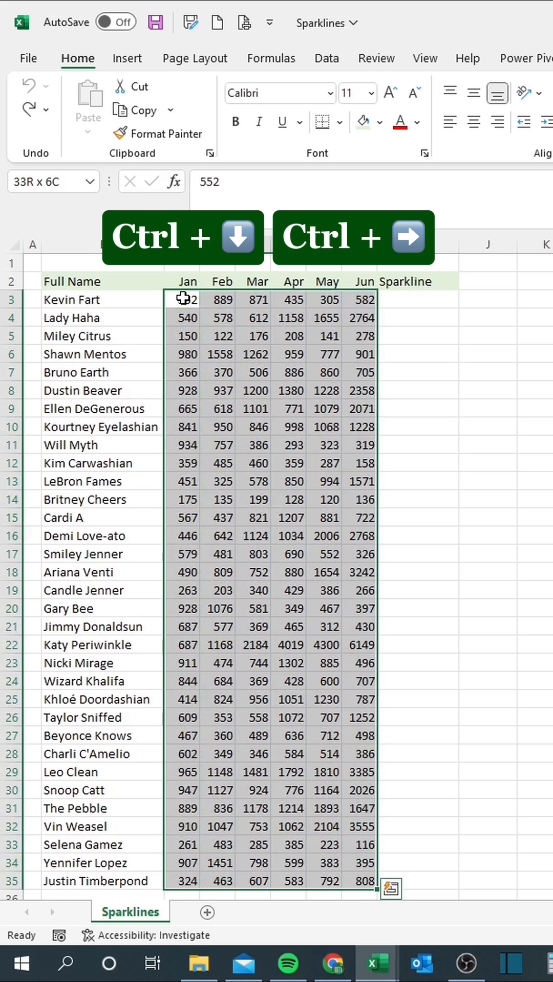
left_click(127, 57)
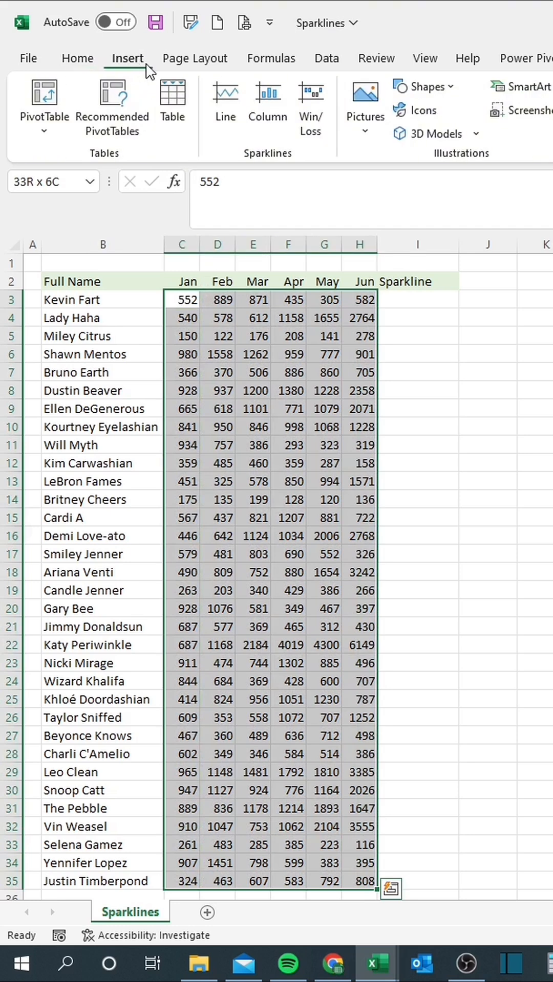
left_click(224, 100)
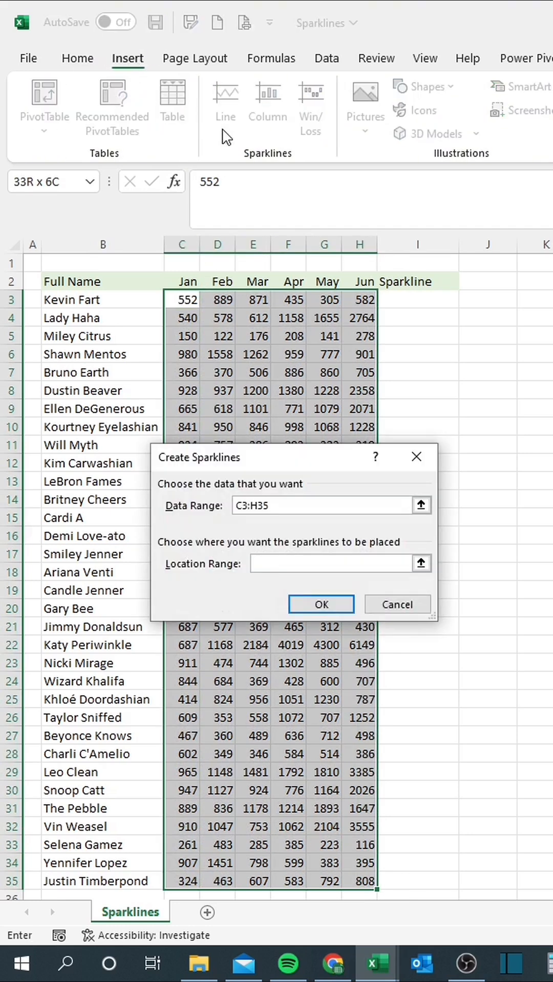
left_click_drag(416, 300, 415, 518)
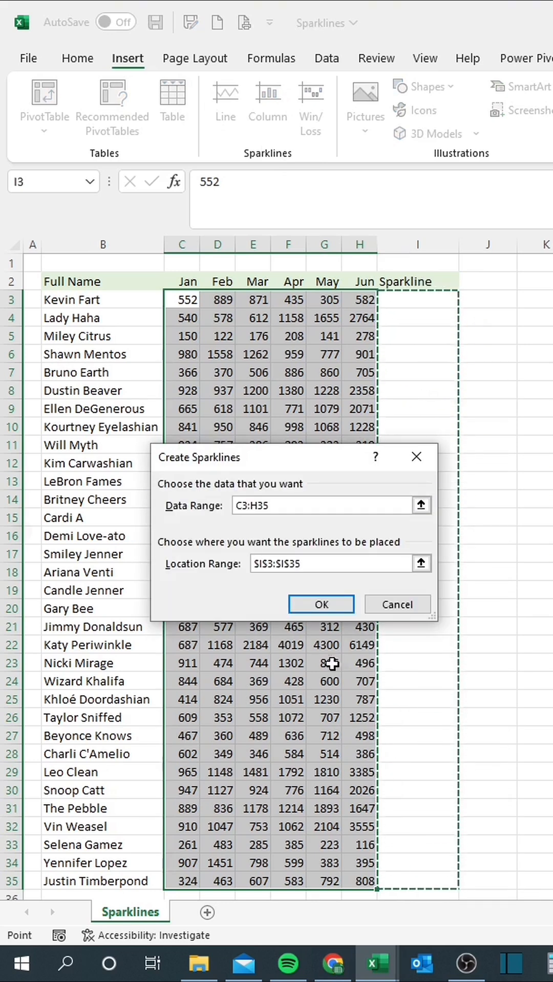
left_click(320, 604)
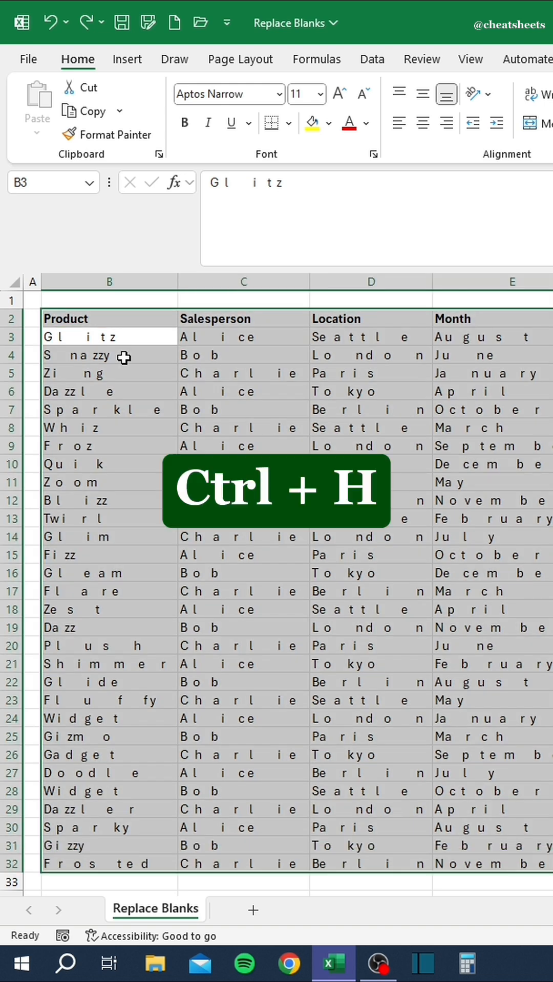
Replace every single space with nothing across the sheet via Ctrl+H Replace All
key("ctrl+h")
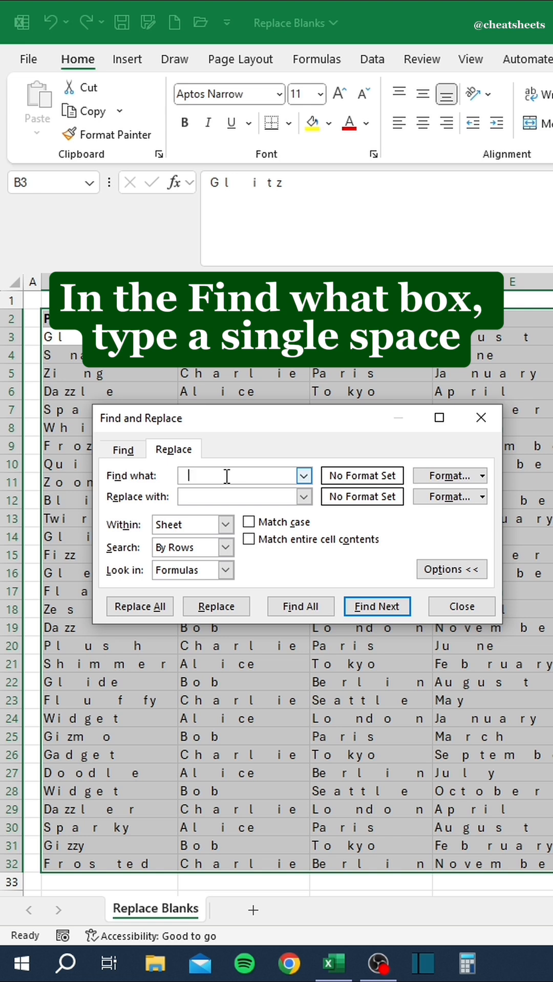
left_click(241, 496)
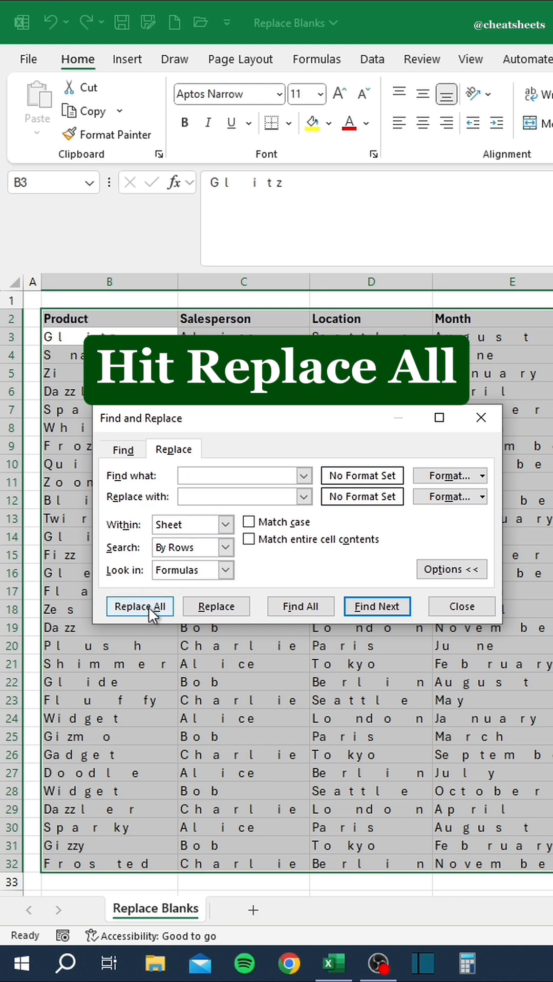
left_click(140, 606)
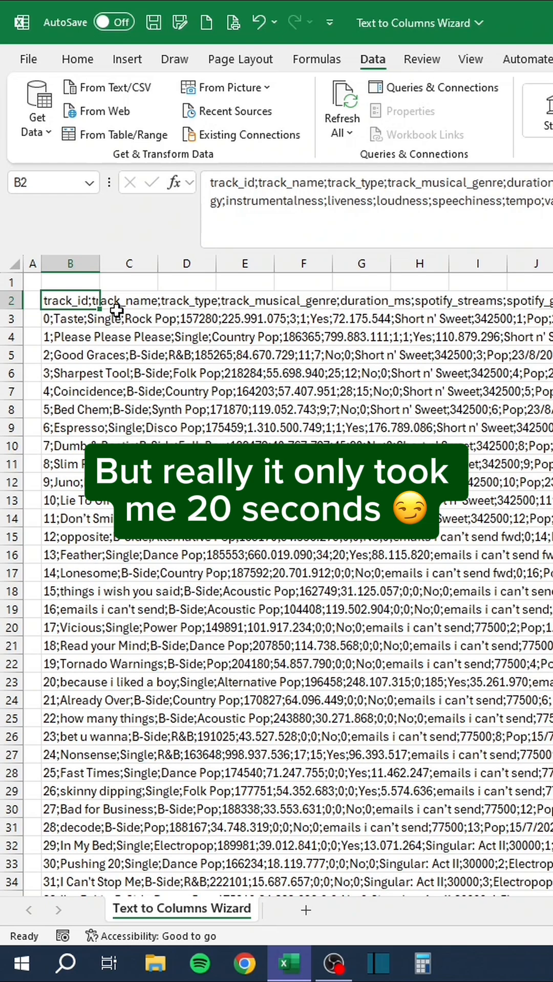
Run Text to Columns on column B as Delimited with Semicolon and finish
key("ctrl+a")
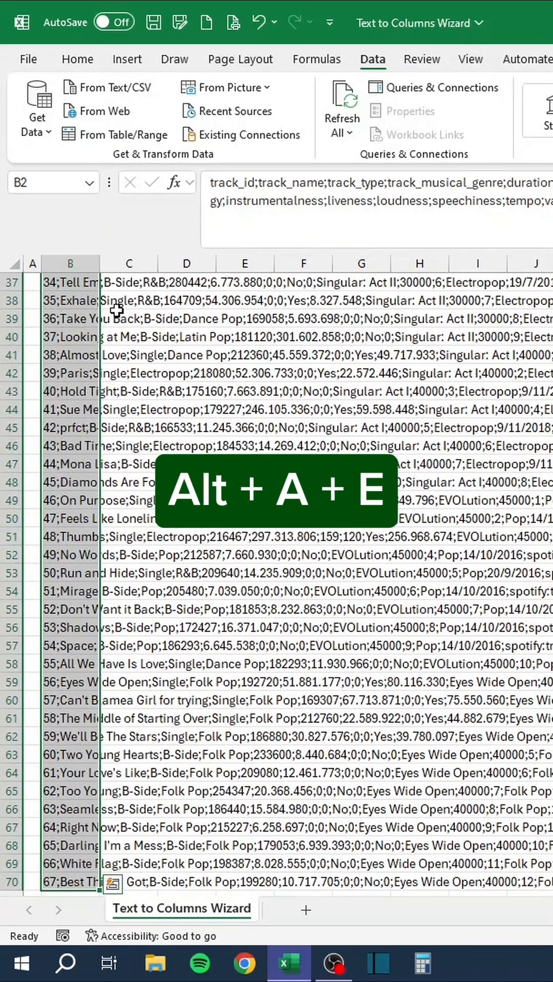
key("Alt+A+E")
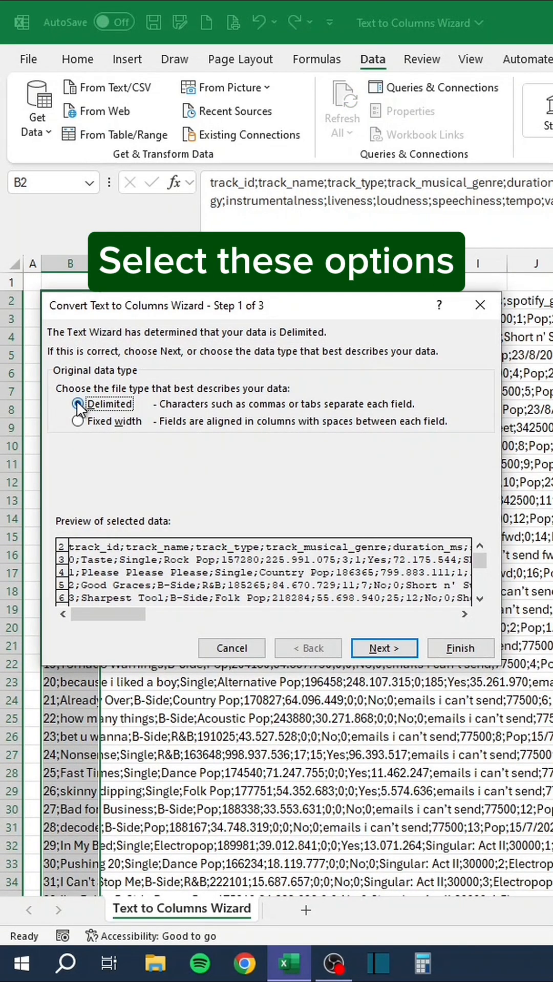
left_click(383, 648)
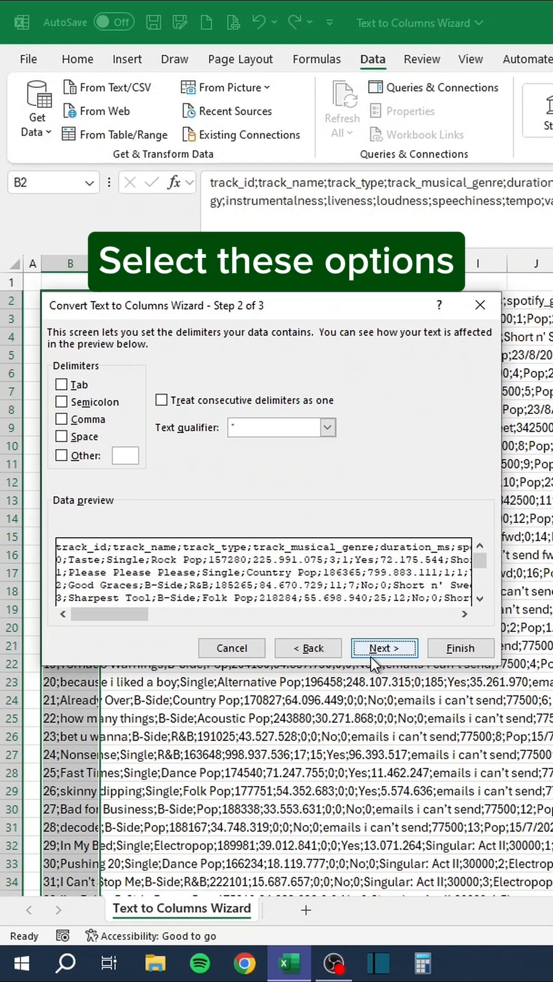
left_click(63, 402)
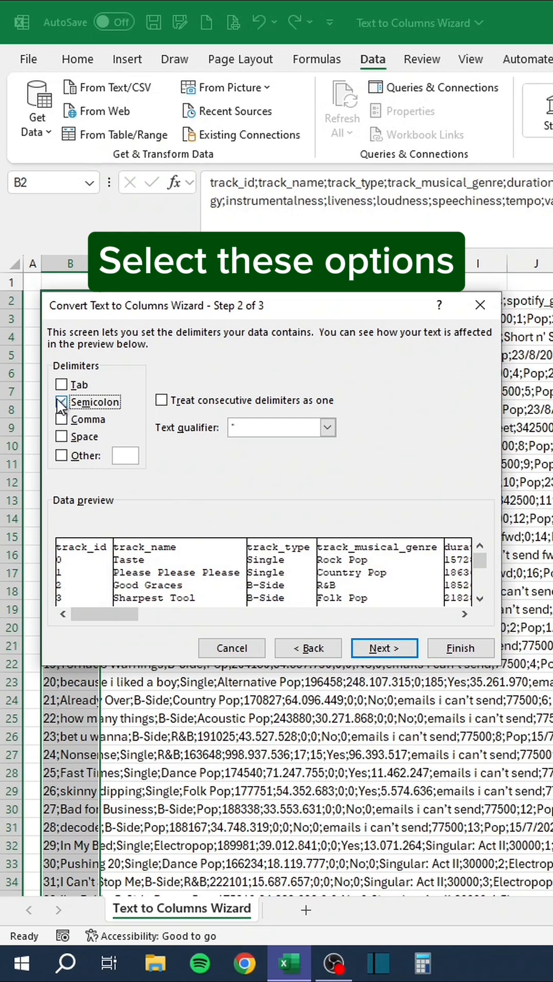
left_click(62, 401)
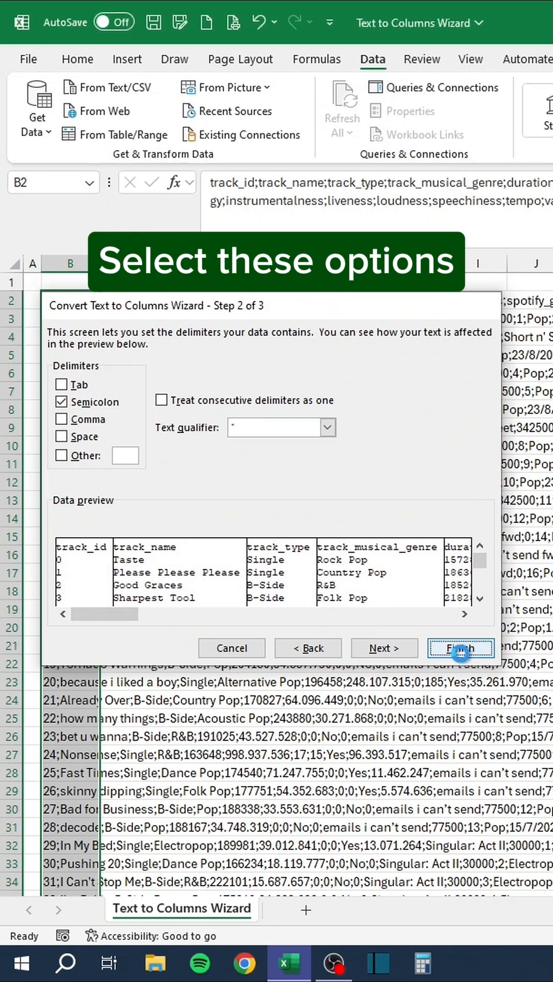
left_click(458, 648)
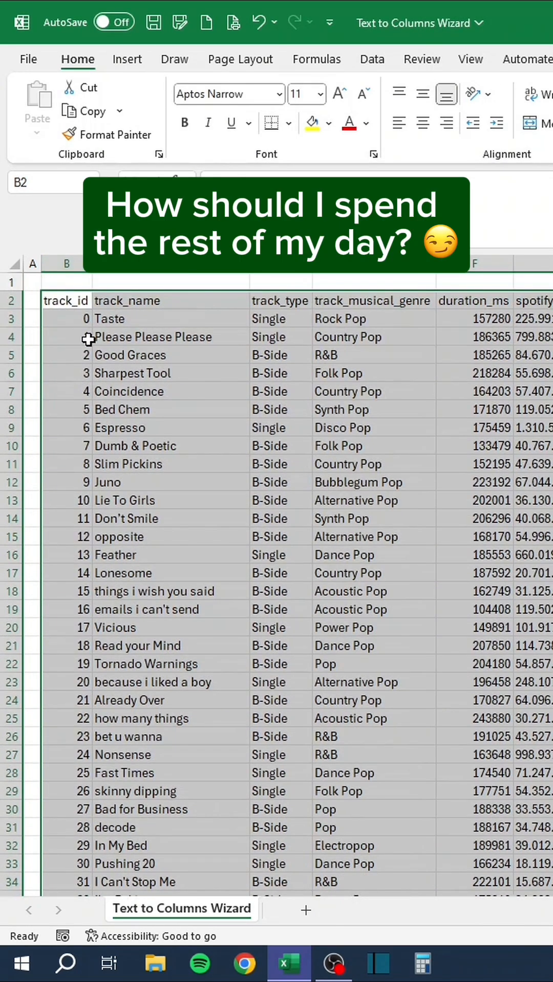